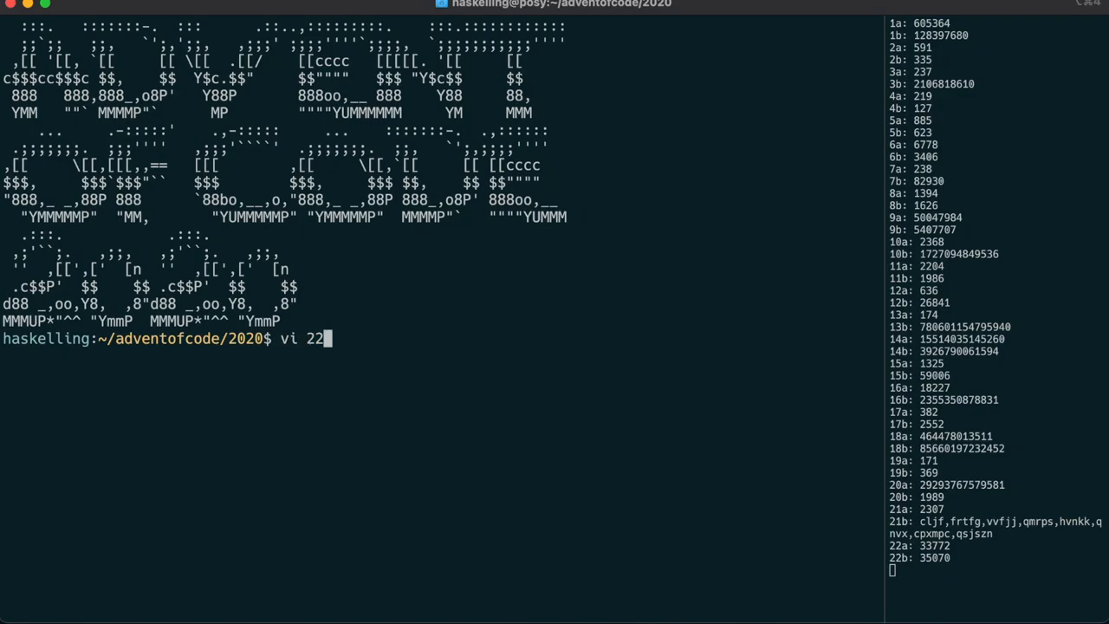
# In 22b.hs, add the winner clause: recursive turn S.empty on (take c cs, take d ds), else c > d
pyautogui.press('Return')
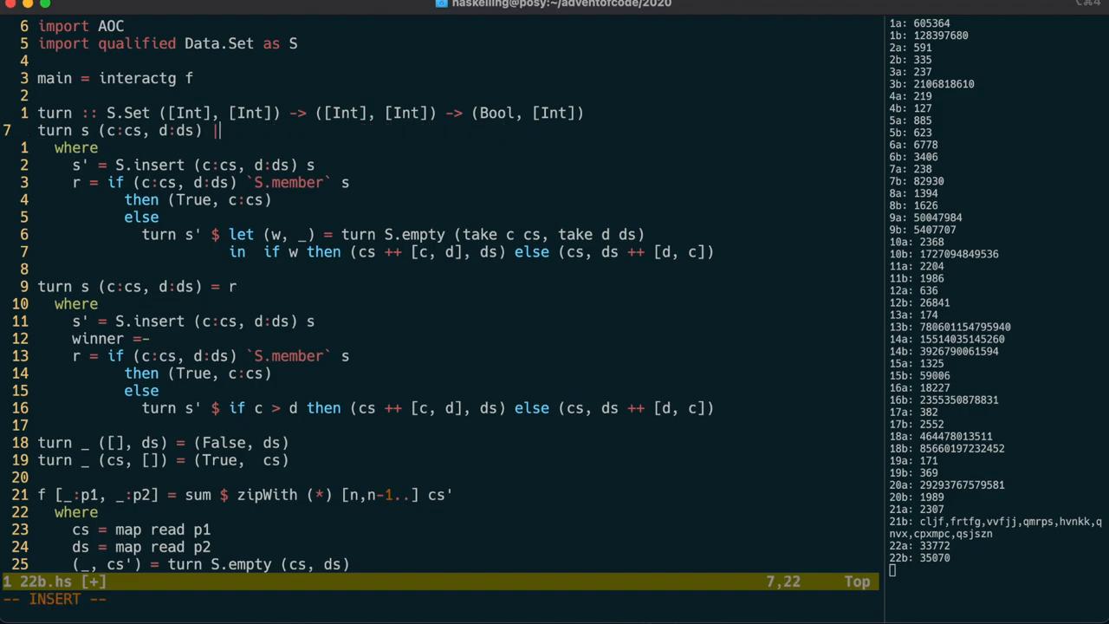
pyautogui.press('BackSpace')
pyautogui.write('then fst-')
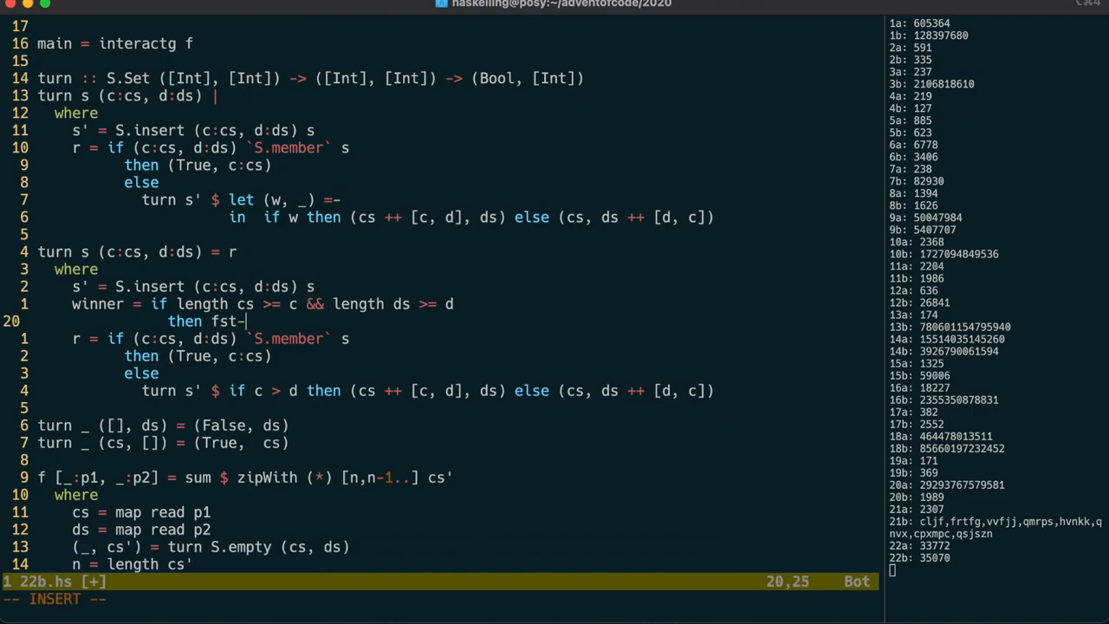
pyautogui.write('$ turn S.empty (take c cs, take d ds)')
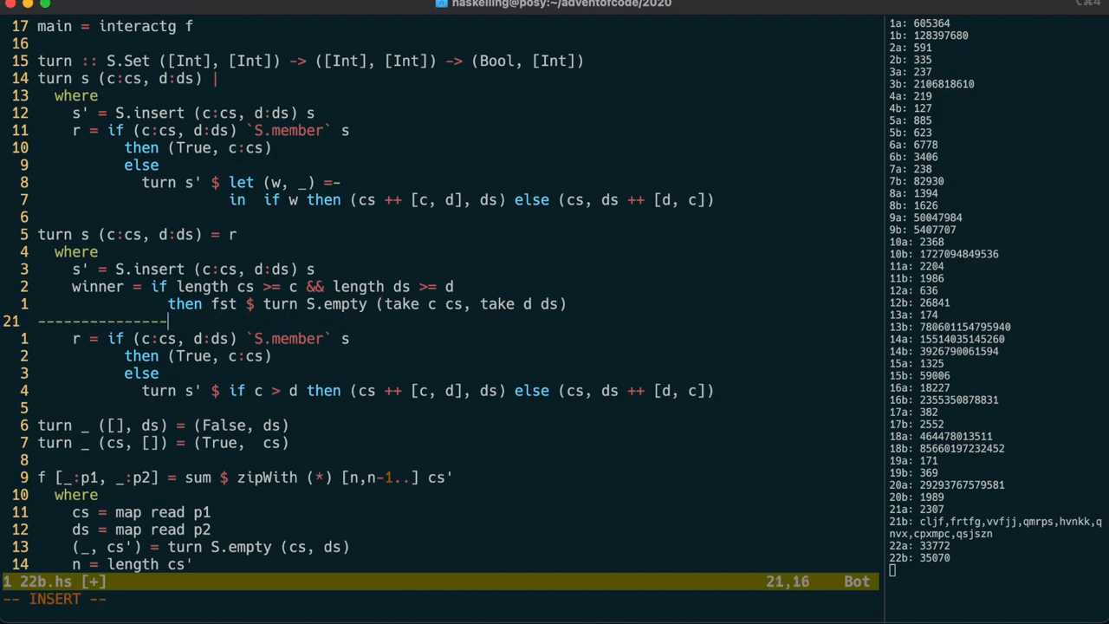
pyautogui.write('else c')
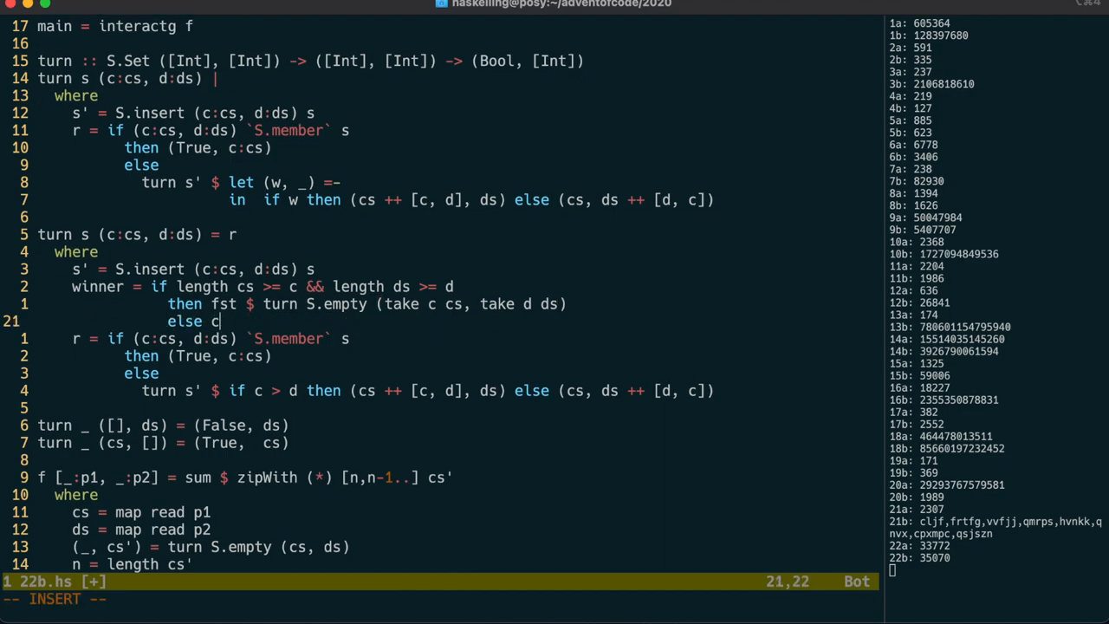
pyautogui.write('> d')
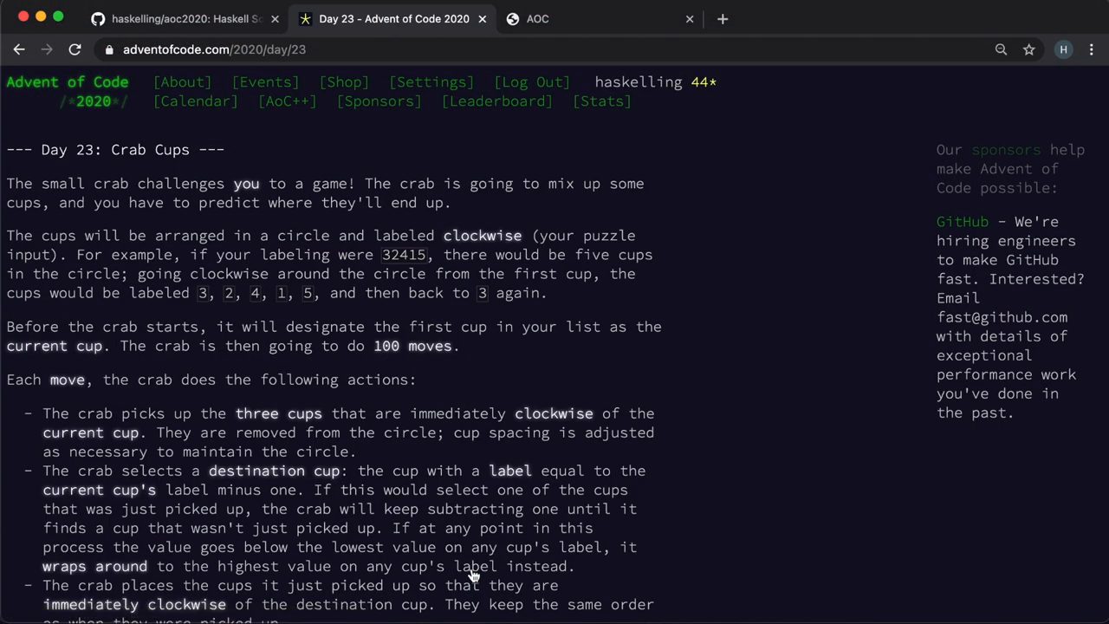
# Scroll through the Day 23 Crab Cups puzzle text in Chrome
pyautogui.scroll(-3)
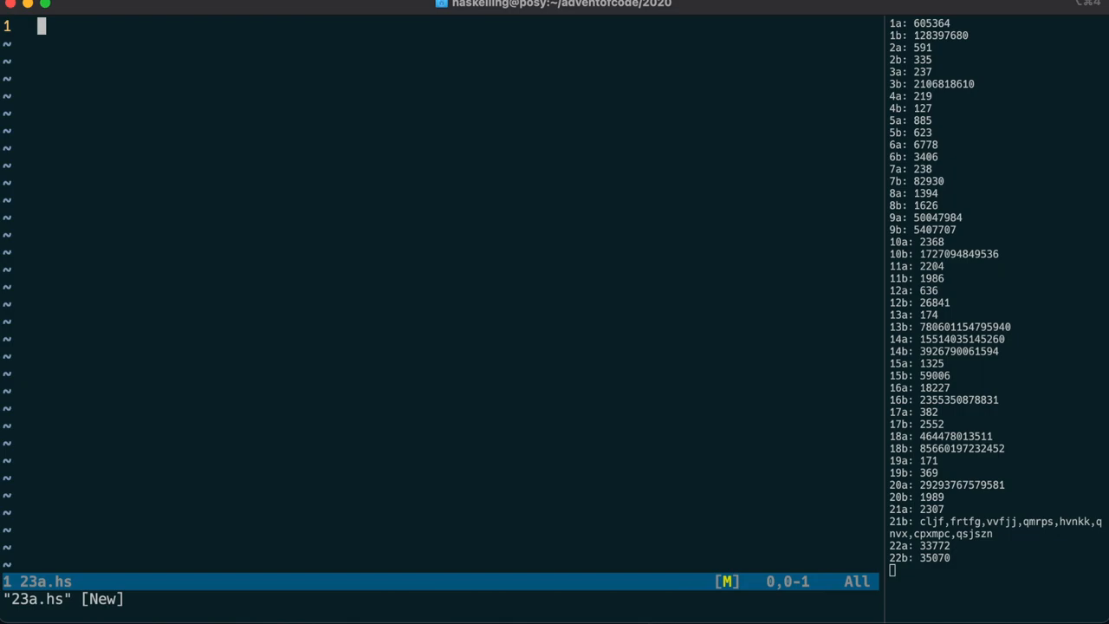
# Write import AOC and main = interact $ f . map digitToInt . head in 23a.hs
pyautogui.write('import AOC')
pyautogui.write('main =-')
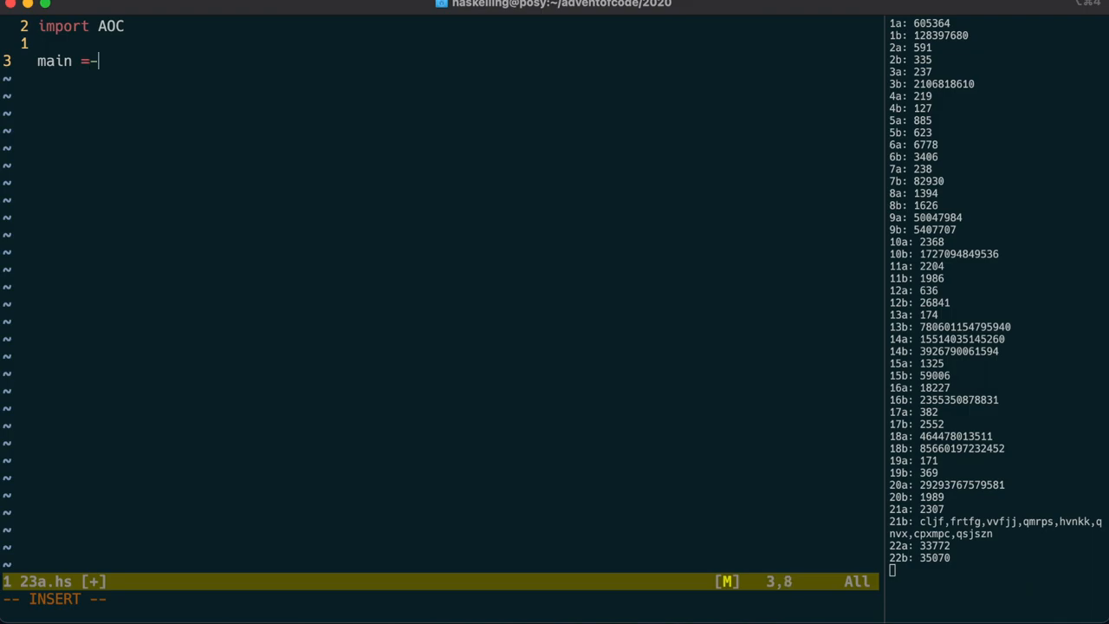
pyautogui.write('interact $')
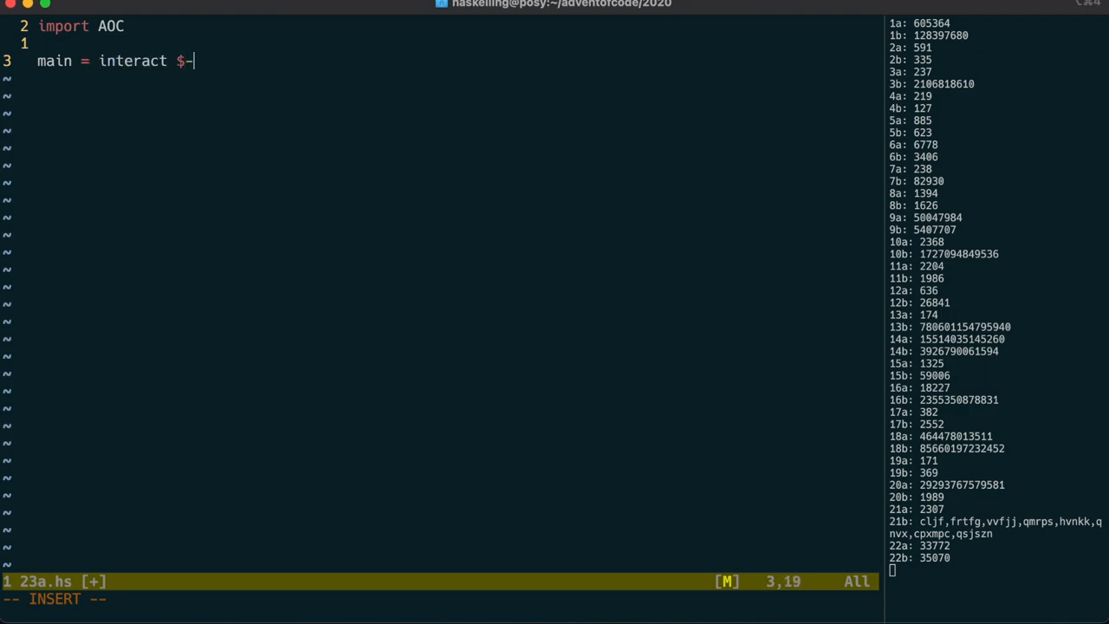
pyautogui.write('head')
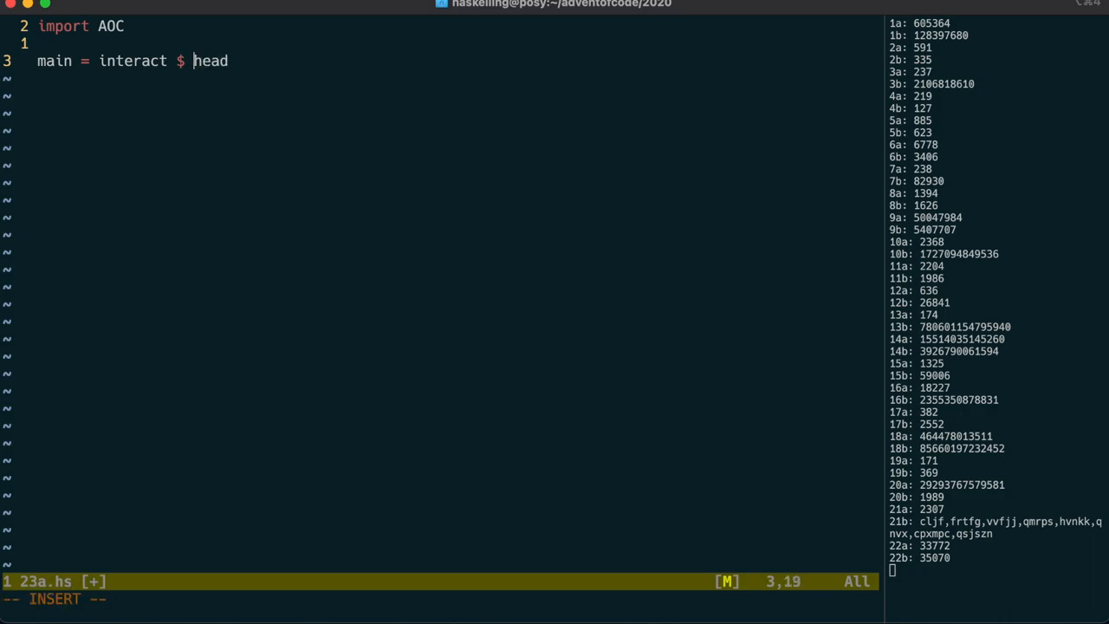
pyautogui.write('digitToInt .')
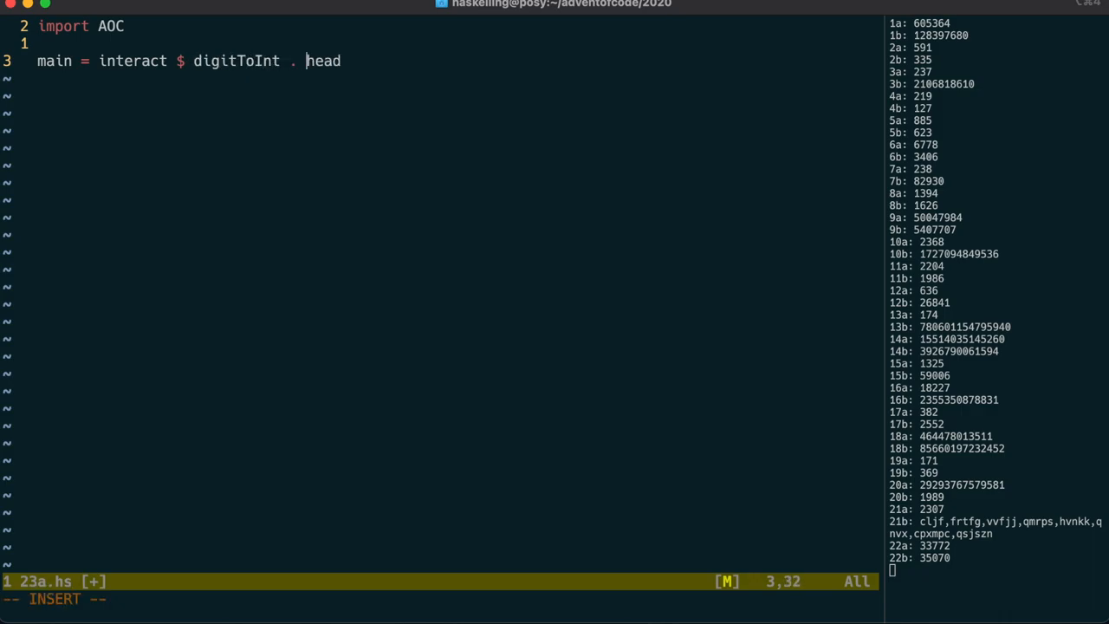
pyautogui.write('fmap')
pyautogui.write('f xs = xs')
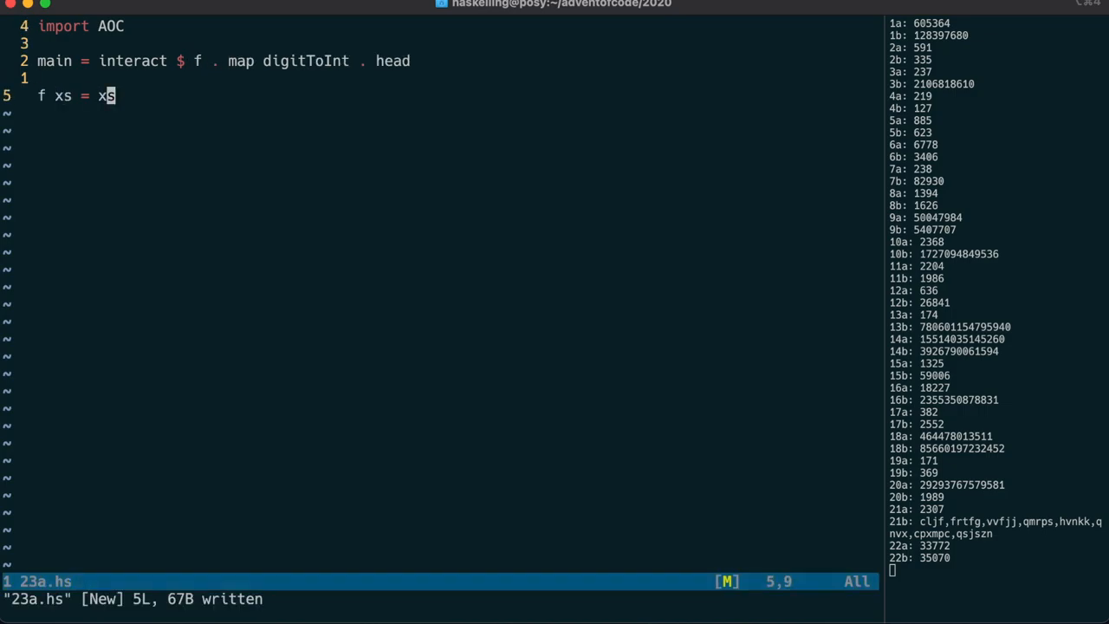
# Add the Data.Sequence import lines to 23a.hs
pyautogui.write('import-')
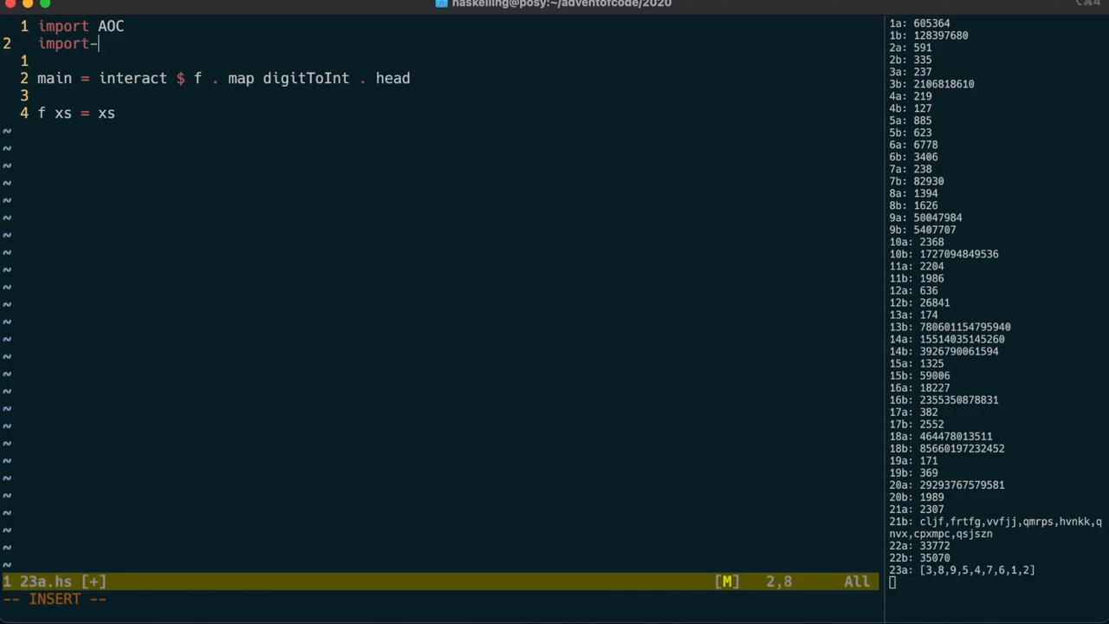
pyautogui.write('Data.Sequence')
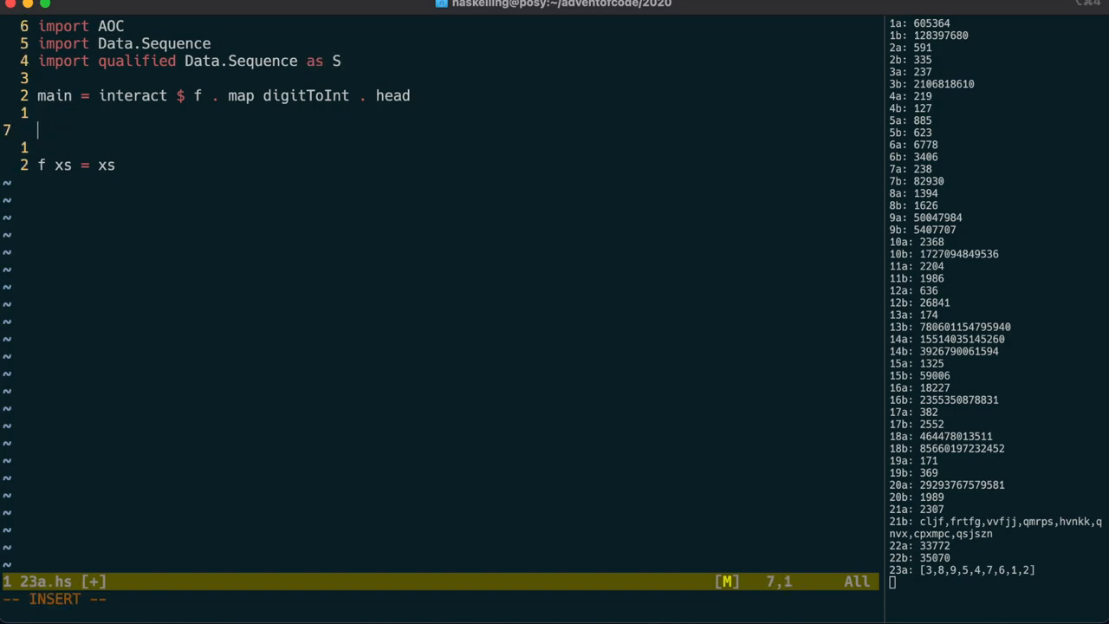
# Define g's pattern (x:<|x2:<|x3:<|x4:<|xs) splitting off the first four cups
pyautogui.write('g-')
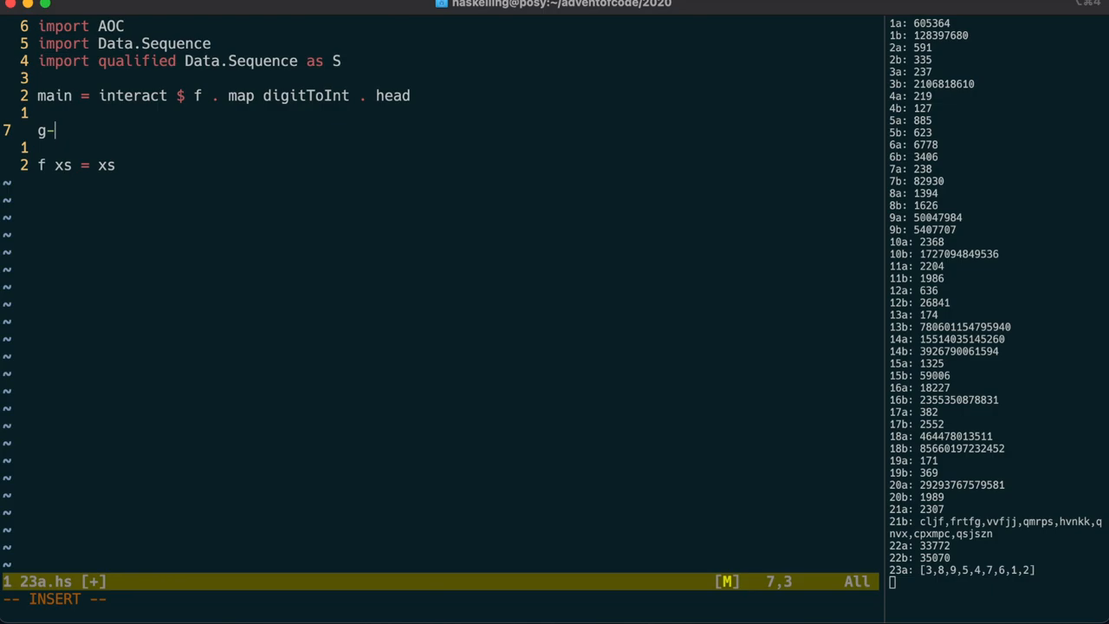
pyautogui.write('(x:')
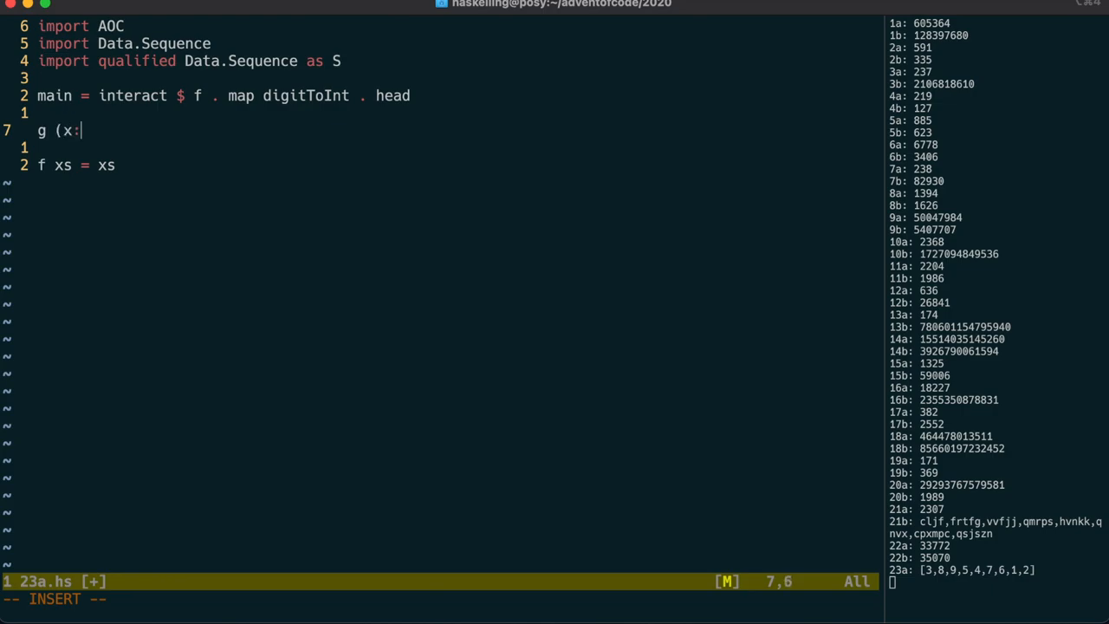
pyautogui.write('<|x2:<|')
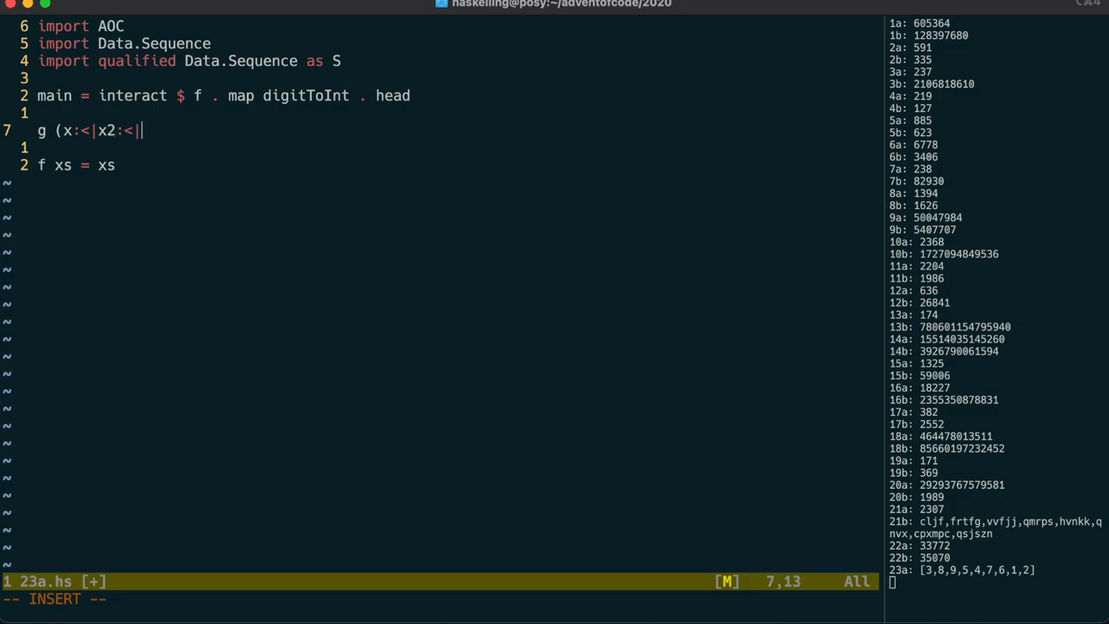
pyautogui.write('x3:<|x')
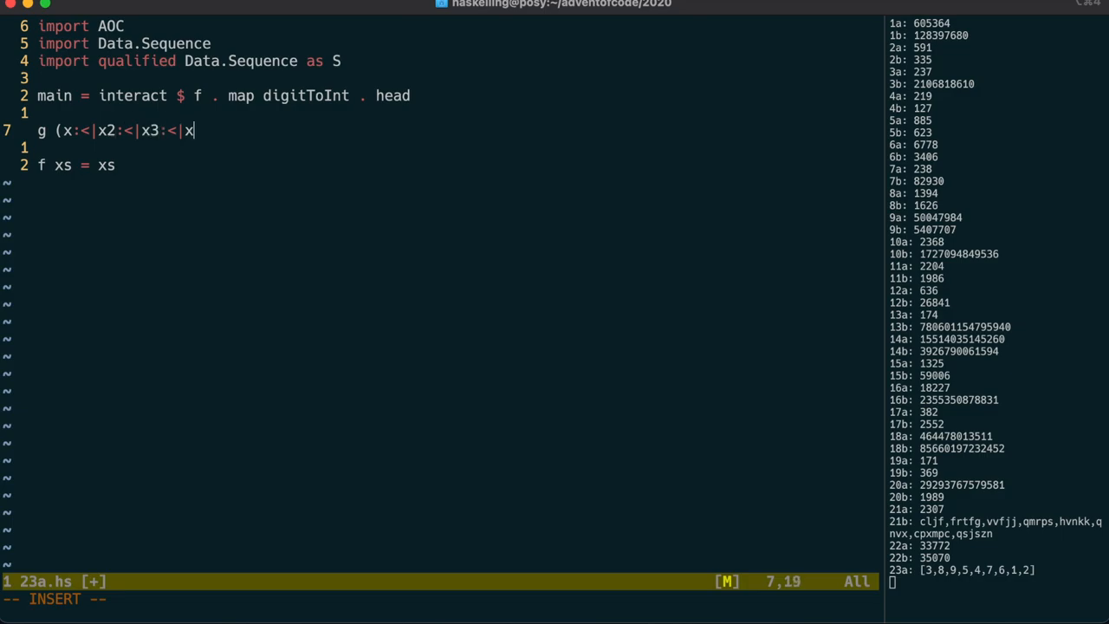
pyautogui.write('4:<|xs')
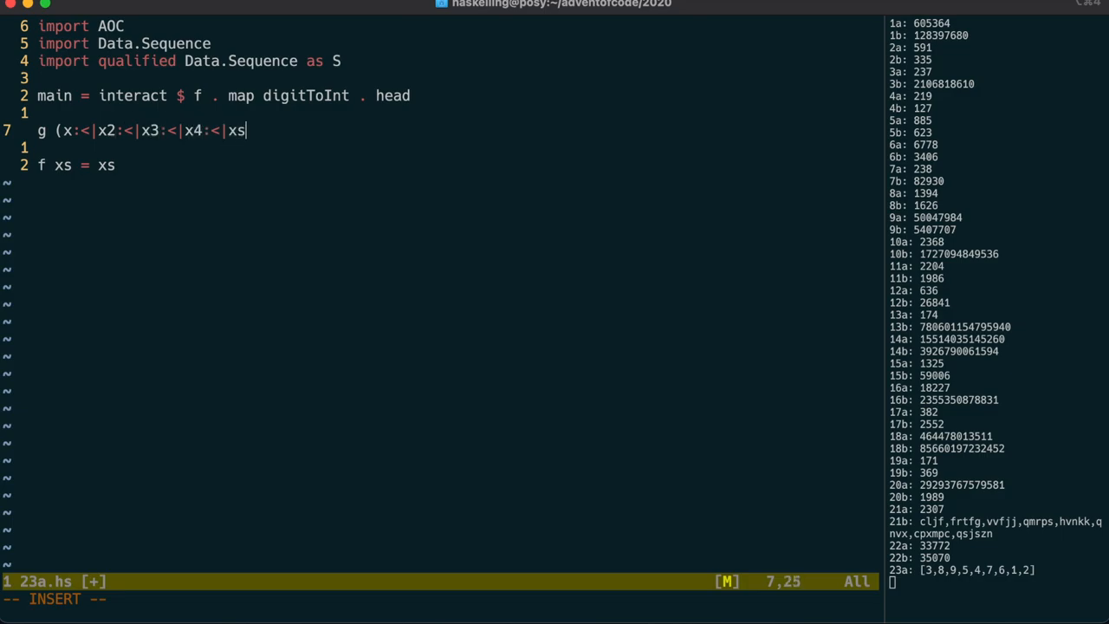
pyautogui.write(') =-')
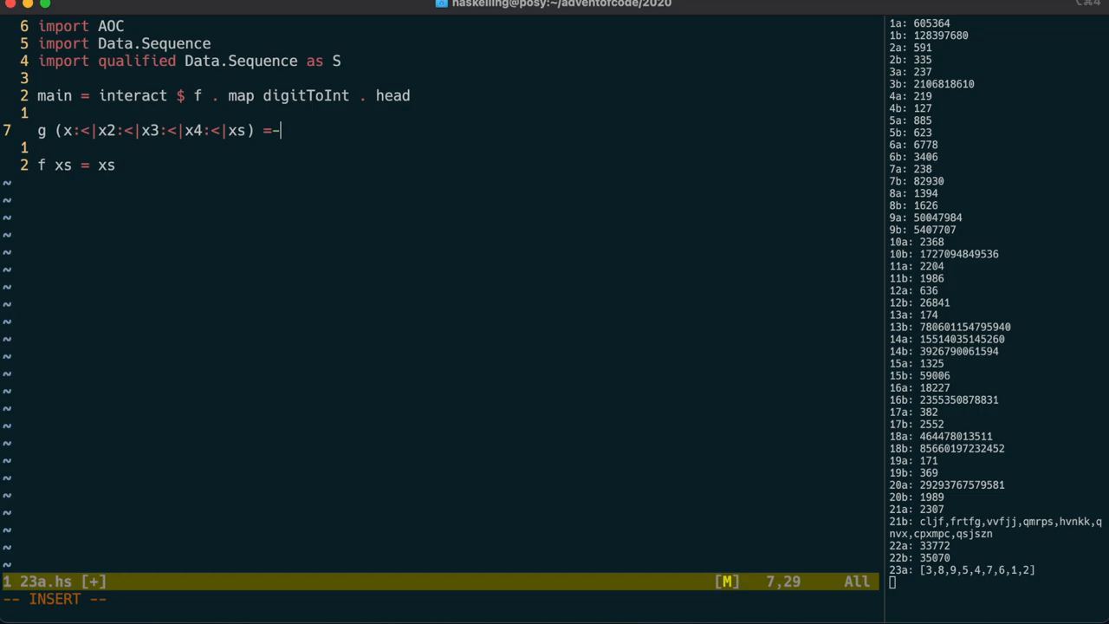
# Make g call g' with (dec x), the picked-up cups sequence and the remaining xs
pyautogui.write("g'")
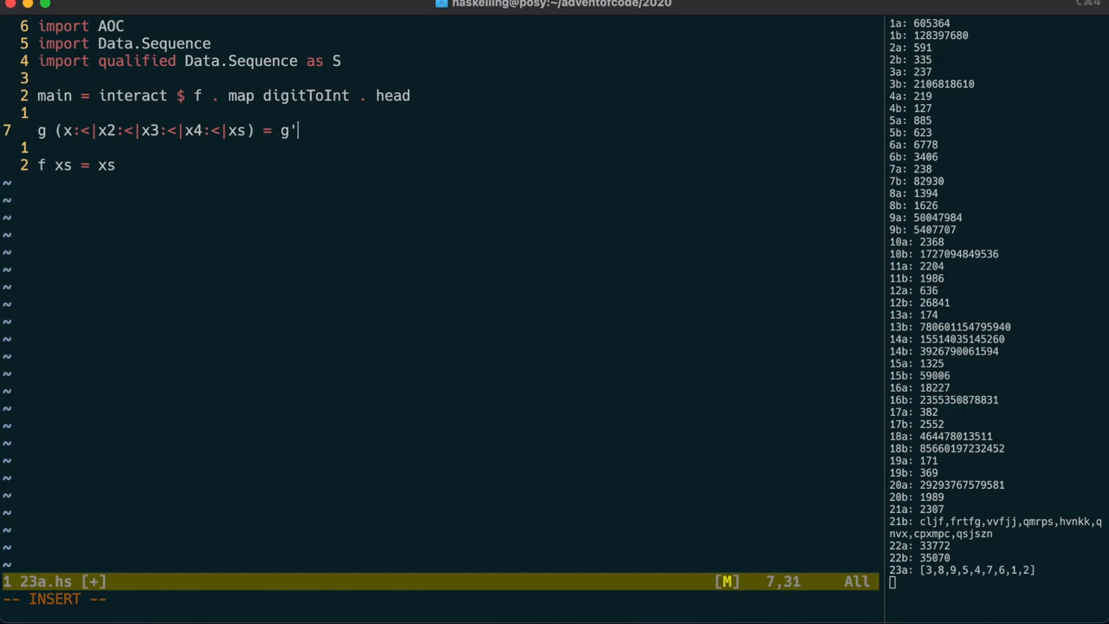
pyautogui.write('(dec x)')
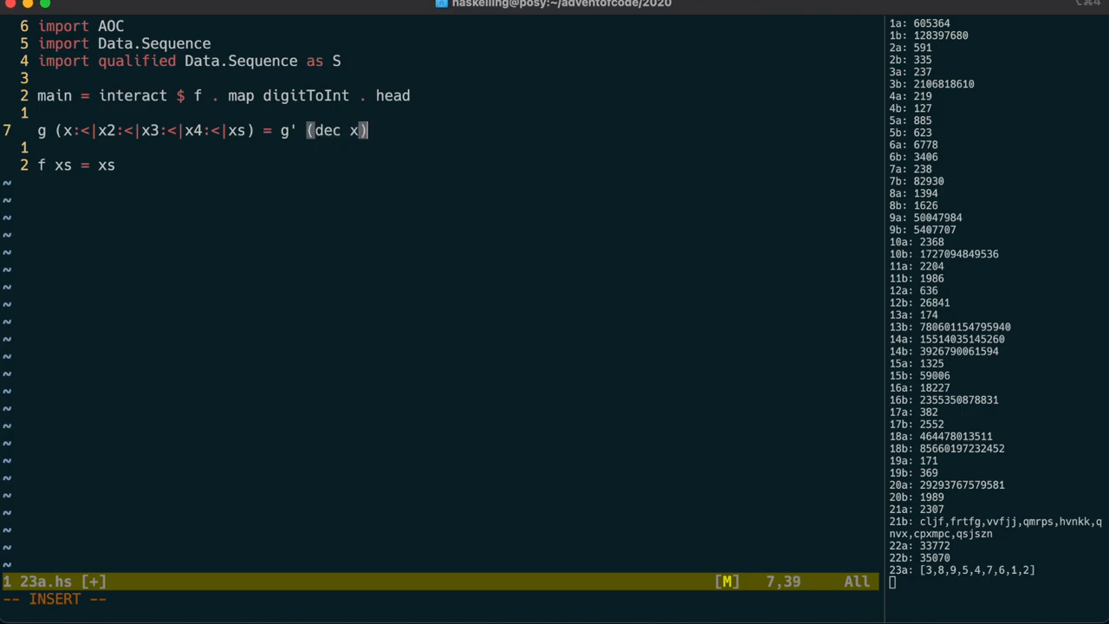
pyautogui.write('(xs<')
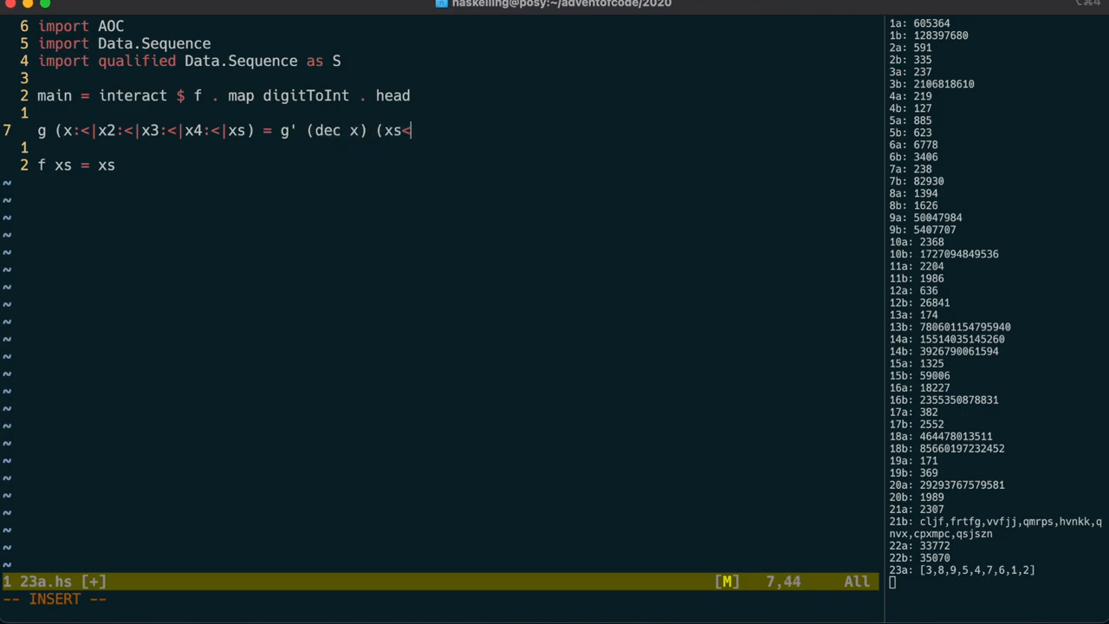
pyautogui.write('x3<|x4<|S.empty) xs')
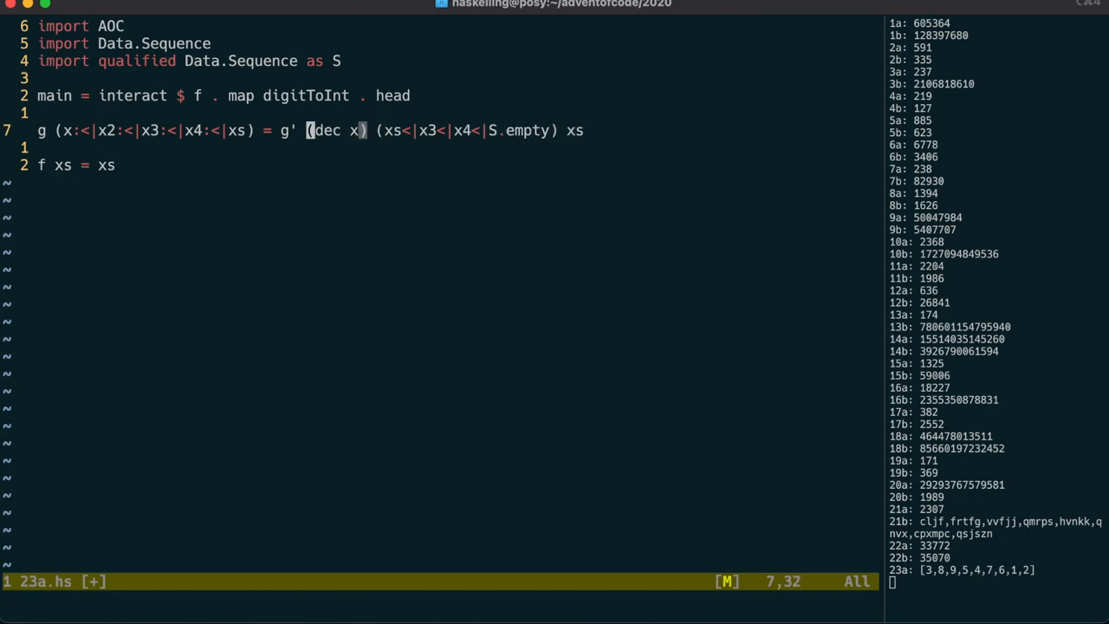
pyautogui.write('x')
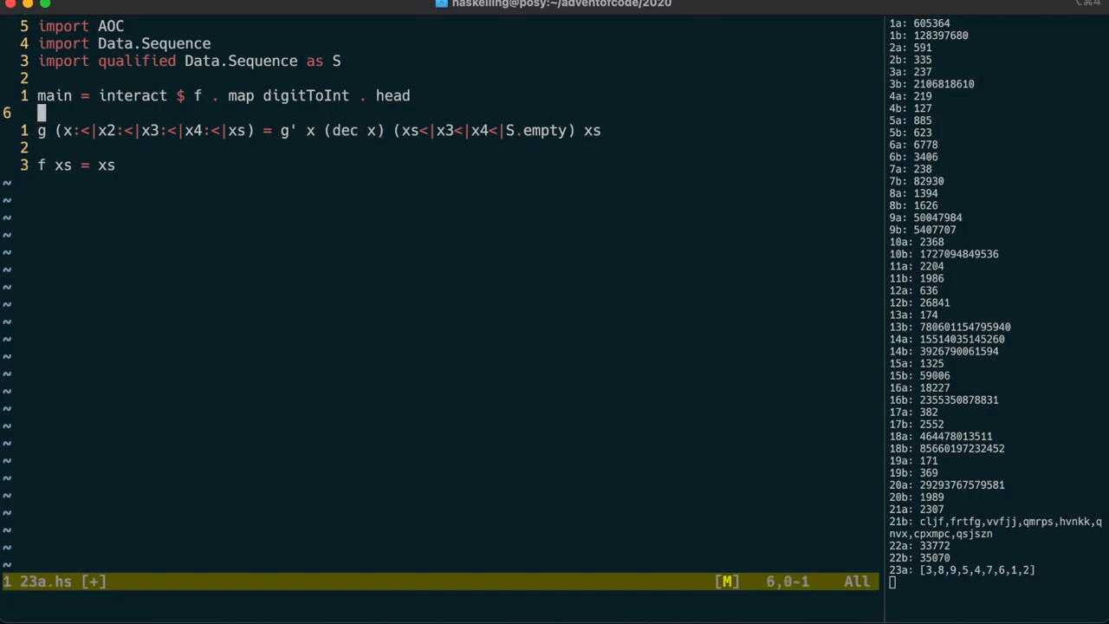
# Define n = 9, a wrapping dec helper, and xs' = map (+ (-1)) xs in f's where clause
pyautogui.write('n = 9')
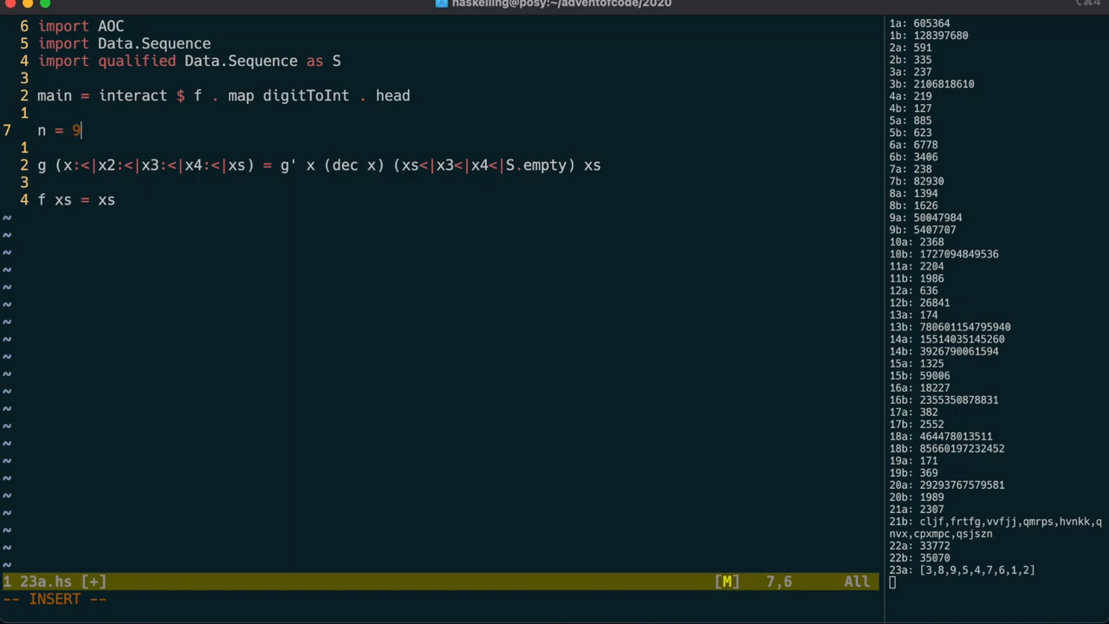
pyautogui.write('dec 0 = n - 1')
pyautogui.write('dec x = x - 1')
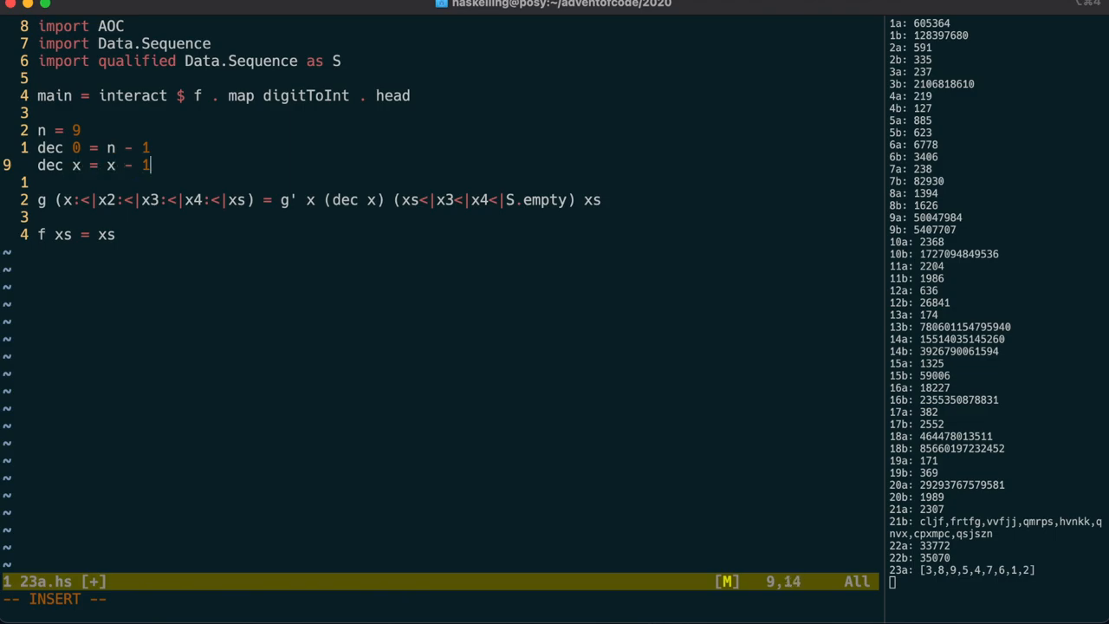
pyautogui.press('Escape')
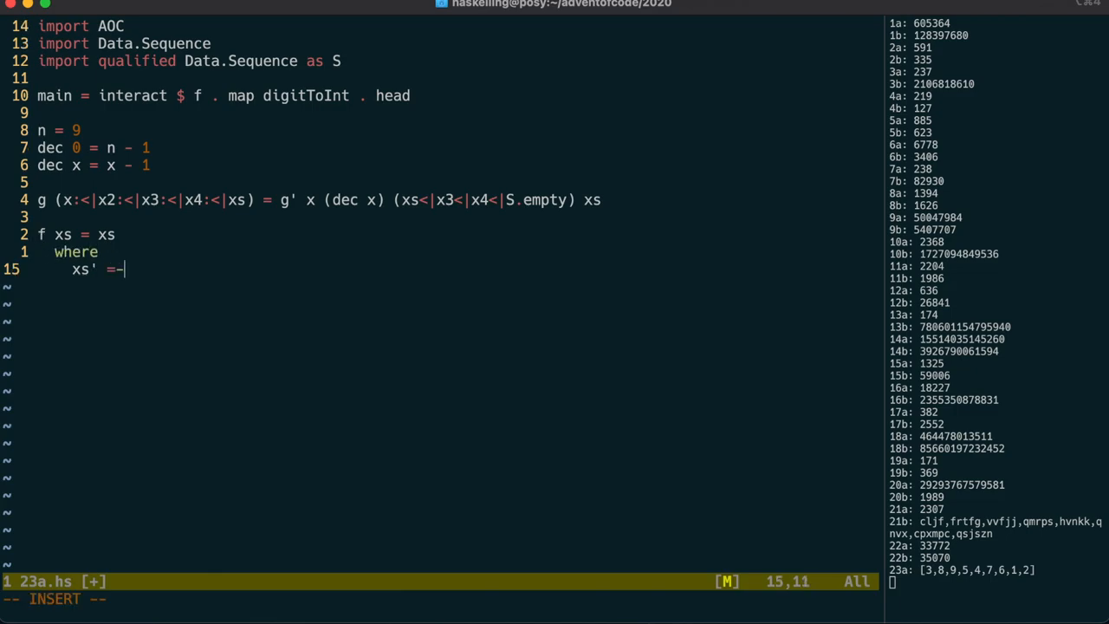
pyautogui.write('map (+ (-1')
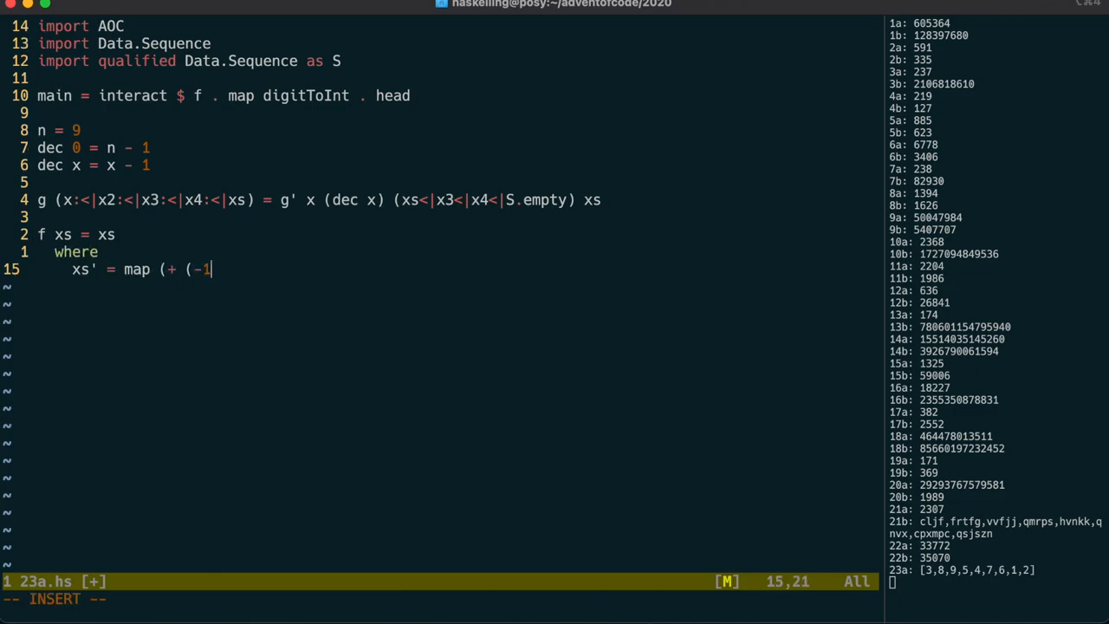
pyautogui.write(')) xs')
pyautogui.write("g'")
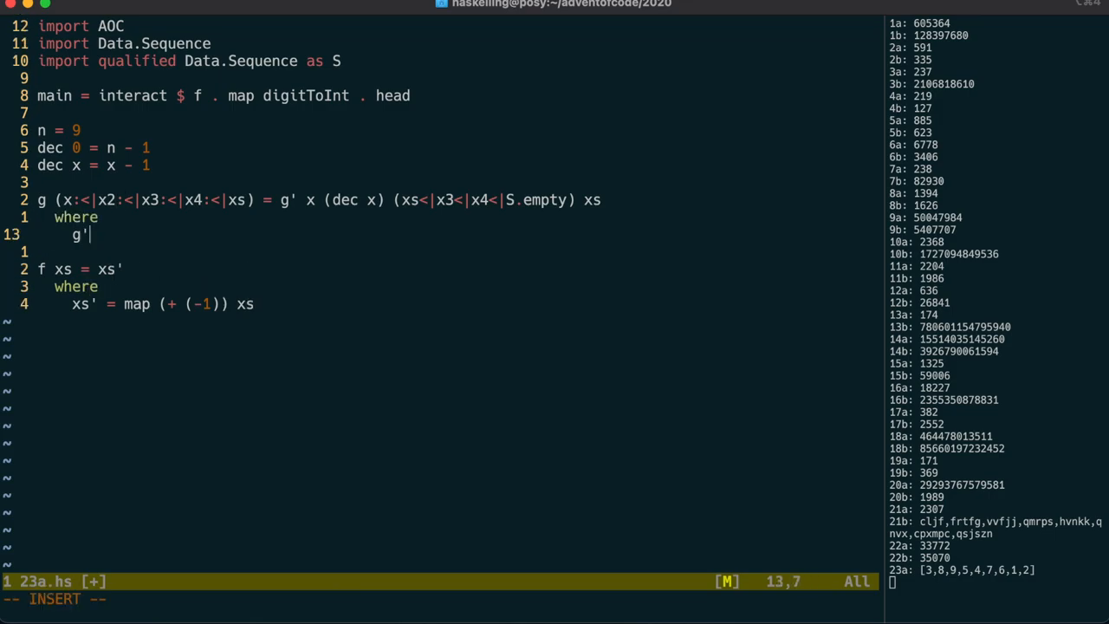
# Define g' x0 x cs ds to keep decrementing the destination while x `elem` cs
pyautogui.write('x0')
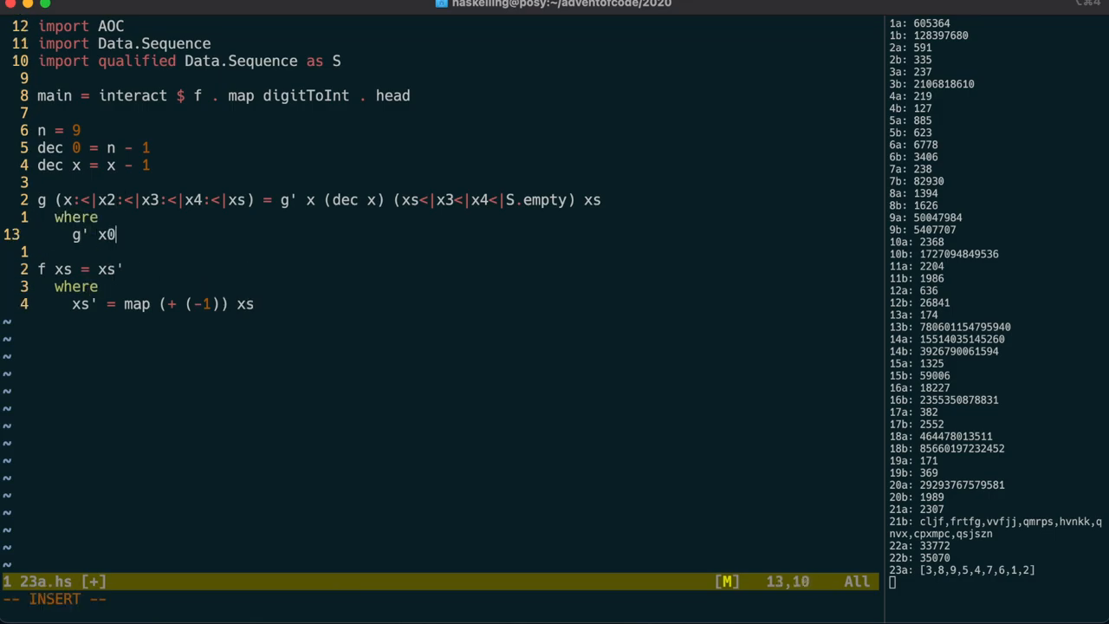
pyautogui.write('x cs d')
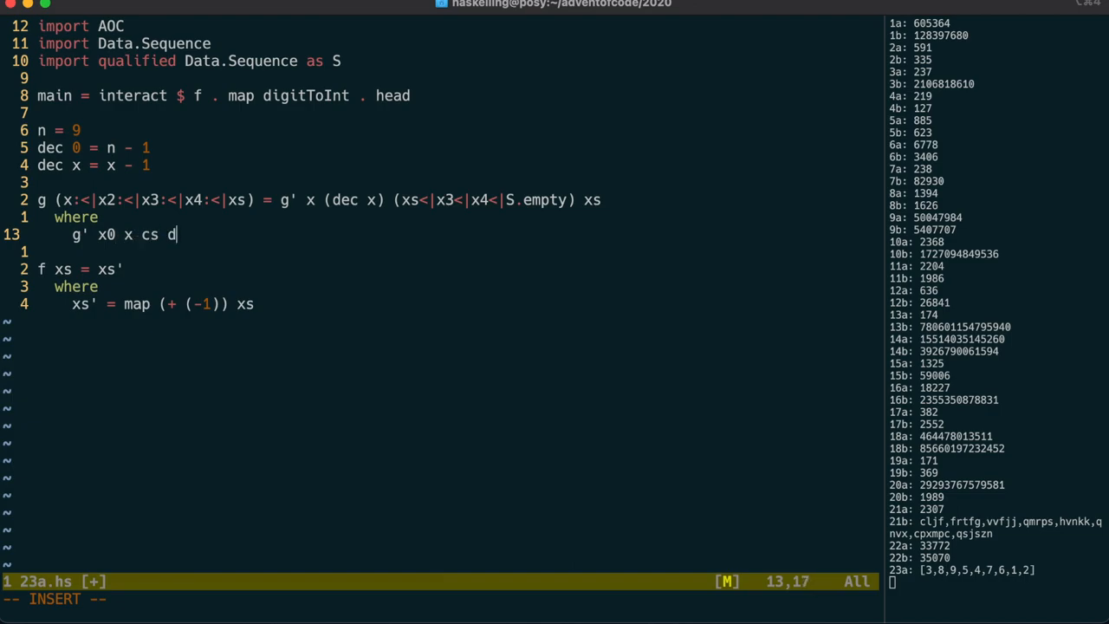
pyautogui.write('s =-')
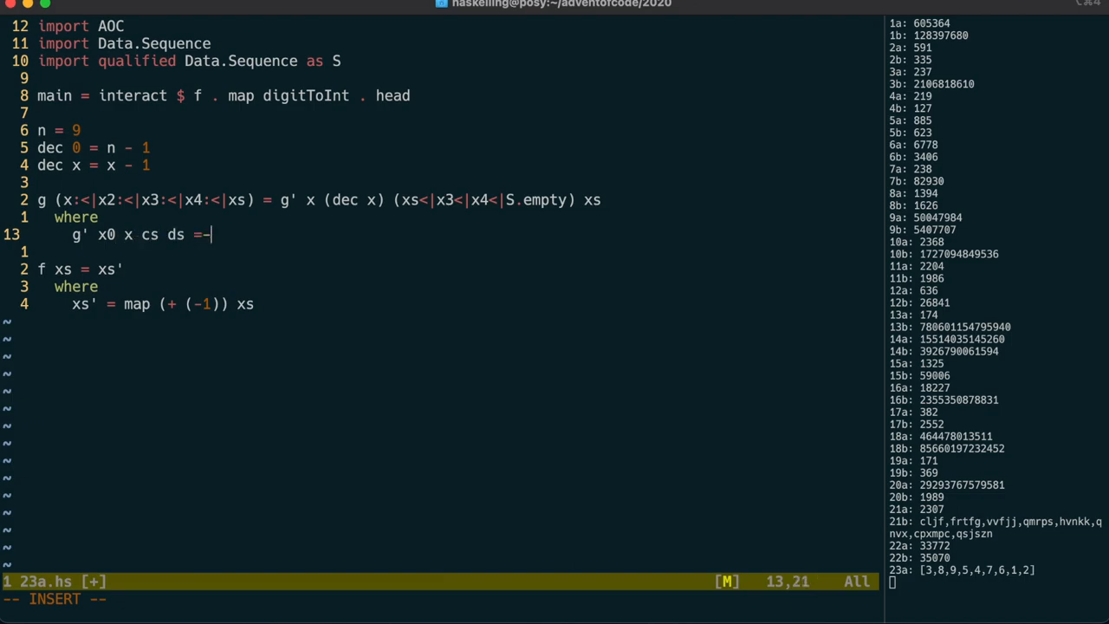
pyautogui.write('if')
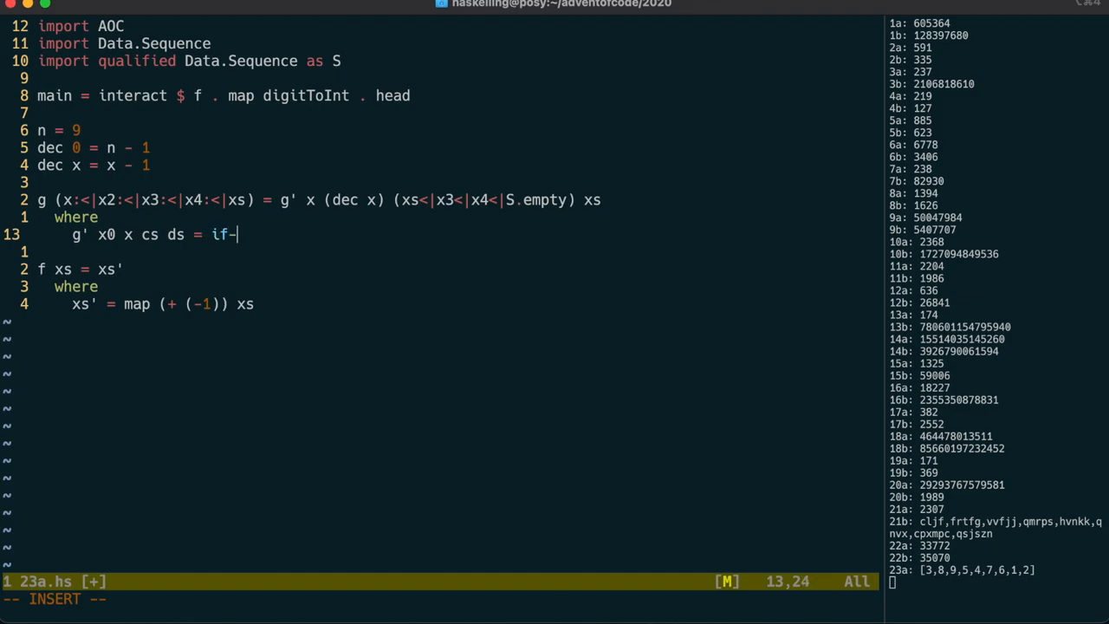
pyautogui.write('x `elem` cs')
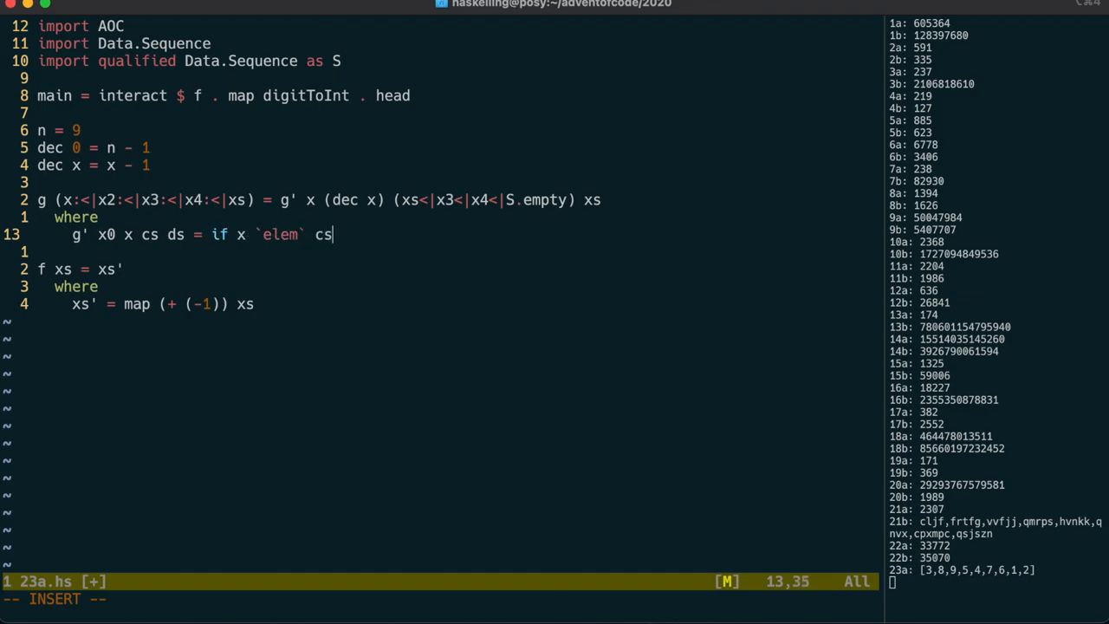
pyautogui.write("then g' x0-")
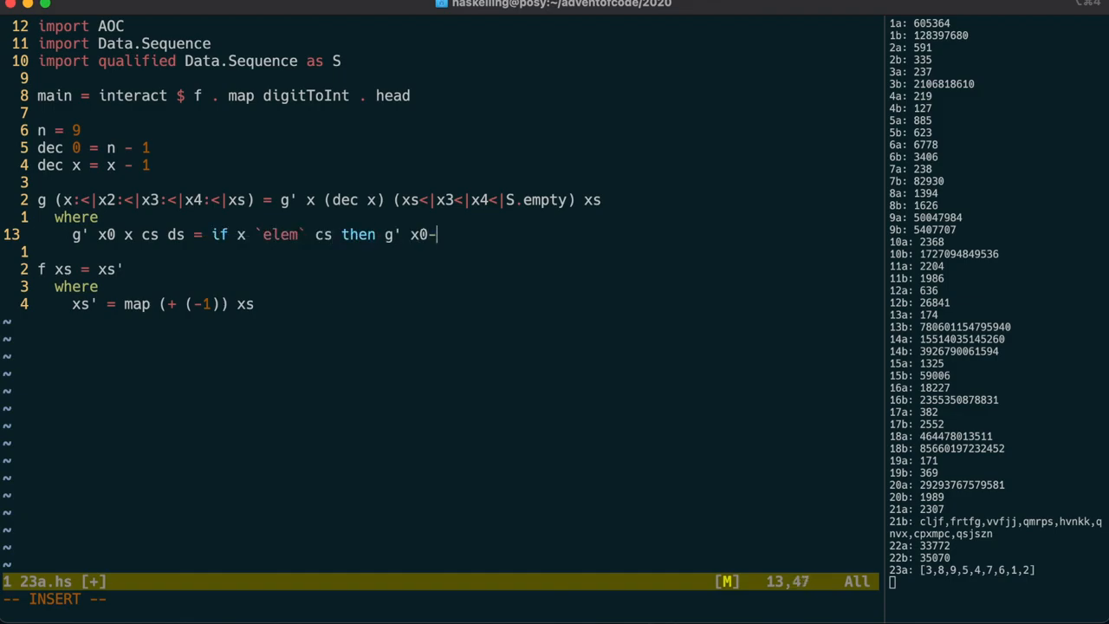
pyautogui.write("(dec x) cs ds else g''")
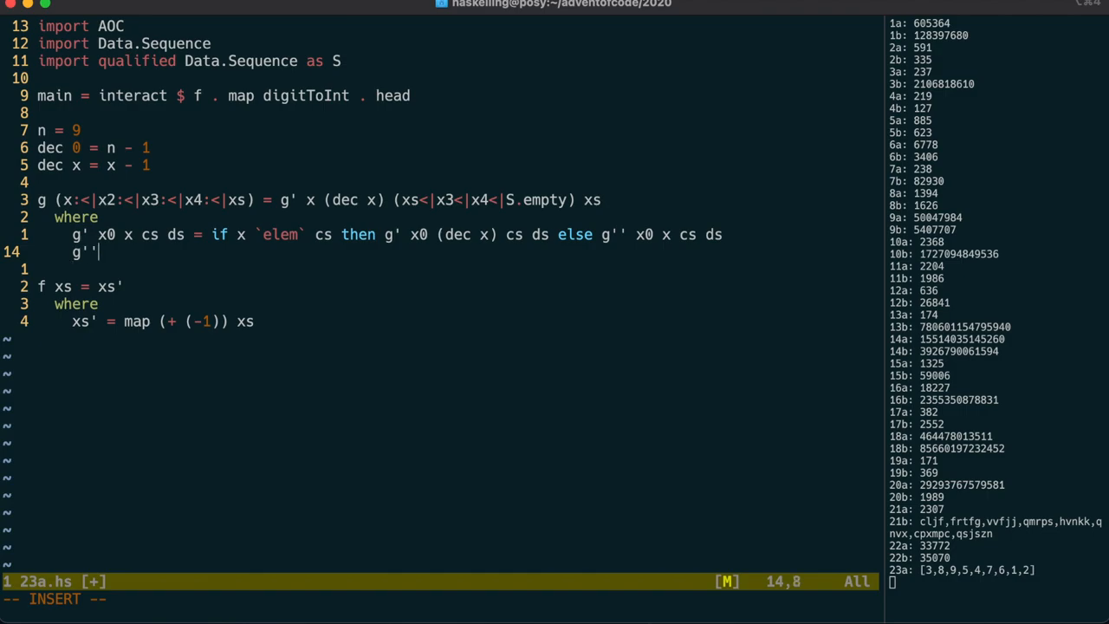
# Define g'' using spanl (/=x) ds to insert cs after the destination and append x0 with |> x
pyautogui.write('x0 x cs ds =')
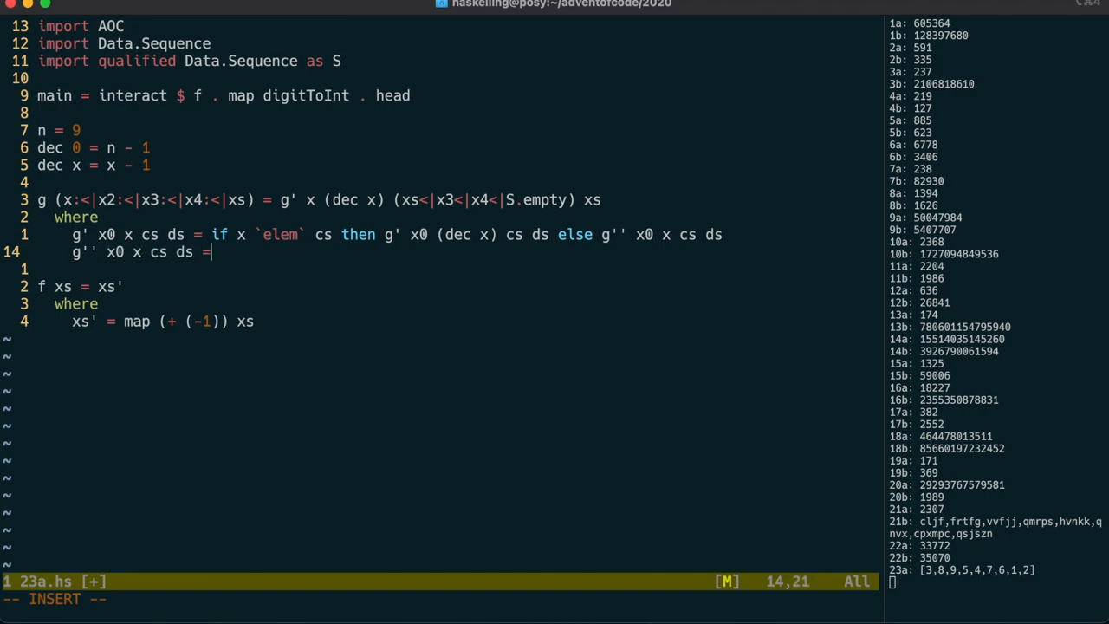
pyautogui.write('-')
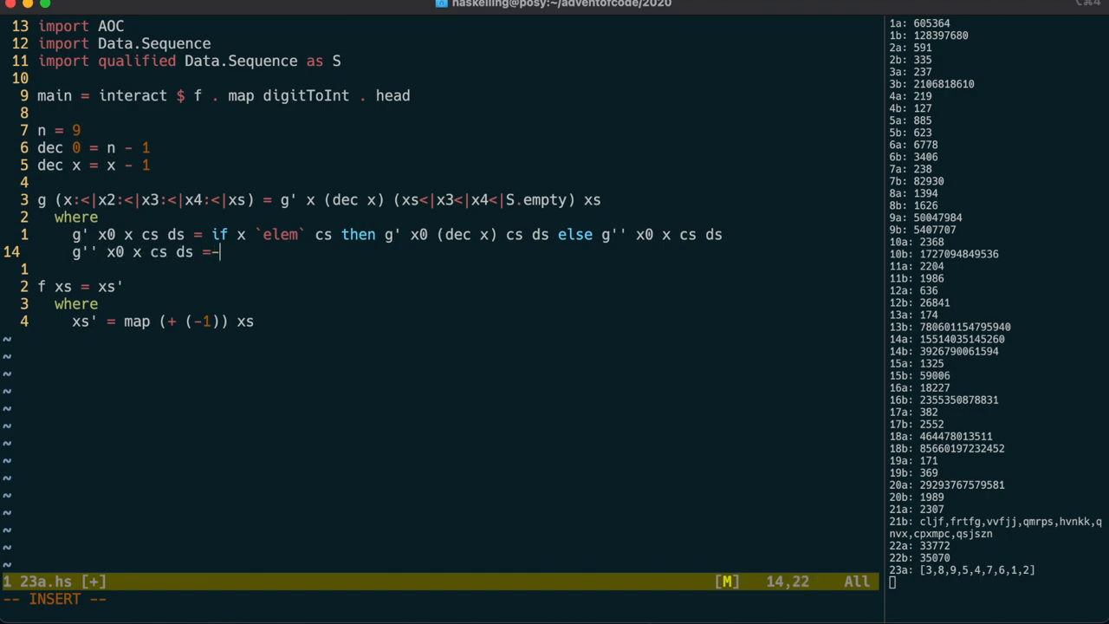
pyautogui.write('spanl')
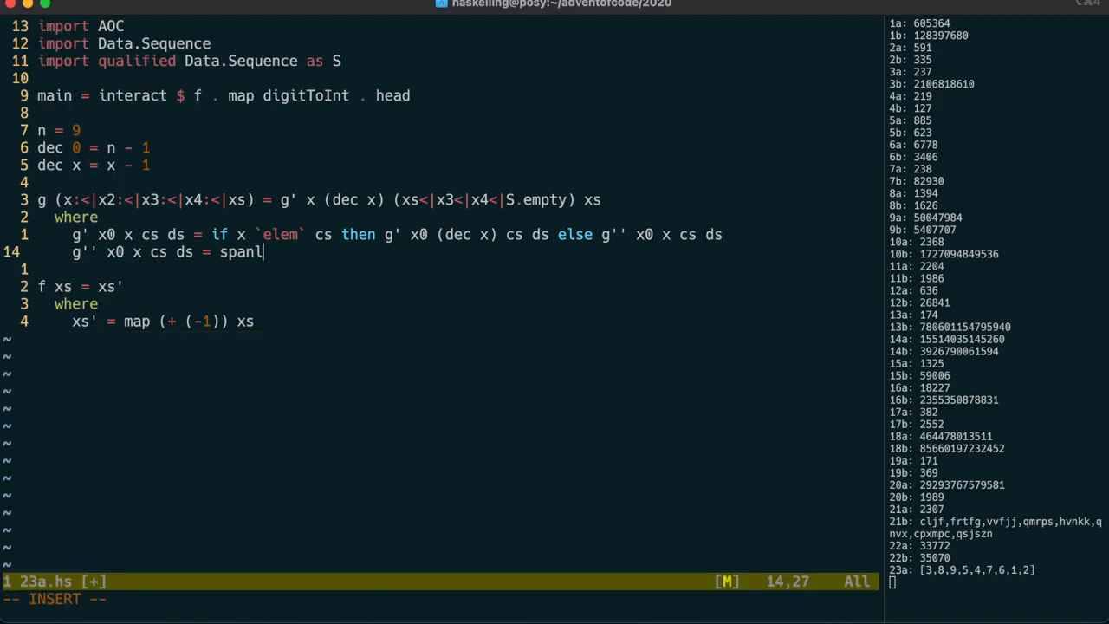
pyautogui.write('(/=x) ds')
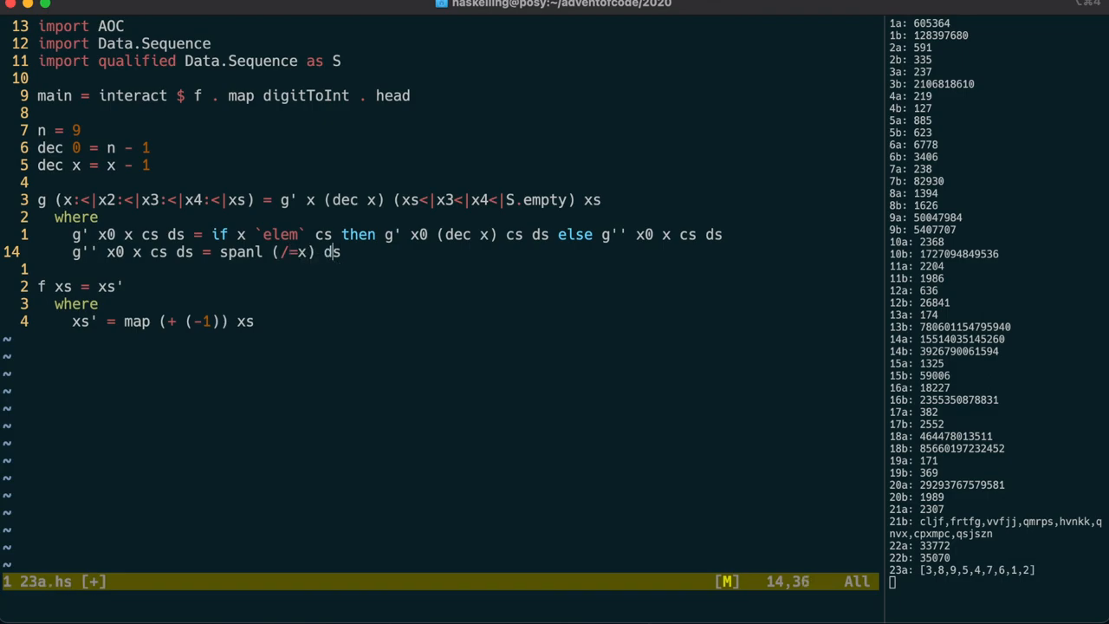
pyautogui.write('let (ds1, _:')
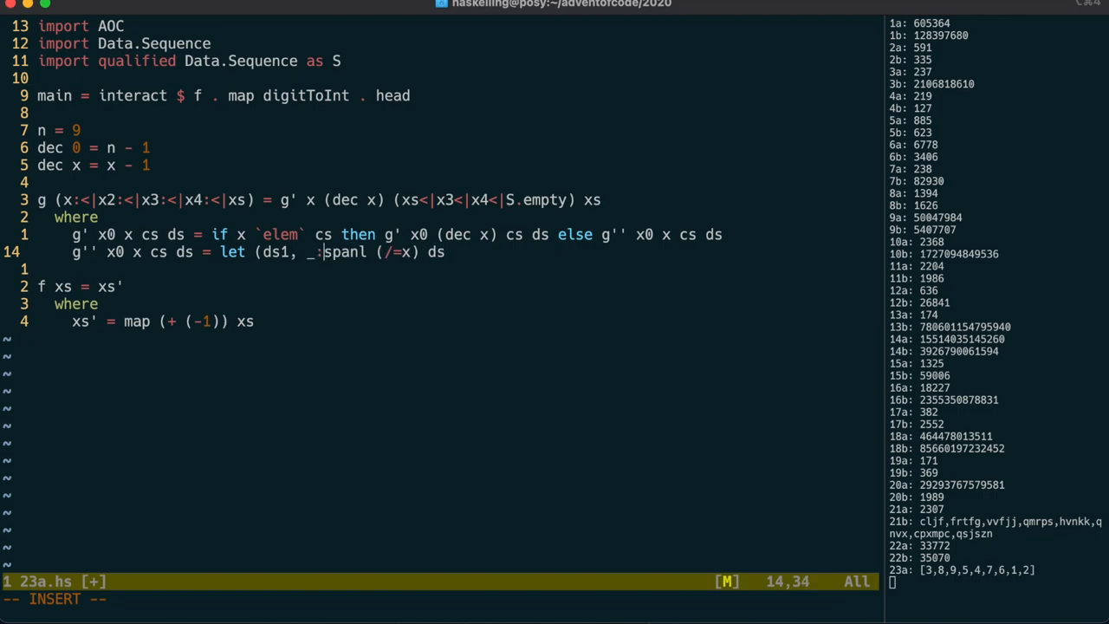
pyautogui.write('<|ds2)')
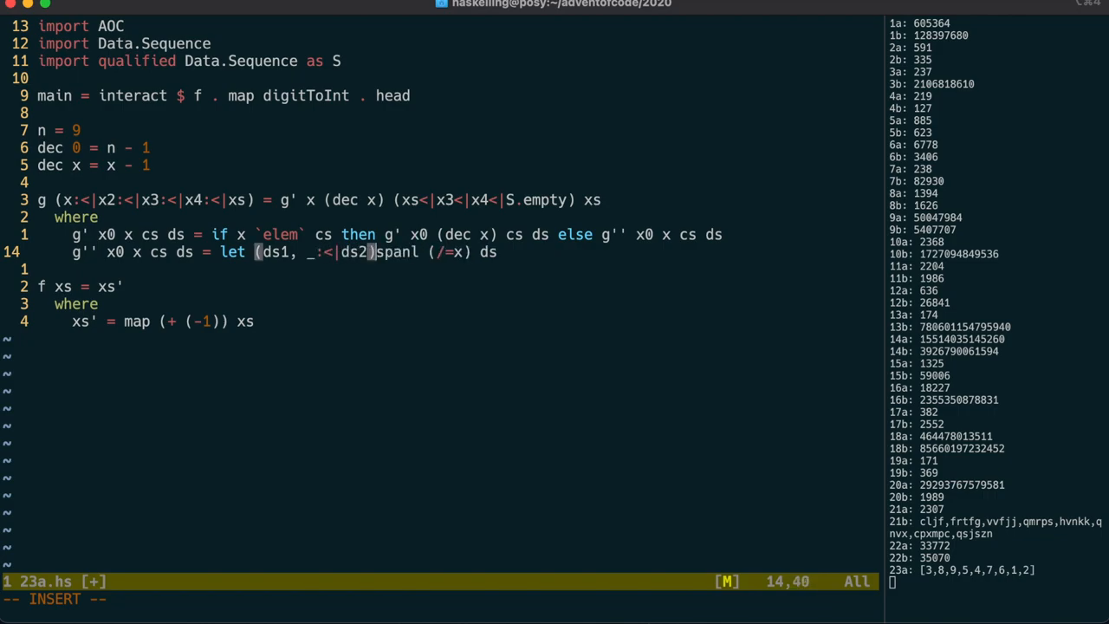
pyautogui.write('in (ds')
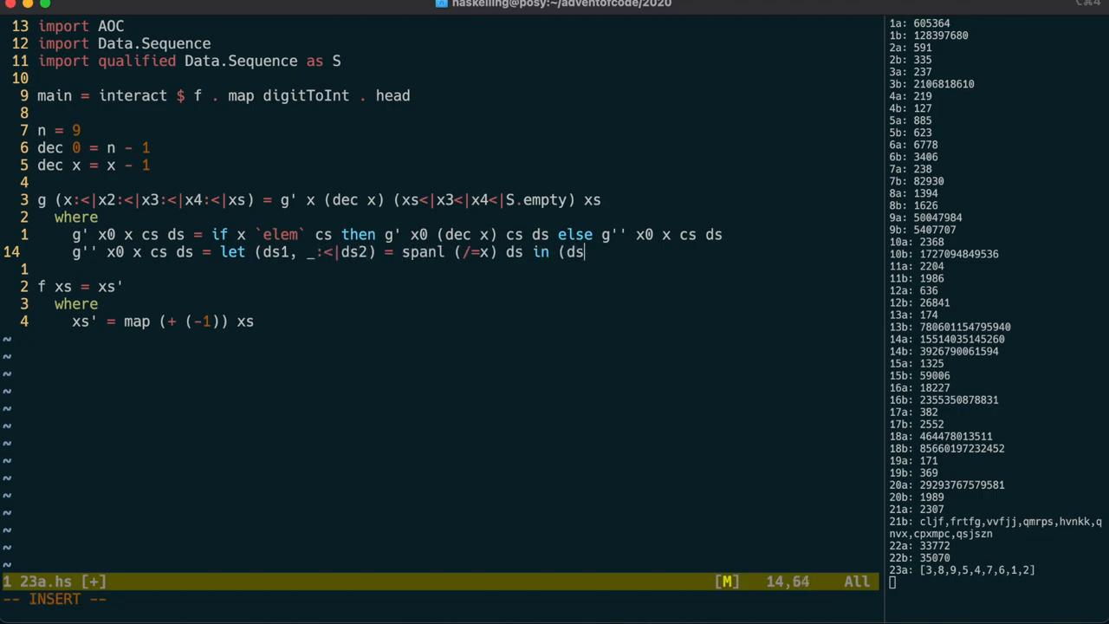
pyautogui.write('>< x<|')
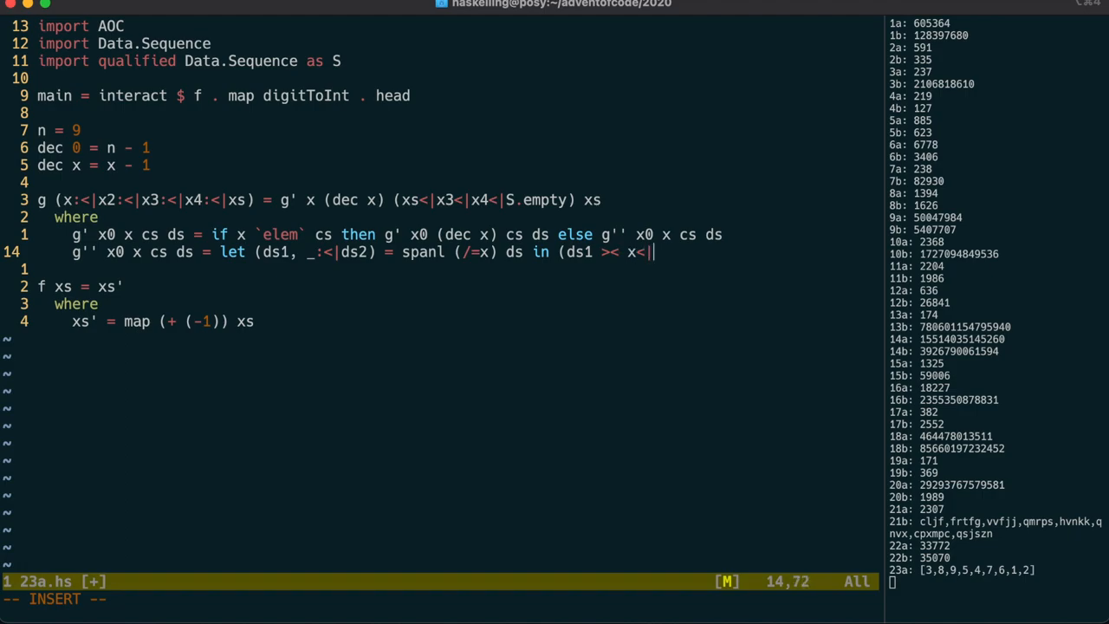
pyautogui.write('cs >< ds2)-')
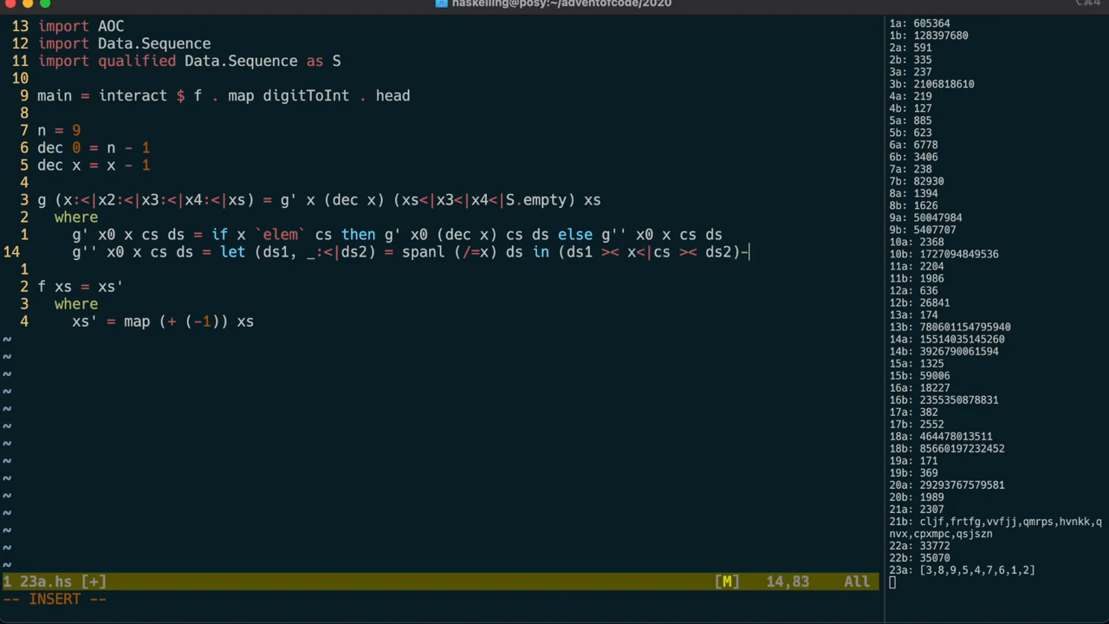
pyautogui.write('|> x0')
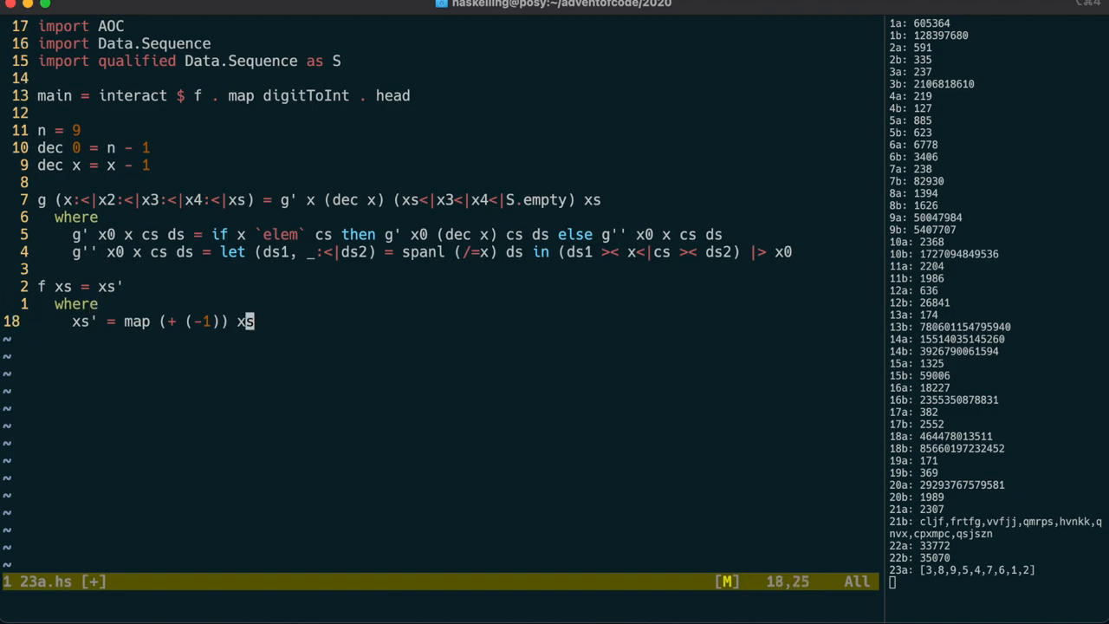
pyautogui.write('xs')
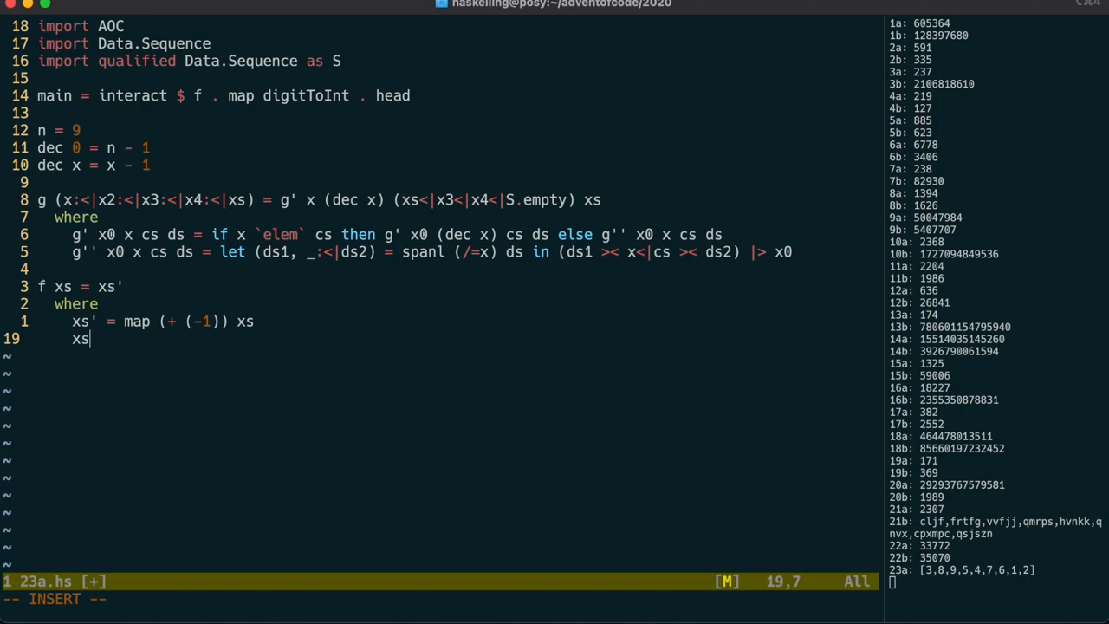
# Have f run g on S.fromList xs' and split the result at cup 0 with spanl (/=0)
pyautogui.write('1 = g $-')
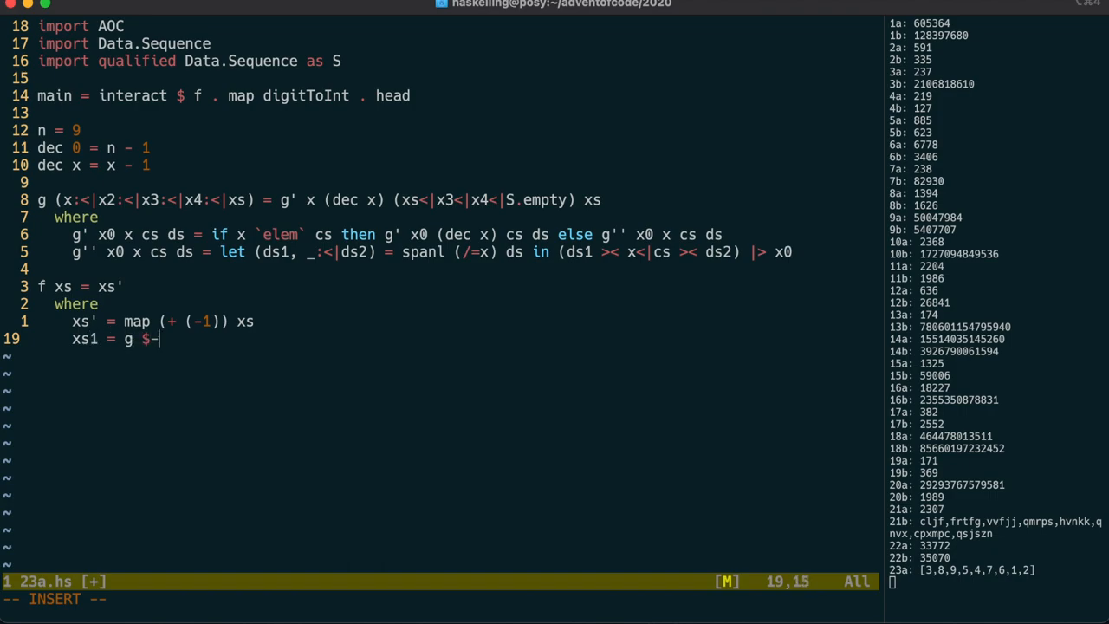
pyautogui.write("S.fromList xs'")
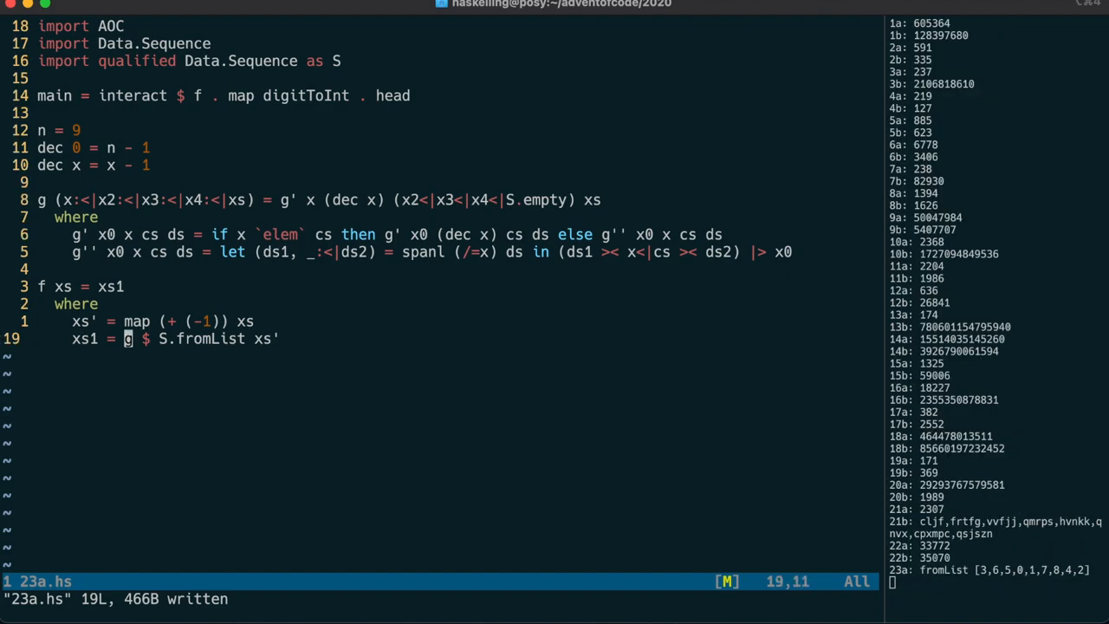
pyautogui.write('span (/=')
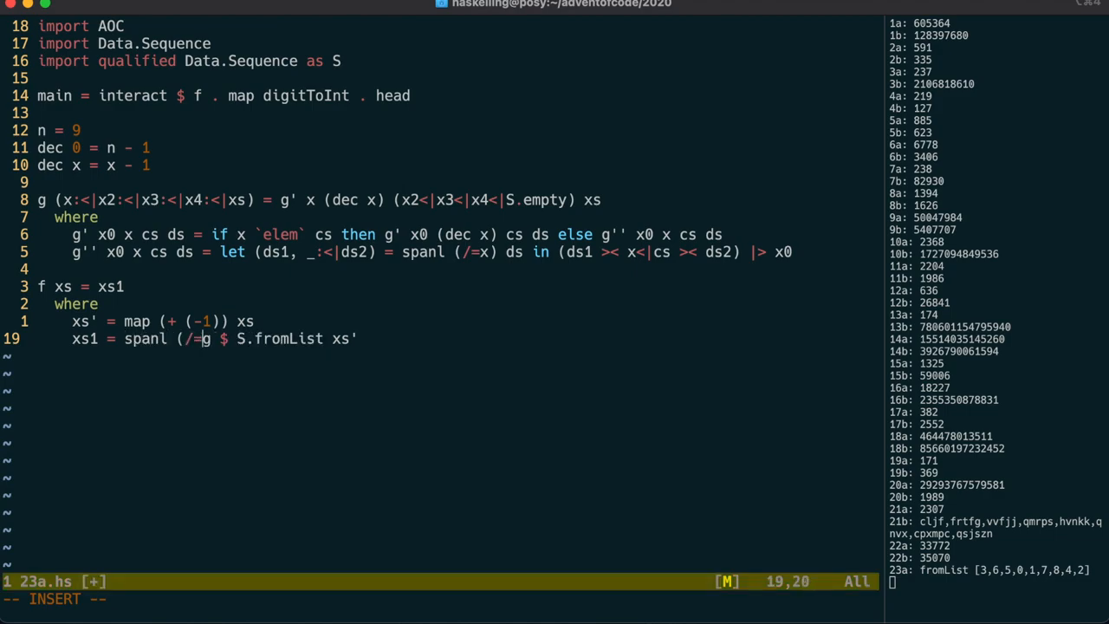
pyautogui.write('0) $')
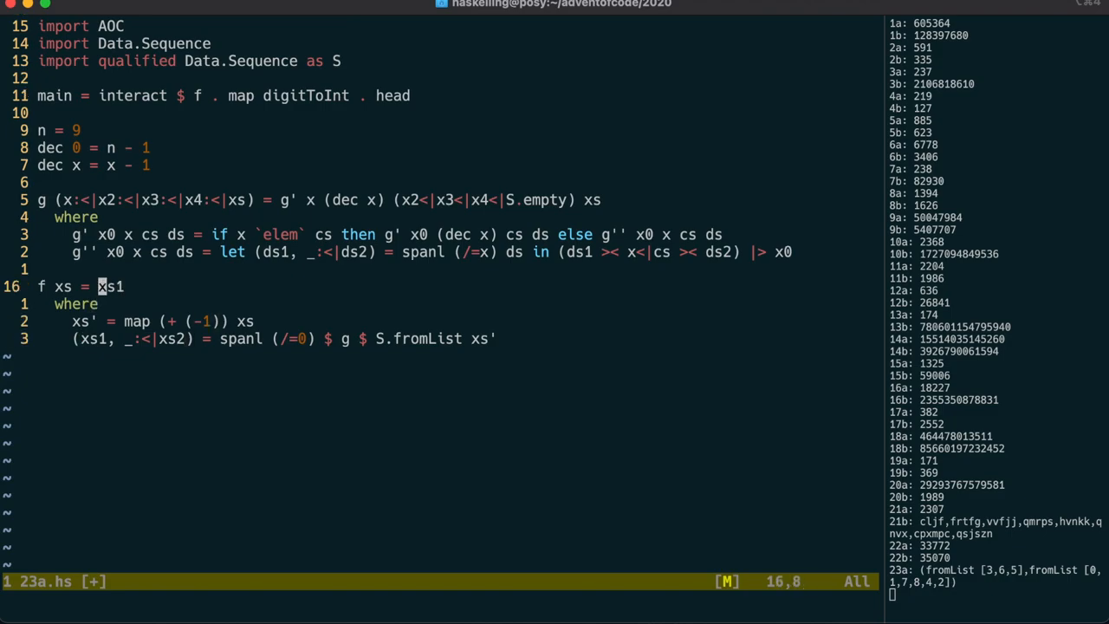
# Output concatMap (show . (+1)) over xs2 >< xs1 as a Str, iterating g with applyN
pyautogui.write('concatMap (')
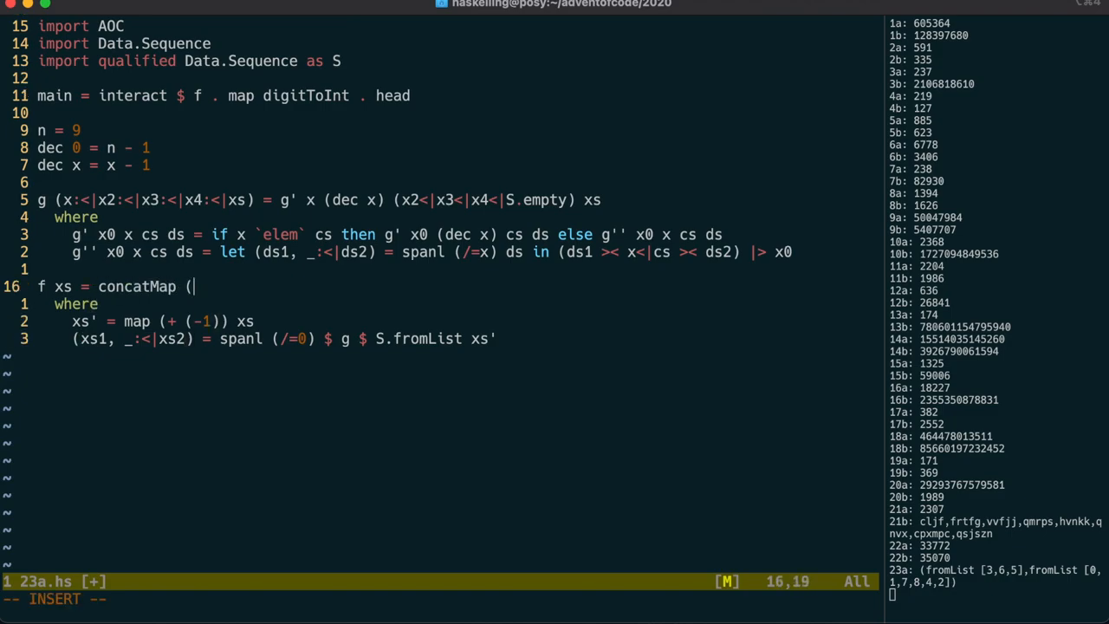
pyautogui.write('show . (+1)) $ xs2')
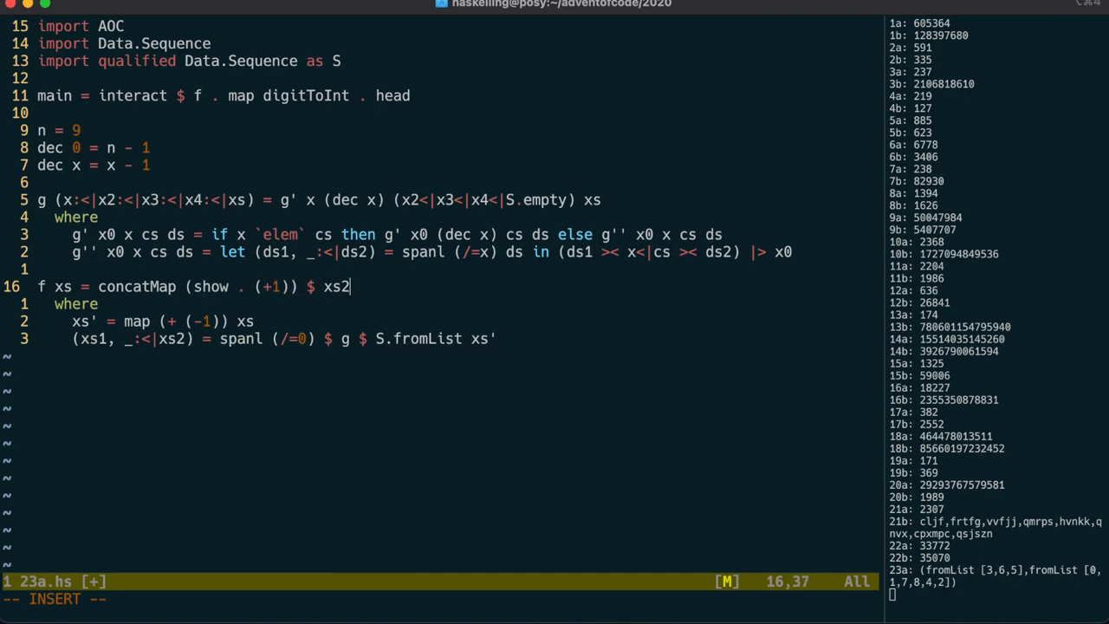
pyautogui.write('>< xs1')
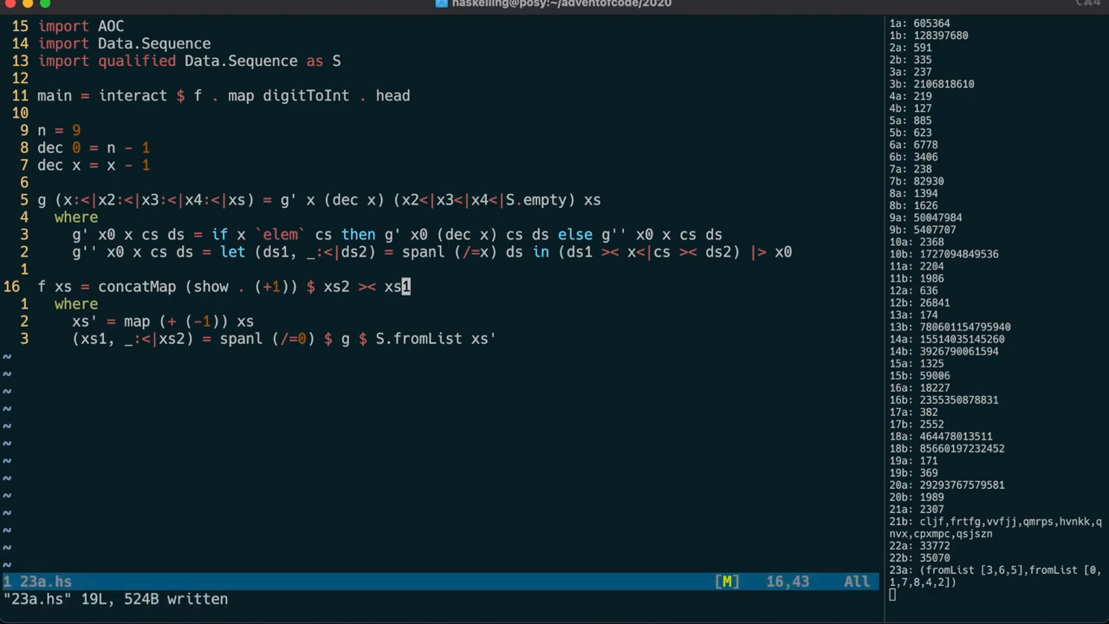
pyautogui.write('Str $')
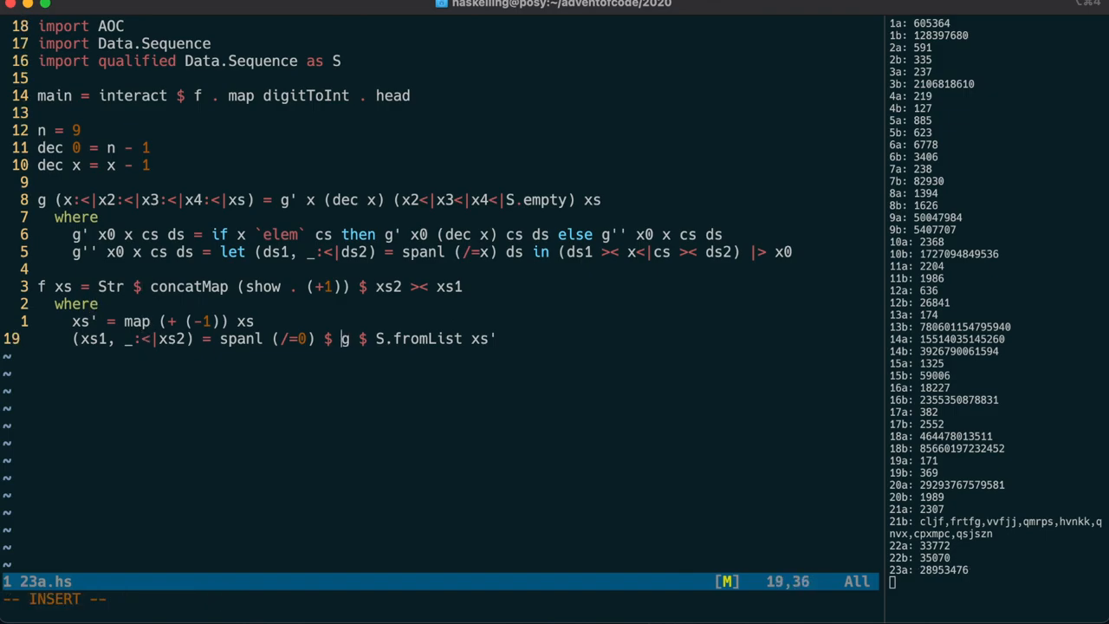
pyautogui.write('applyN')
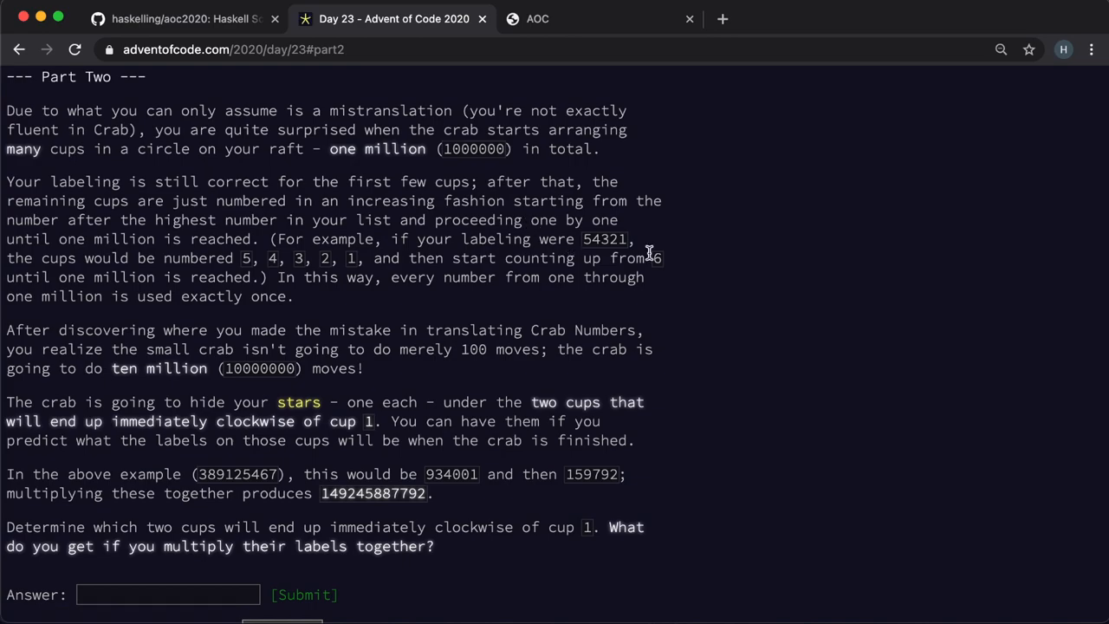
# Scroll through the Day 23 Part Two one-million-cups description in Chrome
pyautogui.scroll(-3)
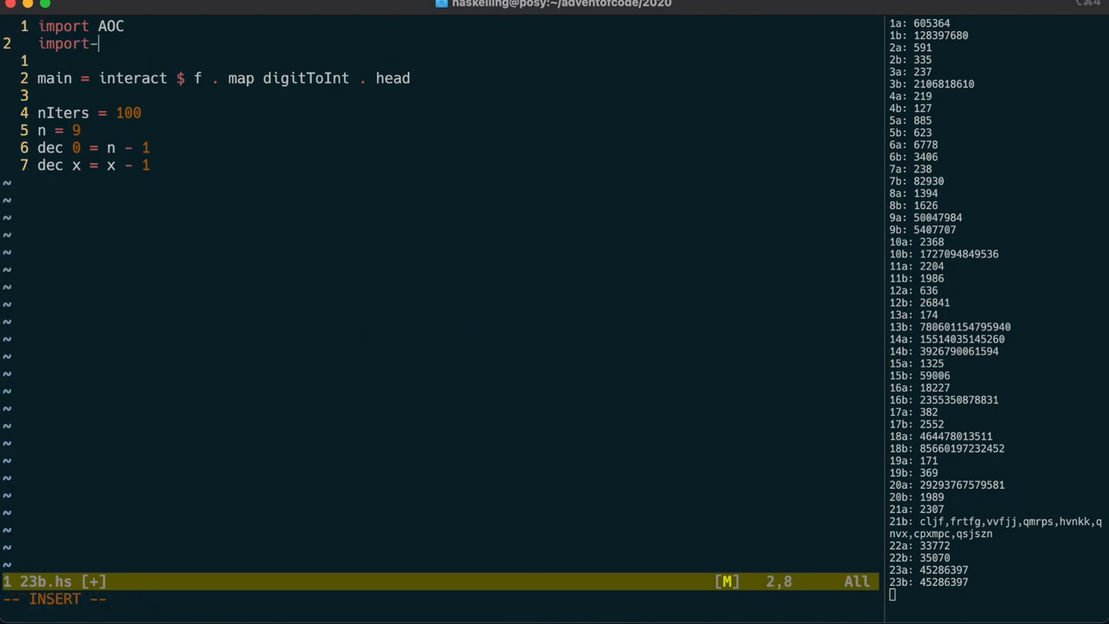
# Add import qualified Data.IntMap.Strict as IM to 23b.hs
pyautogui.write('qual')
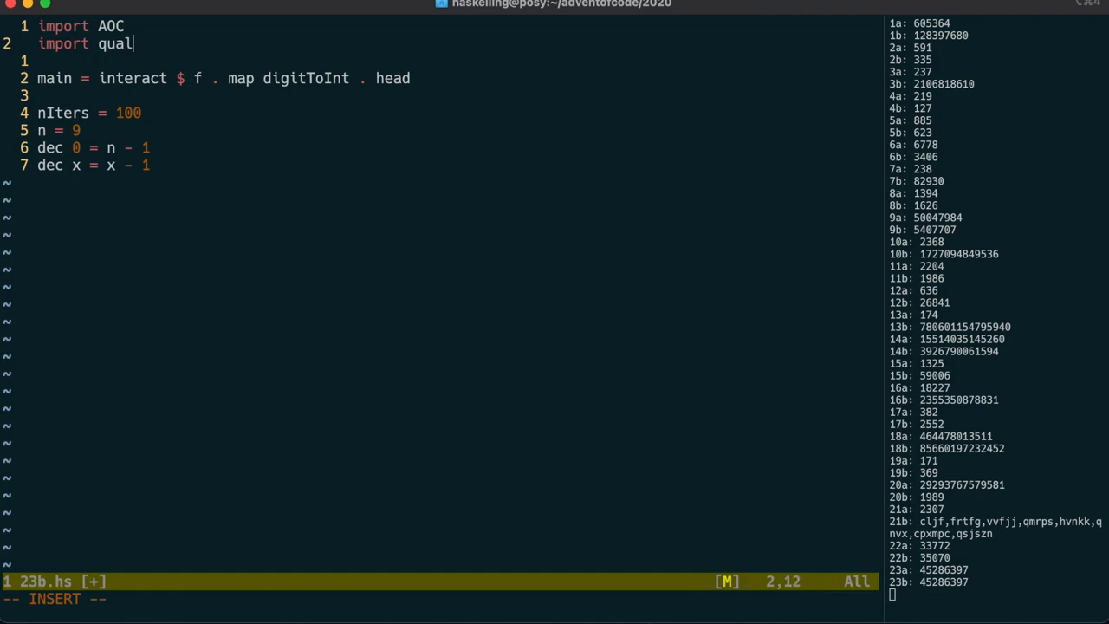
pyautogui.write('ified Data')
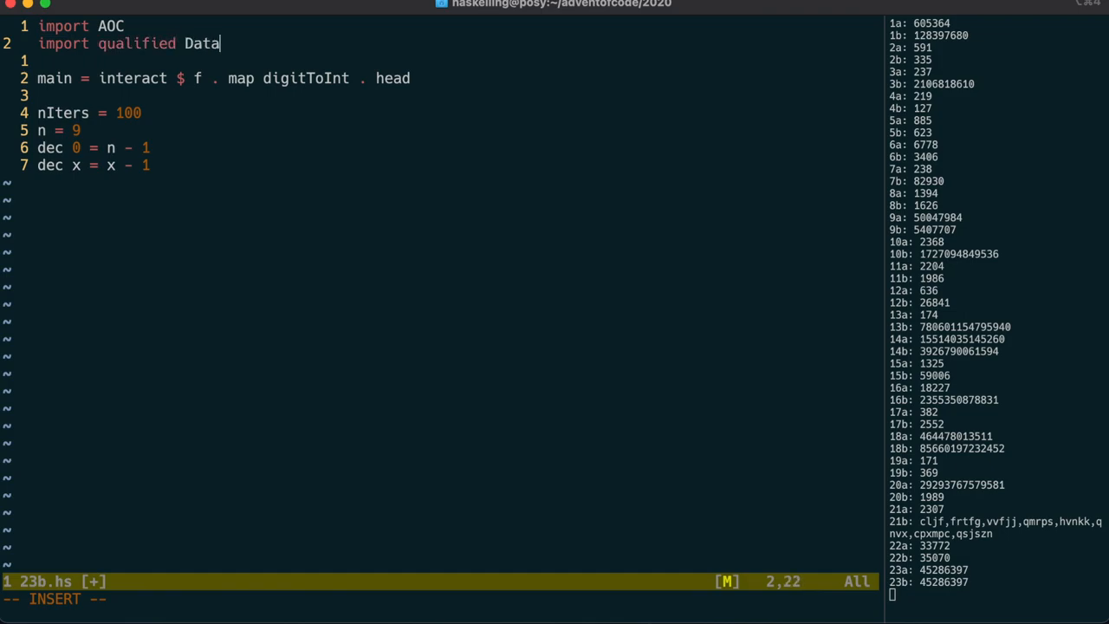
pyautogui.write('.IntMap.Strict as IM')
pyautogui.write('import Data.IntMap ((!))')
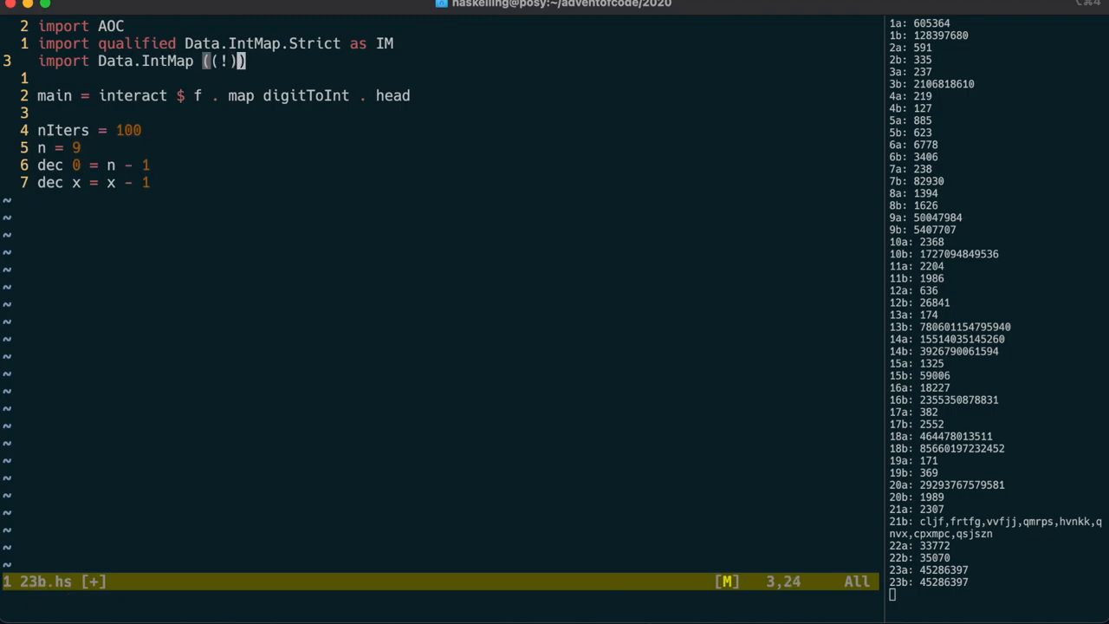
pyautogui.press('o')
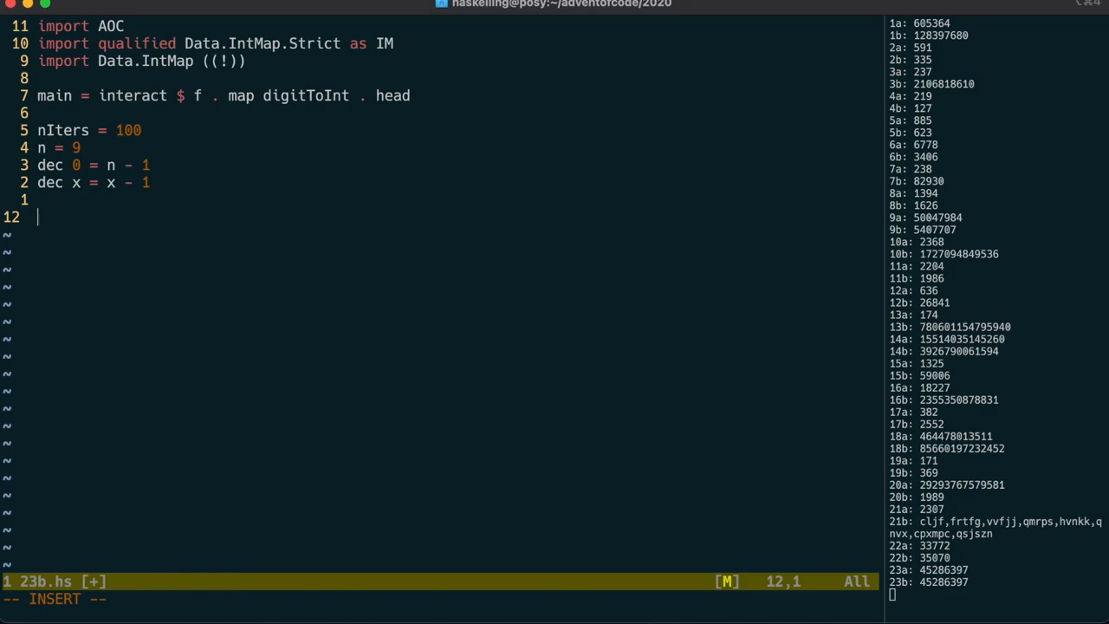
# Write f with xs' extended to [length xs .. n-1], xs'' = IM.fromList zipping with cycle xs', and r = g (head xs', xs'')
pyautogui.write('f xs =-')
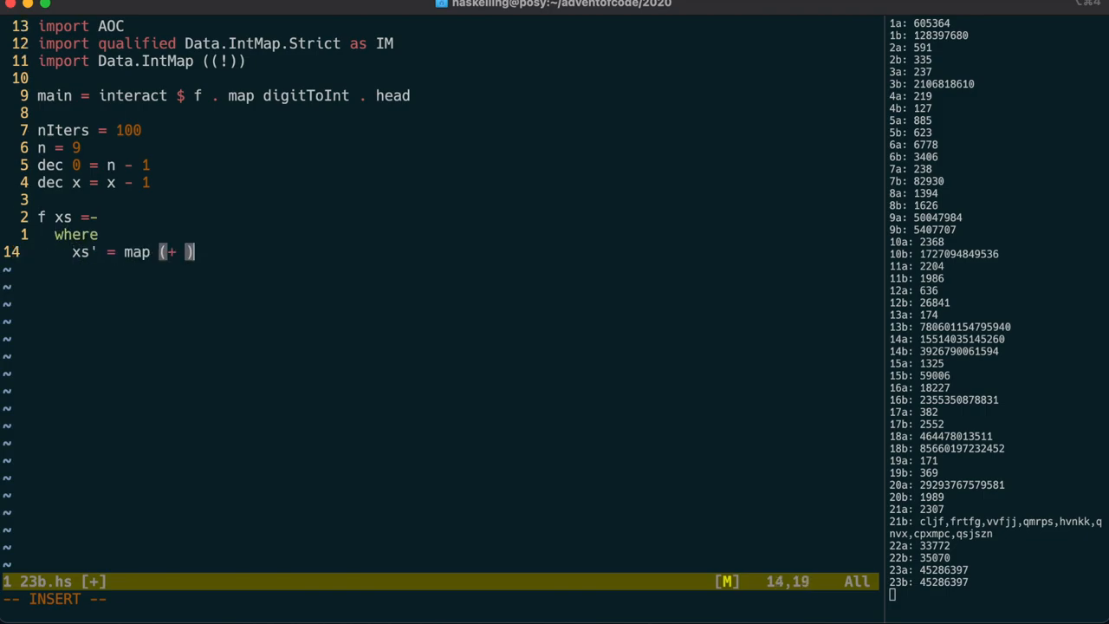
pyautogui.write('(-1)) xs-')
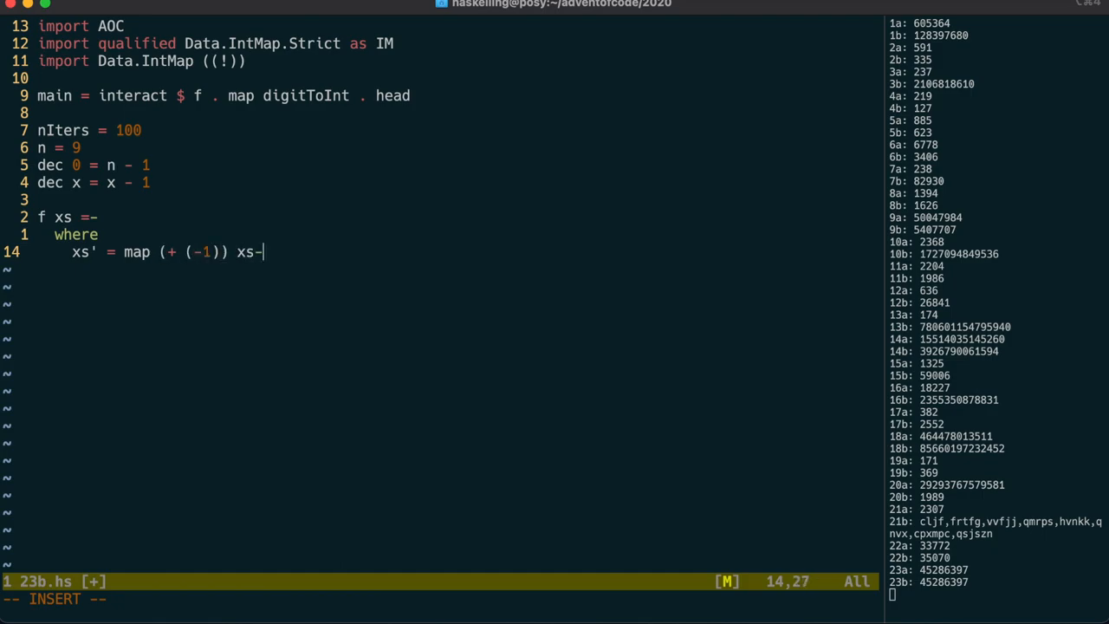
pyautogui.write('++ [lengt')
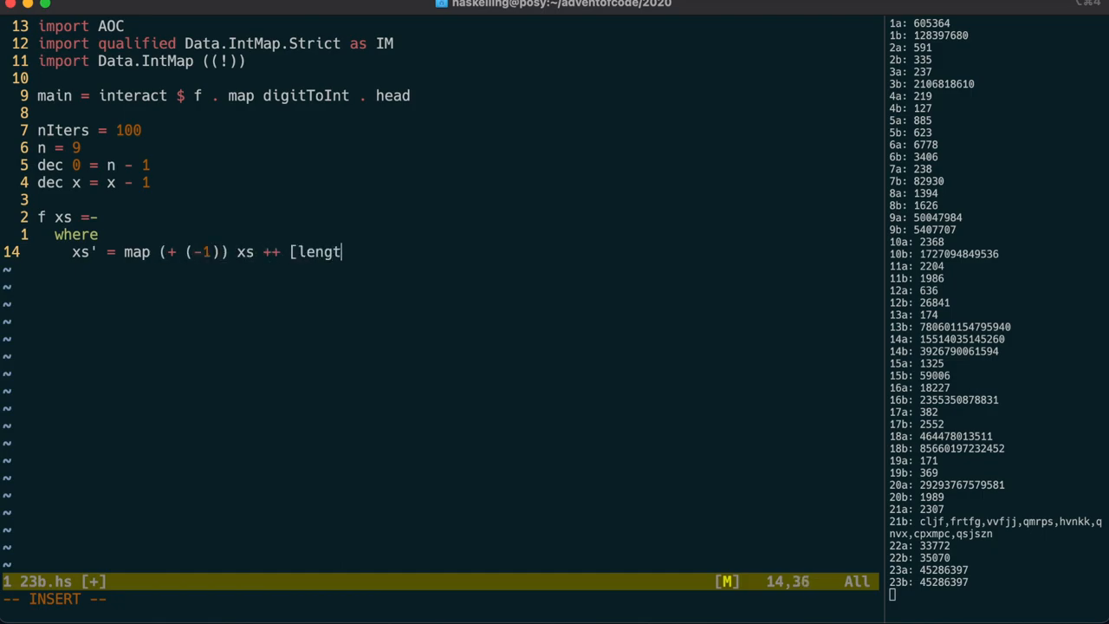
pyautogui.write('h xs .. n - 1]')
pyautogui.write("xs'' = IM.fromList $ zip xs' (tail $")
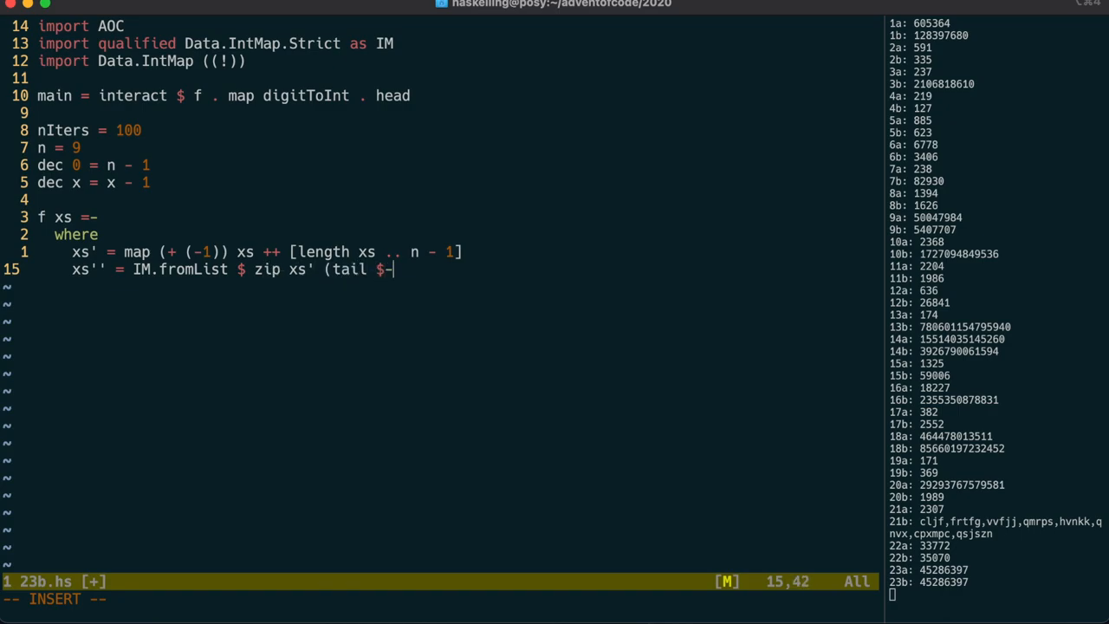
pyautogui.write("cycle xs')")
pyautogui.write('r = g (')
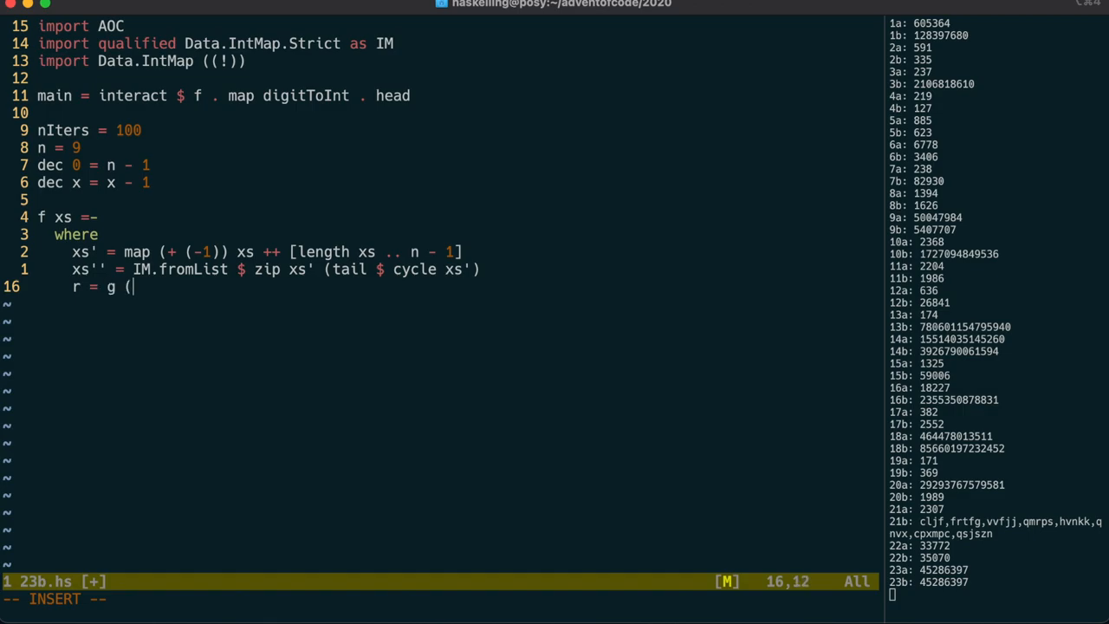
pyautogui.write("head xs'")
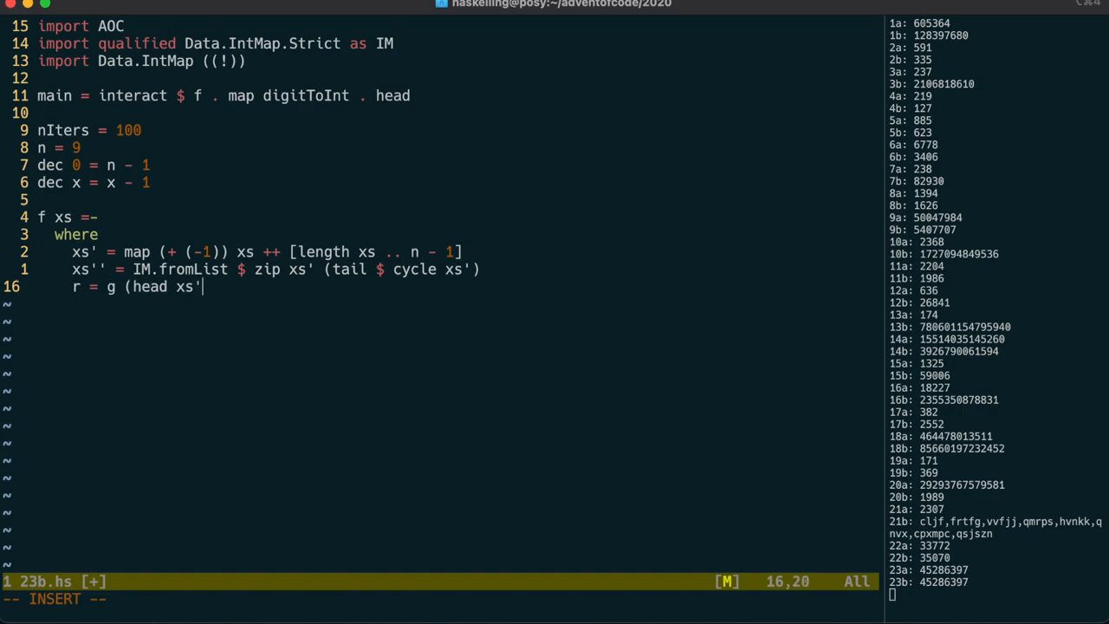
pyautogui.write(", xs'')")
pyautogui.write('g (curr')
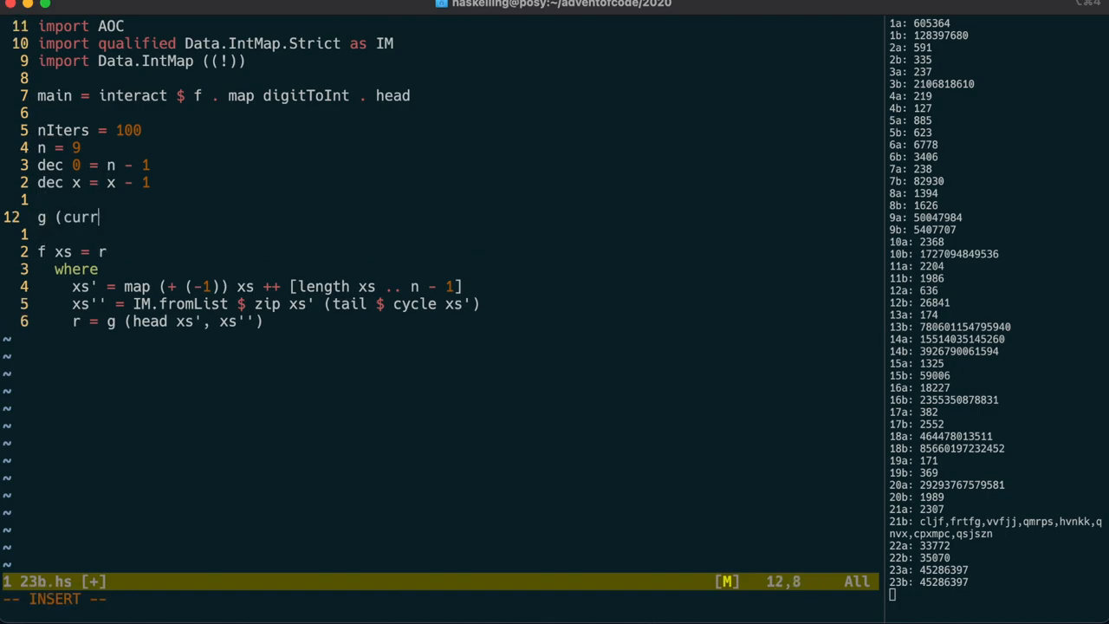
# Write g (current, m) = g' looking up x1..x3 via m ! and dec' skipping picked-up cups to find the destination
pyautogui.write("ent, m) = g' $")
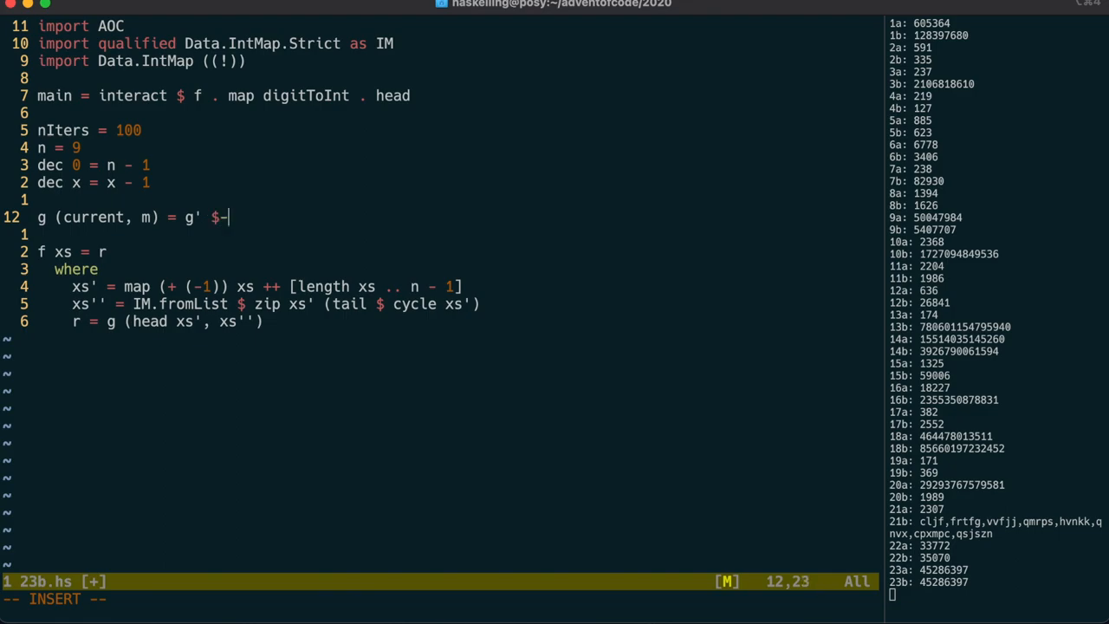
pyautogui.write("dec' $ dec current")
pyautogui.write('x1')
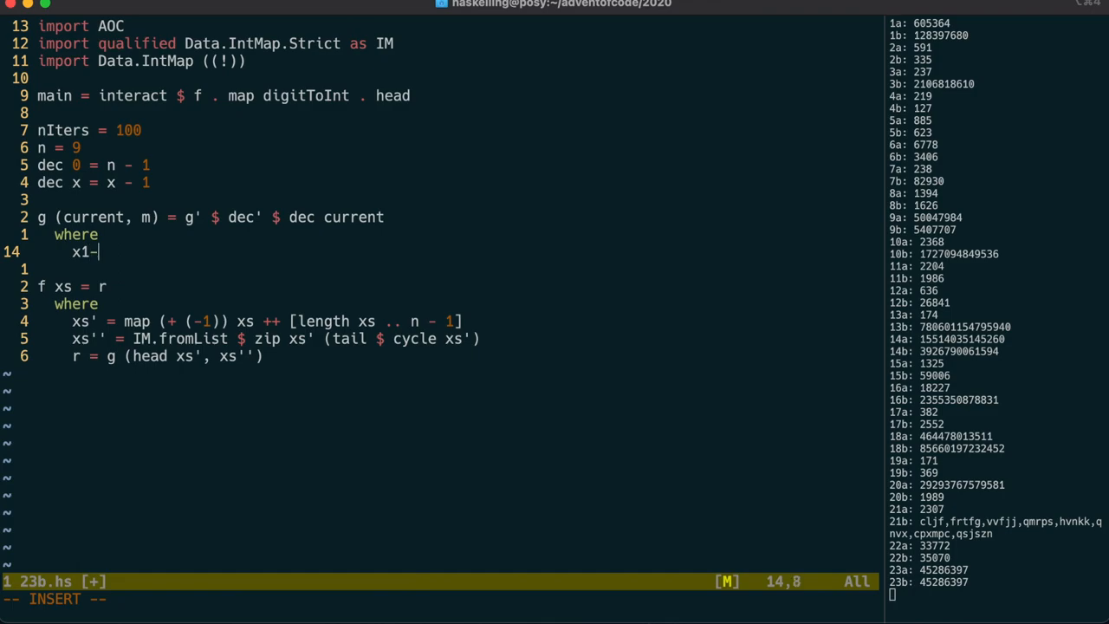
pyautogui.write('= m ! current')
pyautogui.write('next =')
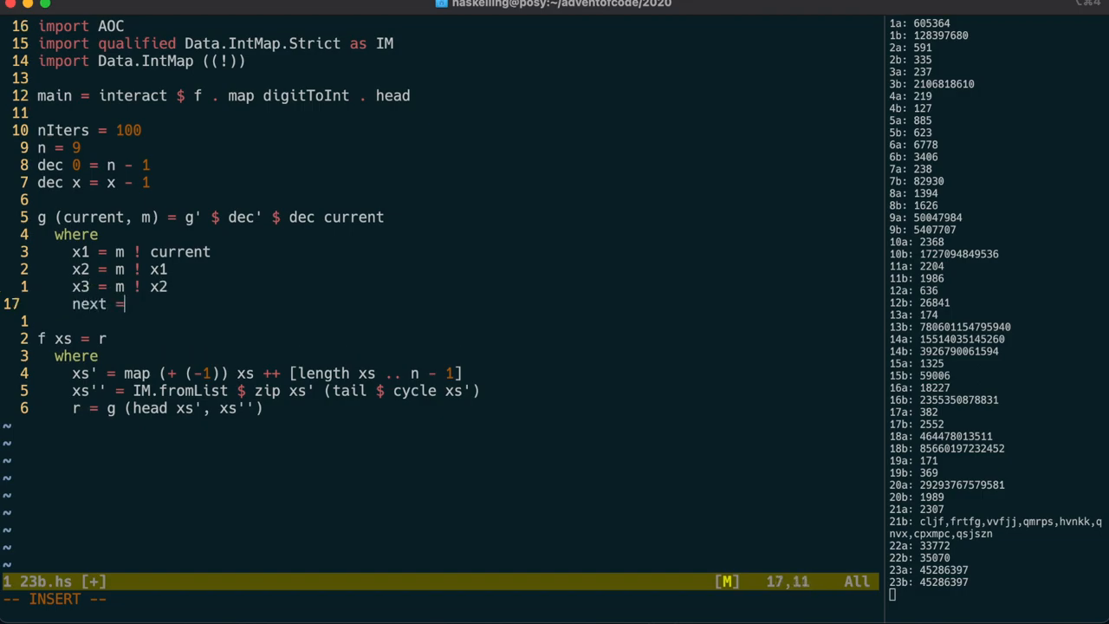
pyautogui.write('m ! x3')
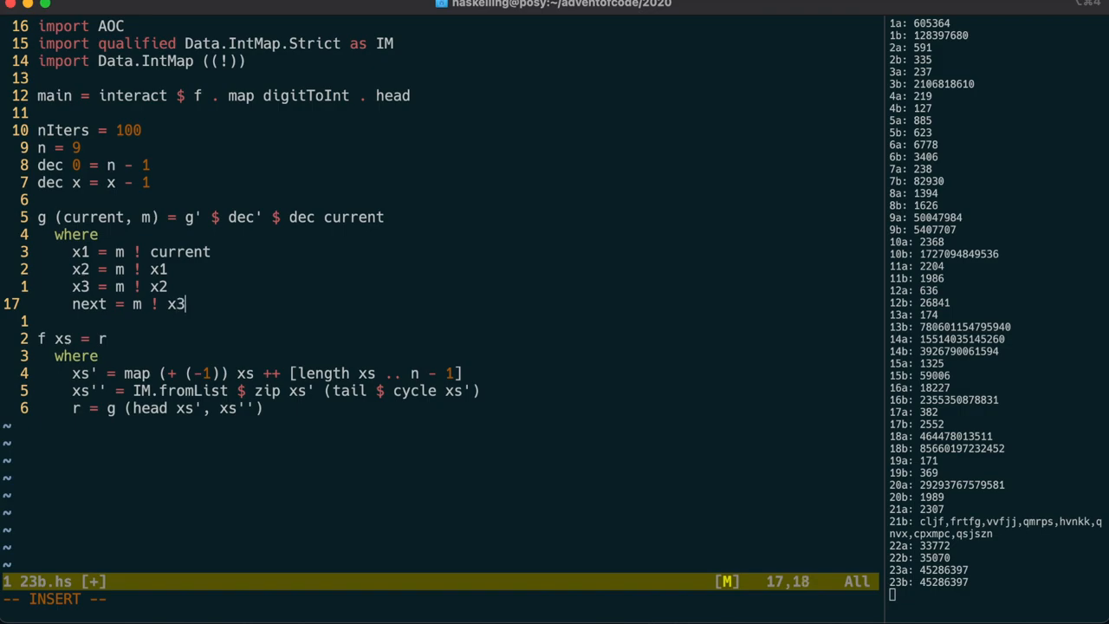
pyautogui.write("dec'")
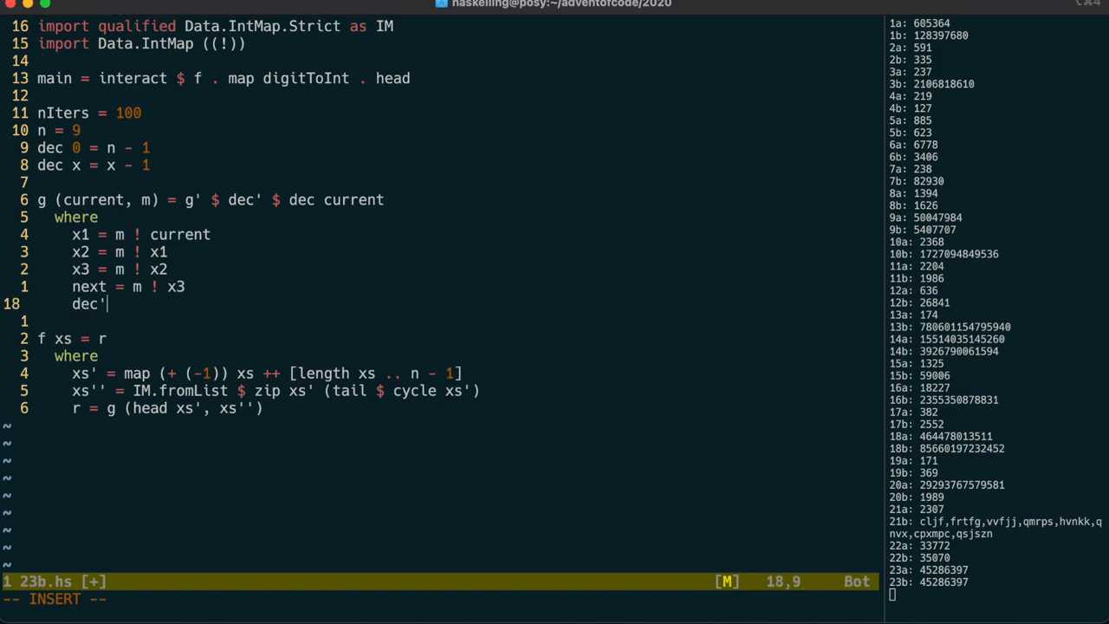
pyautogui.write('x = if x == x1 || x == x2-')
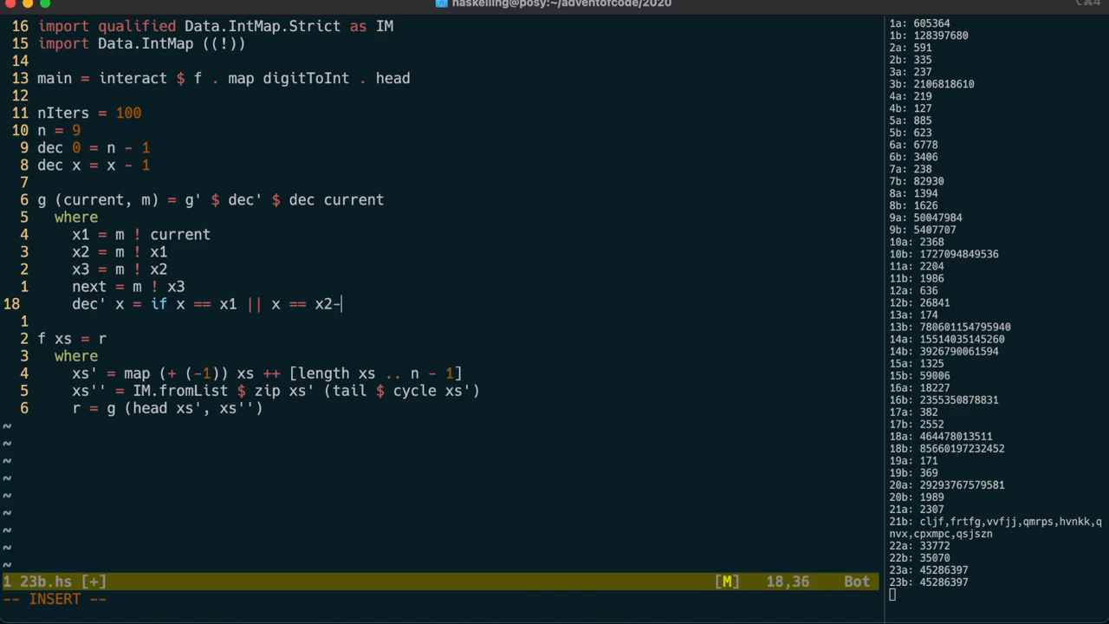
pyautogui.write('|| x == x3')
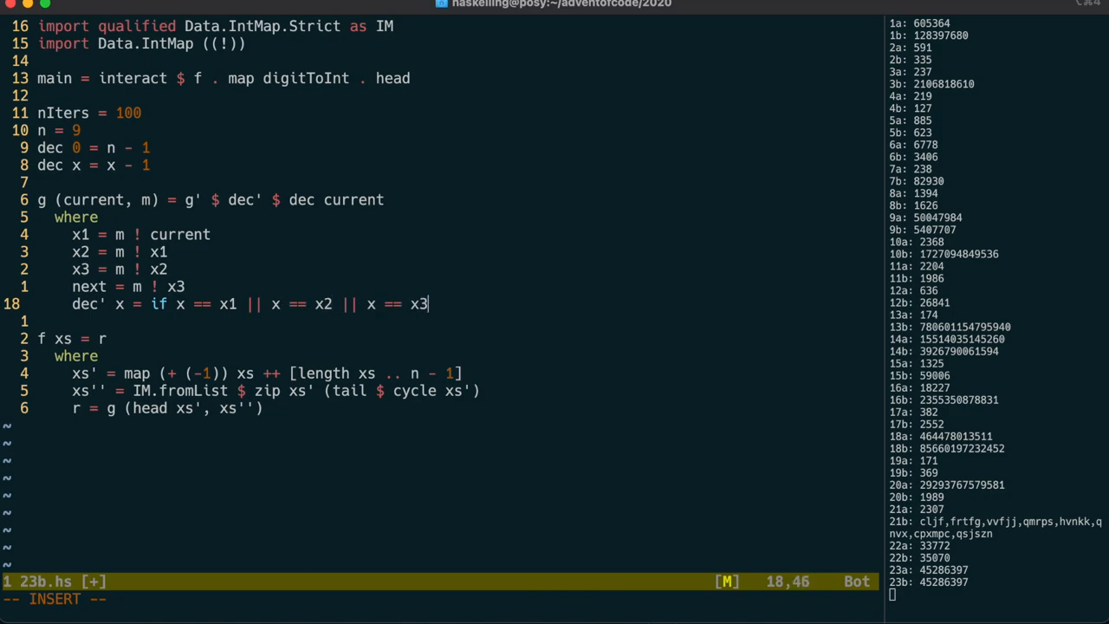
pyautogui.write("then dec' $ dec x else x")
pyautogui.write("g' x =")
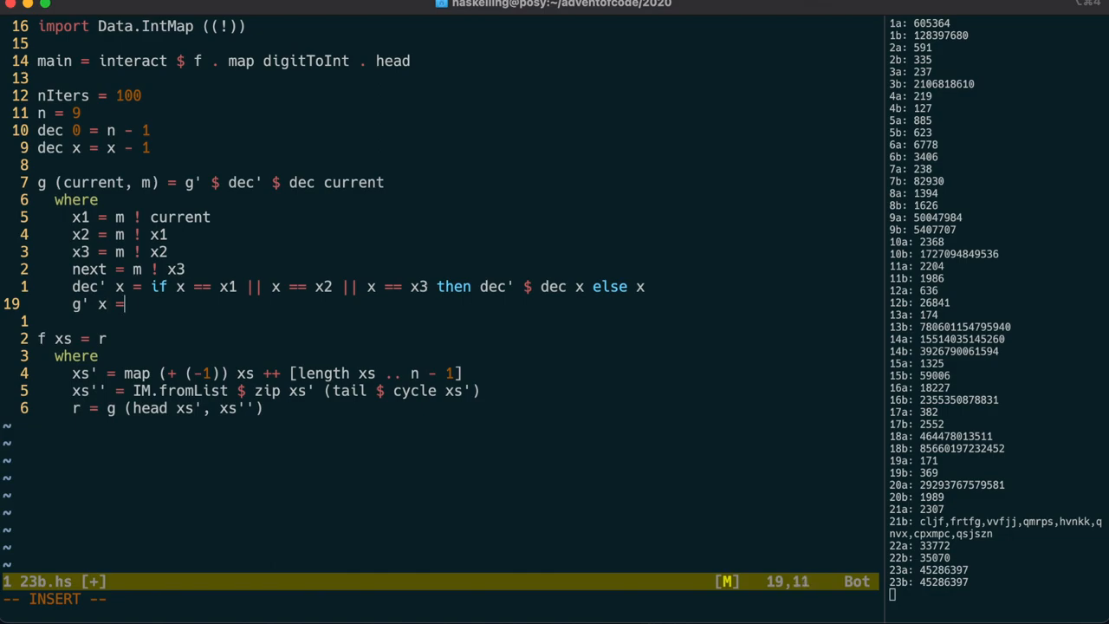
# Return (next, ...) chaining IM.insert current next and IM.insert x to relink the picked-up cups
pyautogui.write('(next')
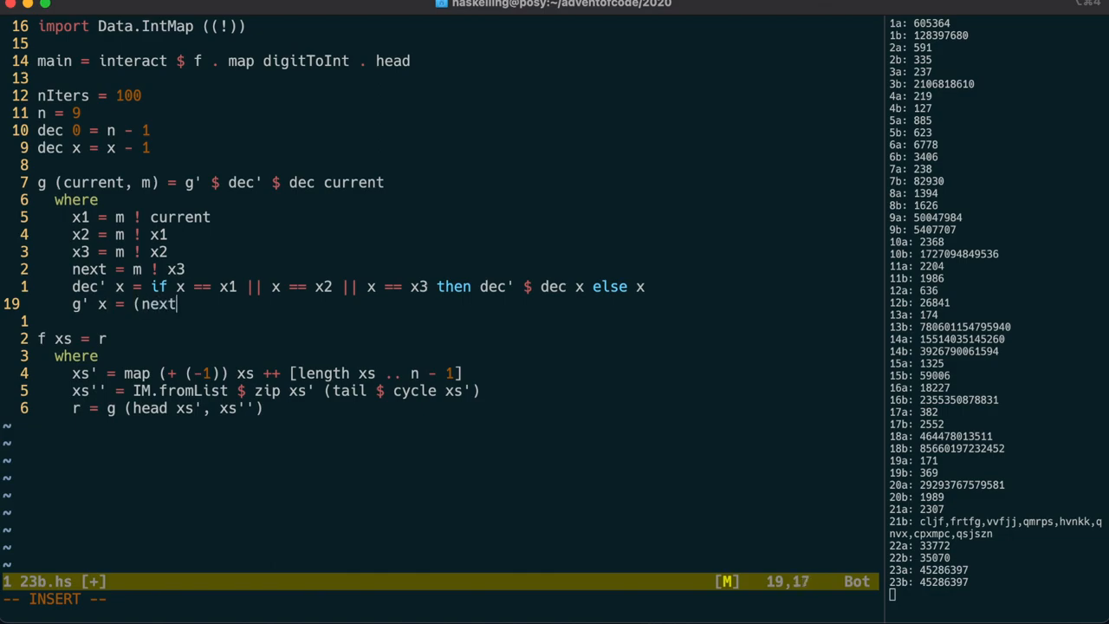
pyautogui.write(',-')
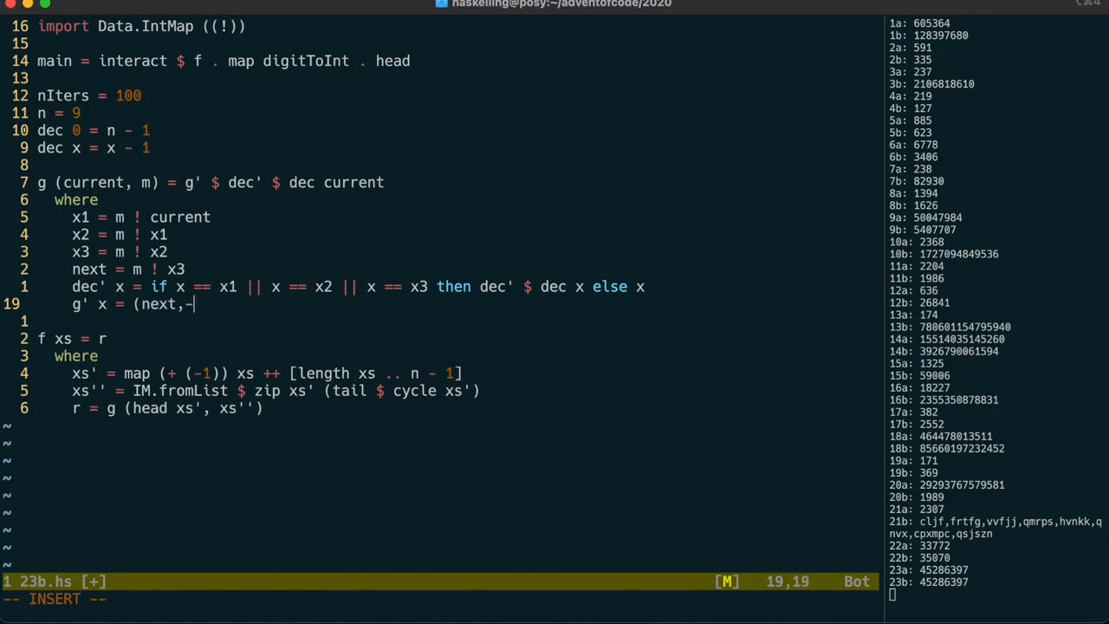
pyautogui.write('IM.insert')
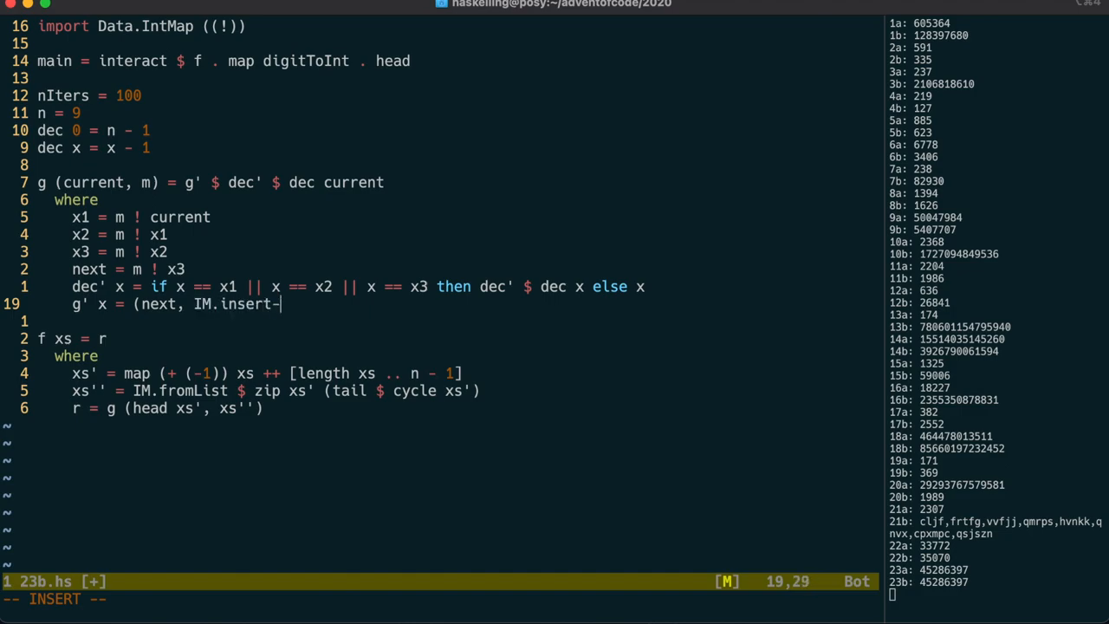
pyautogui.write('current')
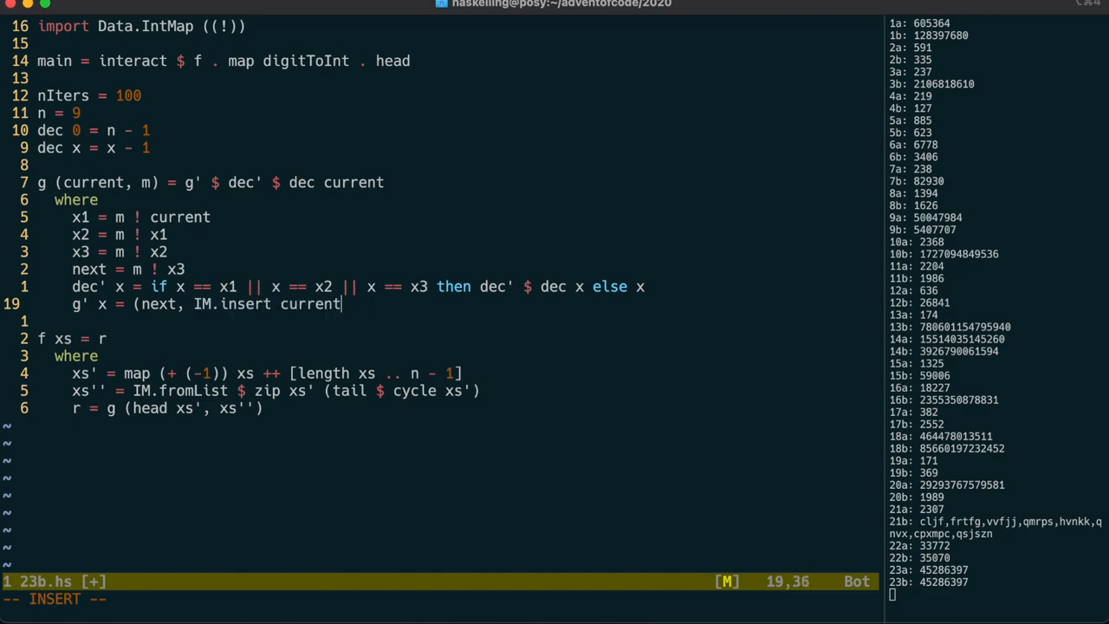
pyautogui.write('next m)')
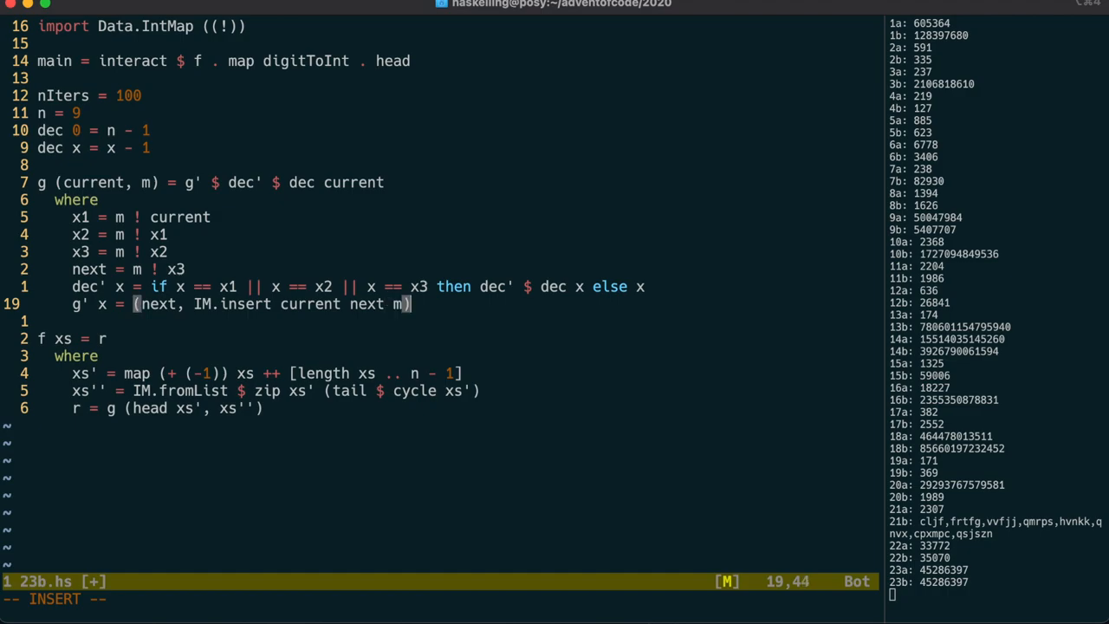
pyautogui.write('IM.insert')
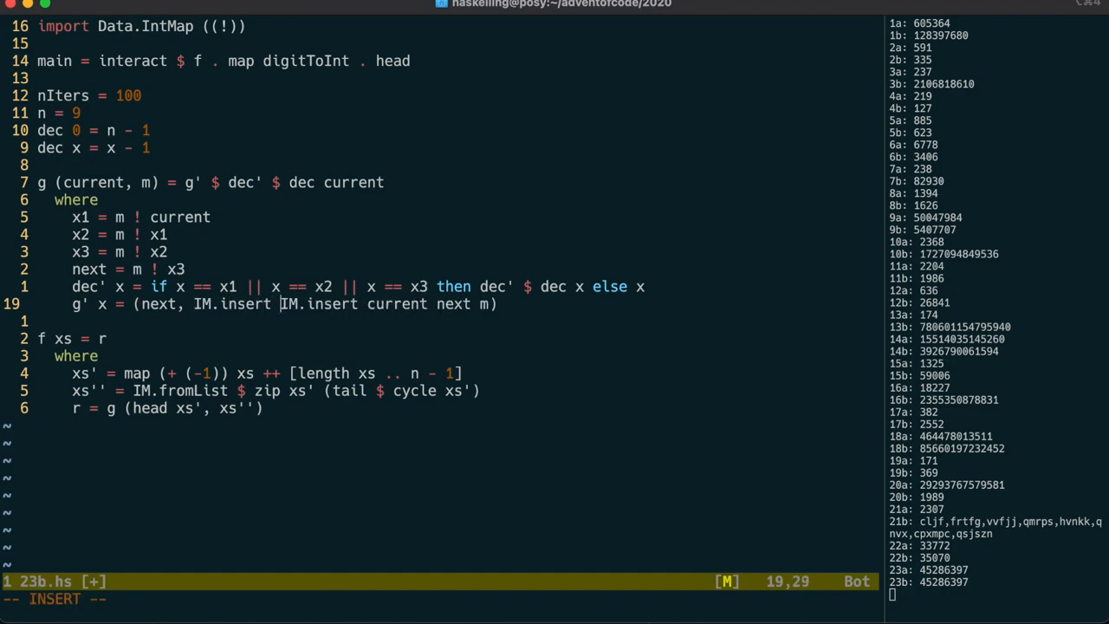
pyautogui.write('x3 (m ! x) $ IM.insert x x1 $')
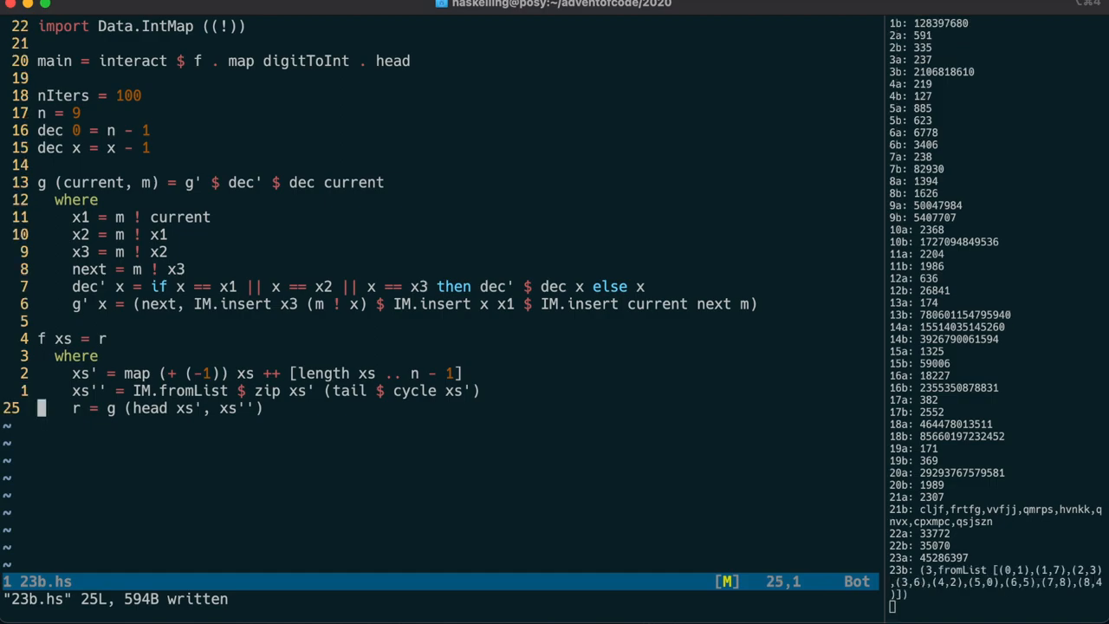
# Define recursive mapToList i0 i m that follows m ! i links until returning to i0
pyautogui.write('mapToList-')
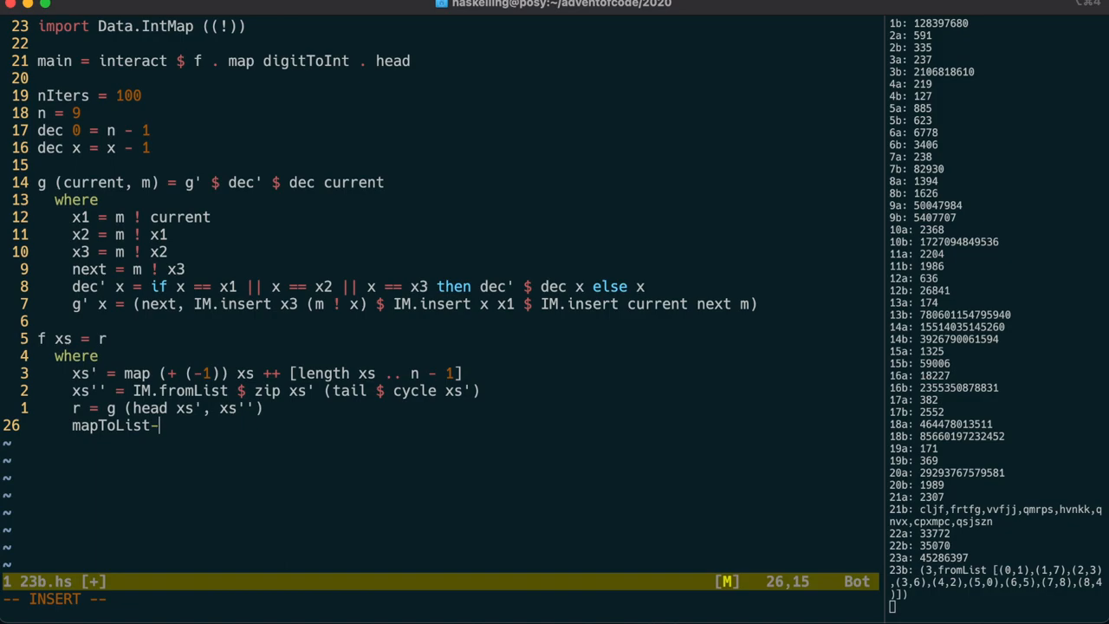
pyautogui.write('i m')
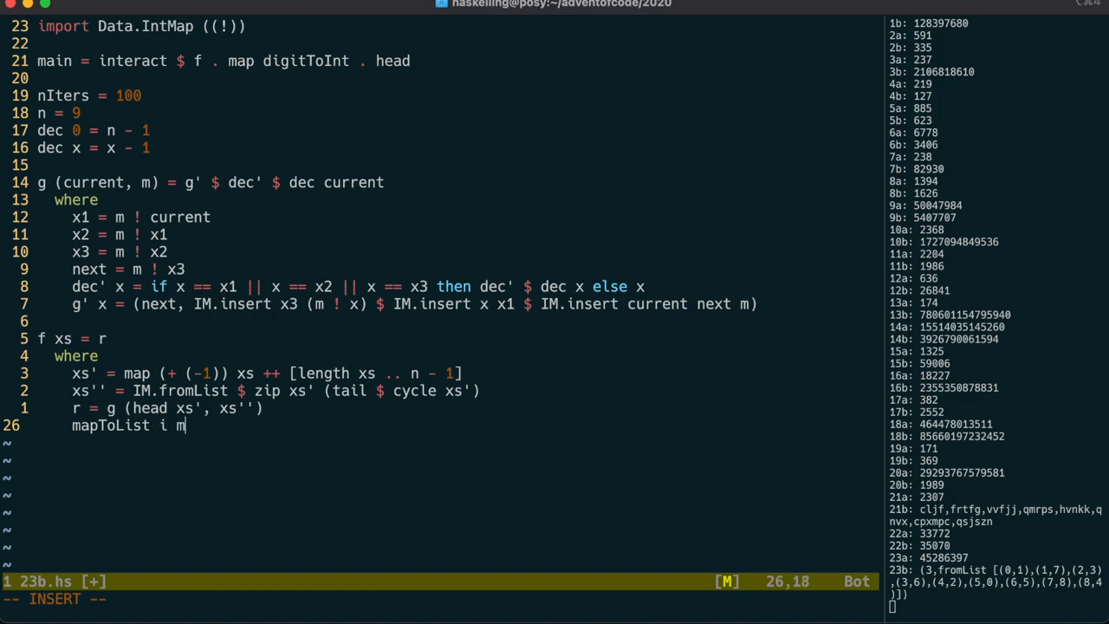
pyautogui.write('=-')
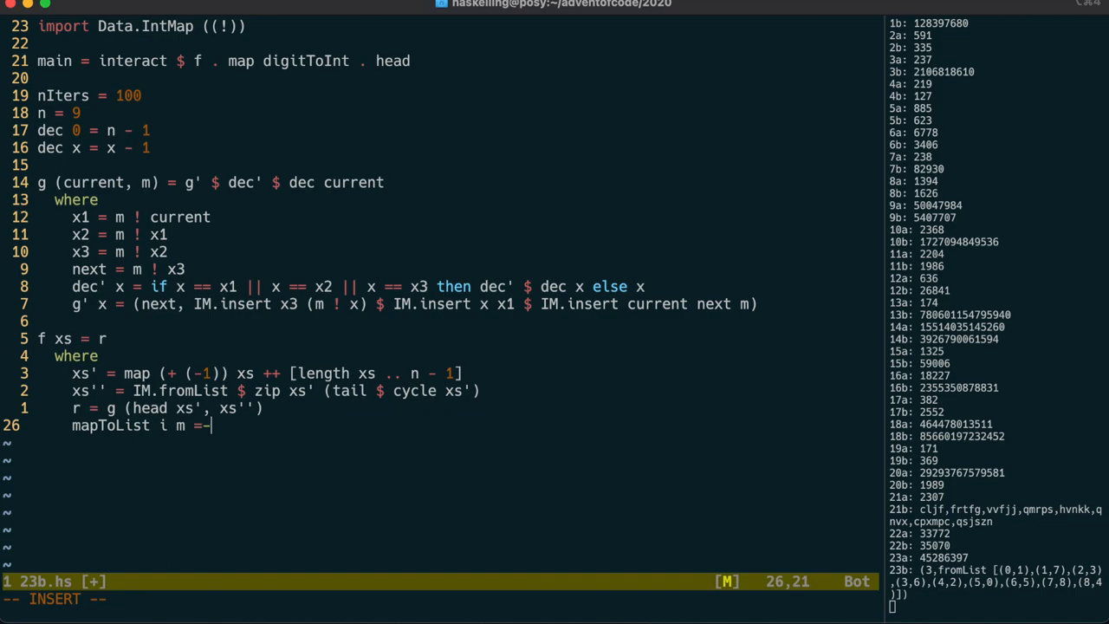
pyautogui.write('let')
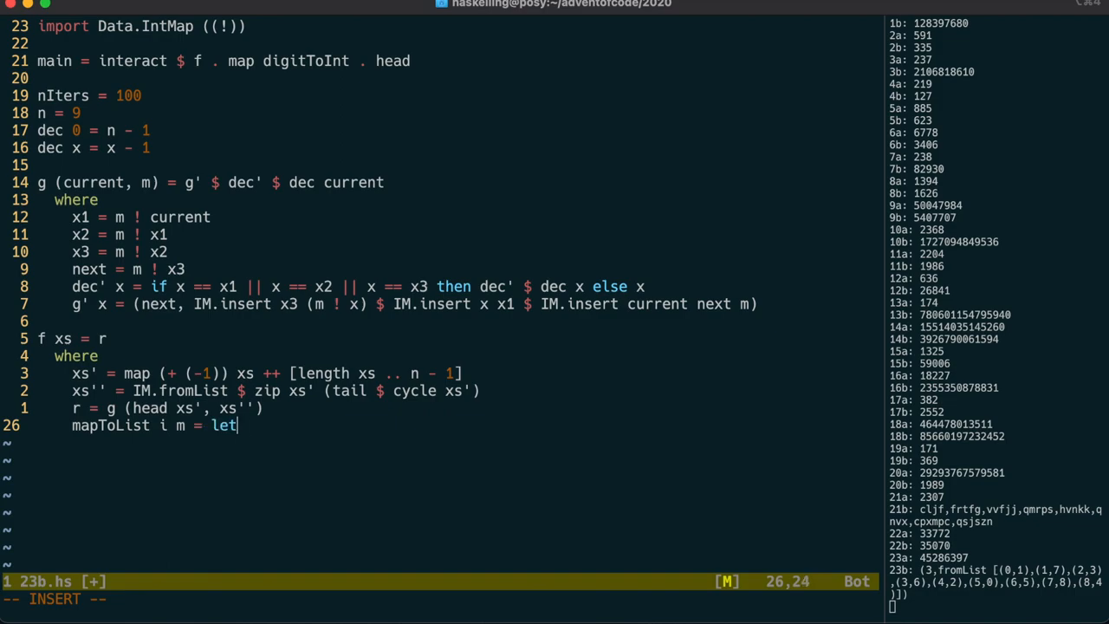
pyautogui.write("i' = m ! i")
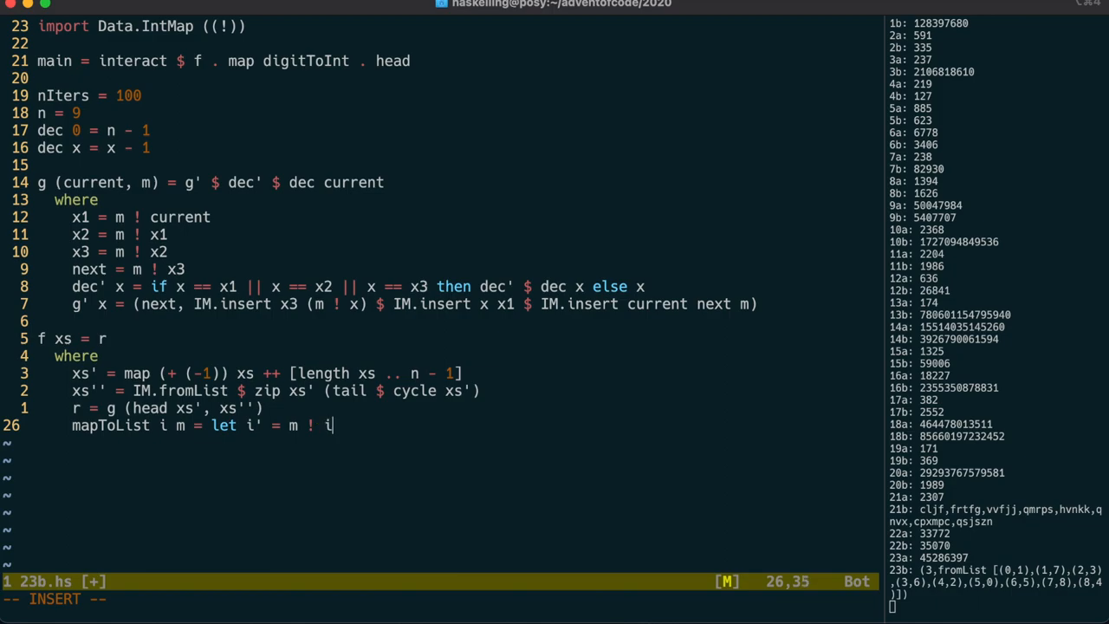
pyautogui.write('in-')
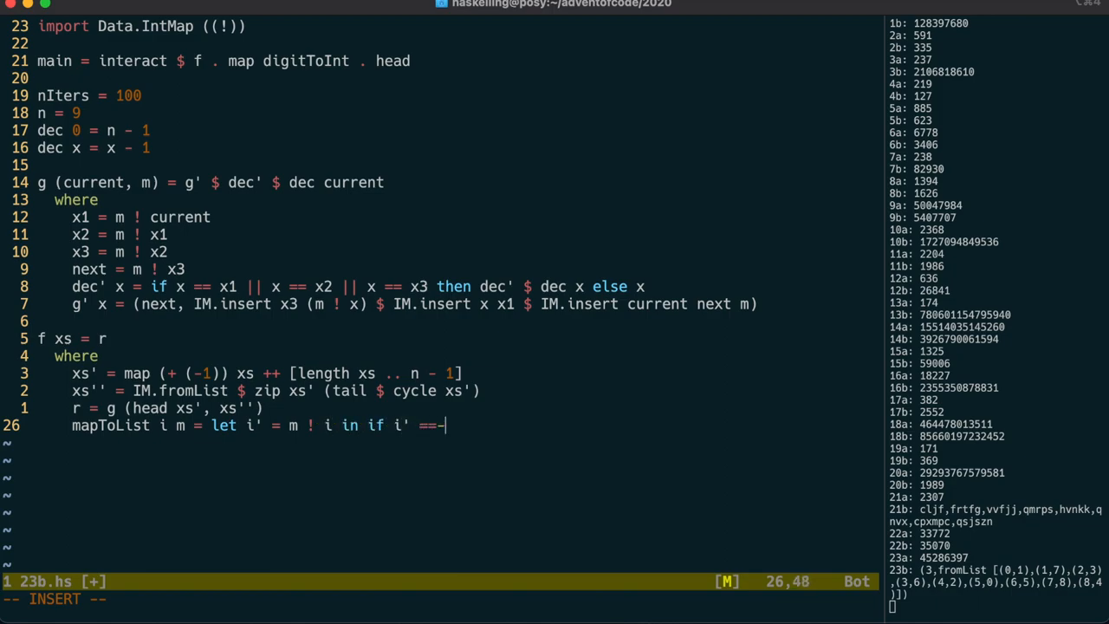
pyautogui.write('i then [] else')
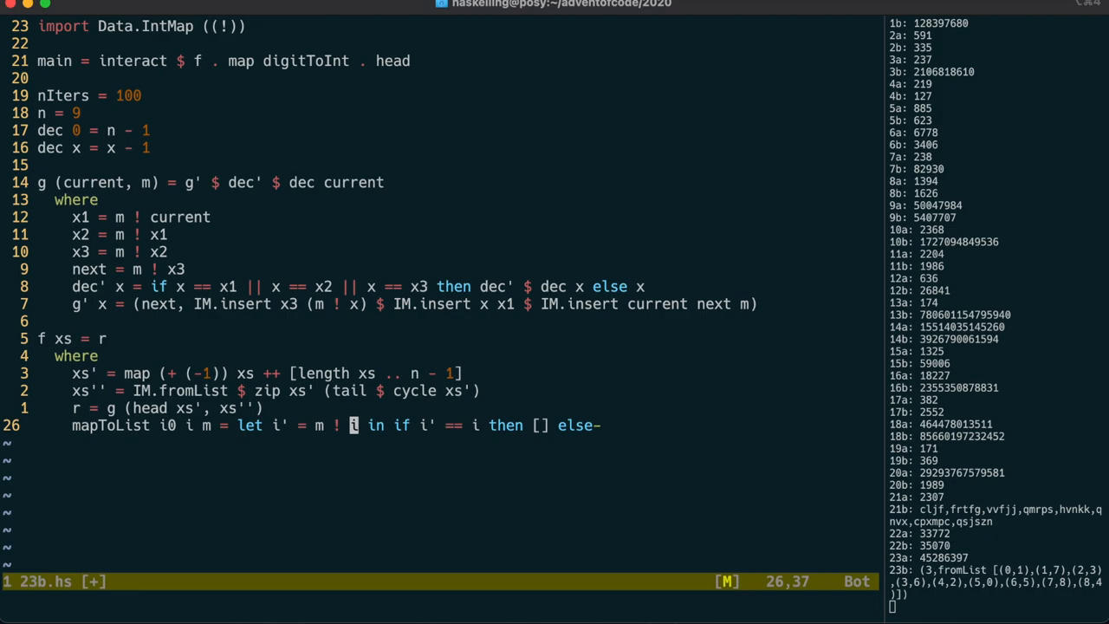
pyautogui.write('0')
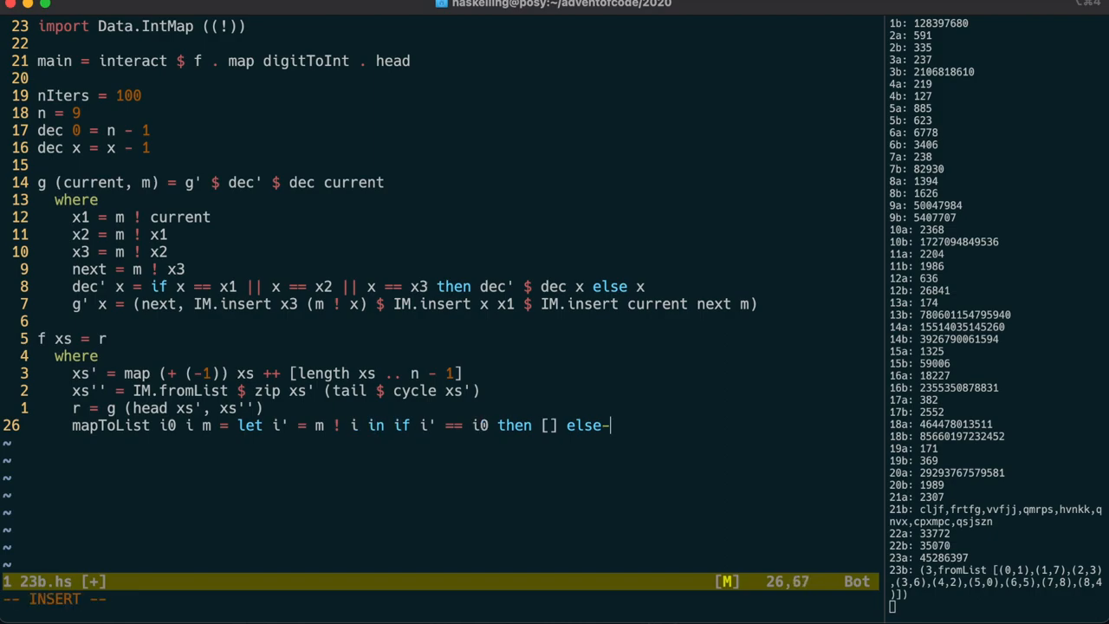
pyautogui.write("i' : mapToList i0")
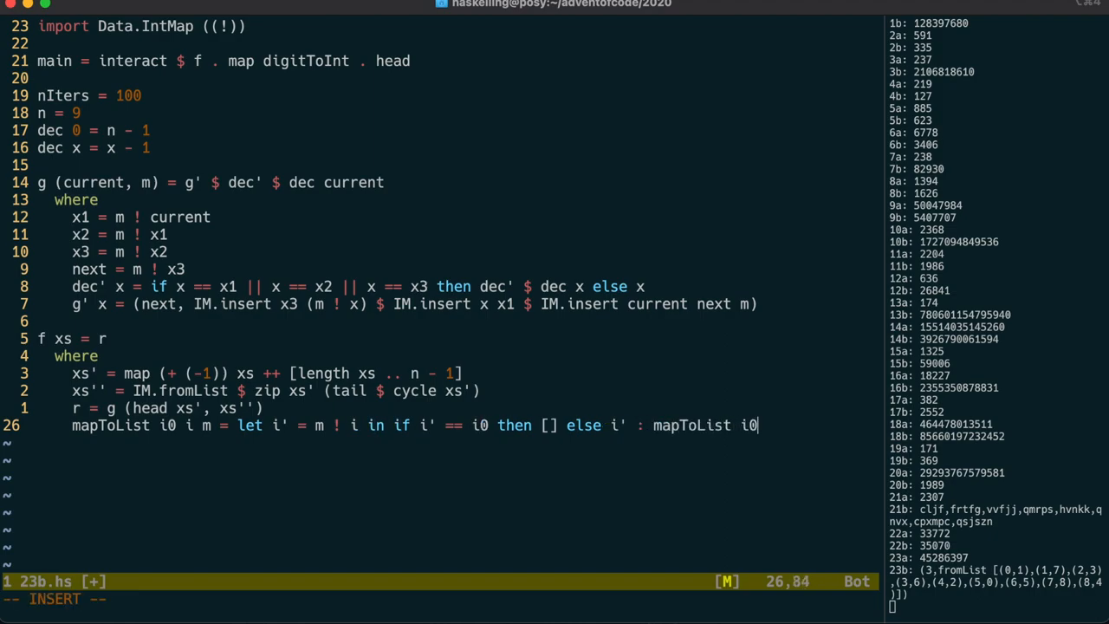
pyautogui.write("i' m")
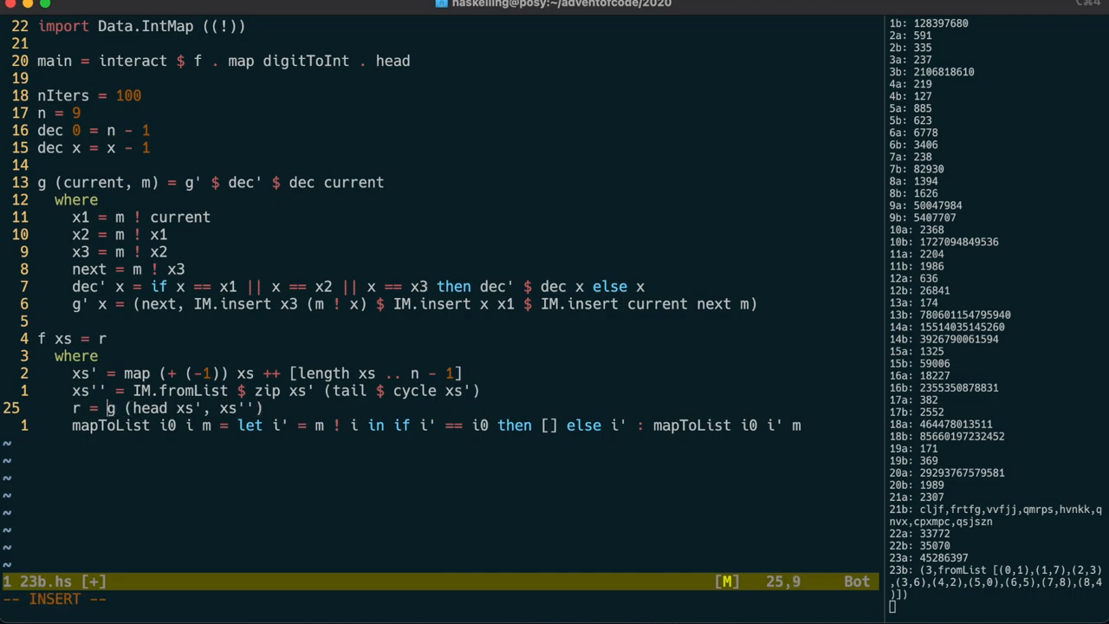
# Make r apply mapToList 0 0 $ snd to the move result so labels print from cup 0
pyautogui.write('snd $')
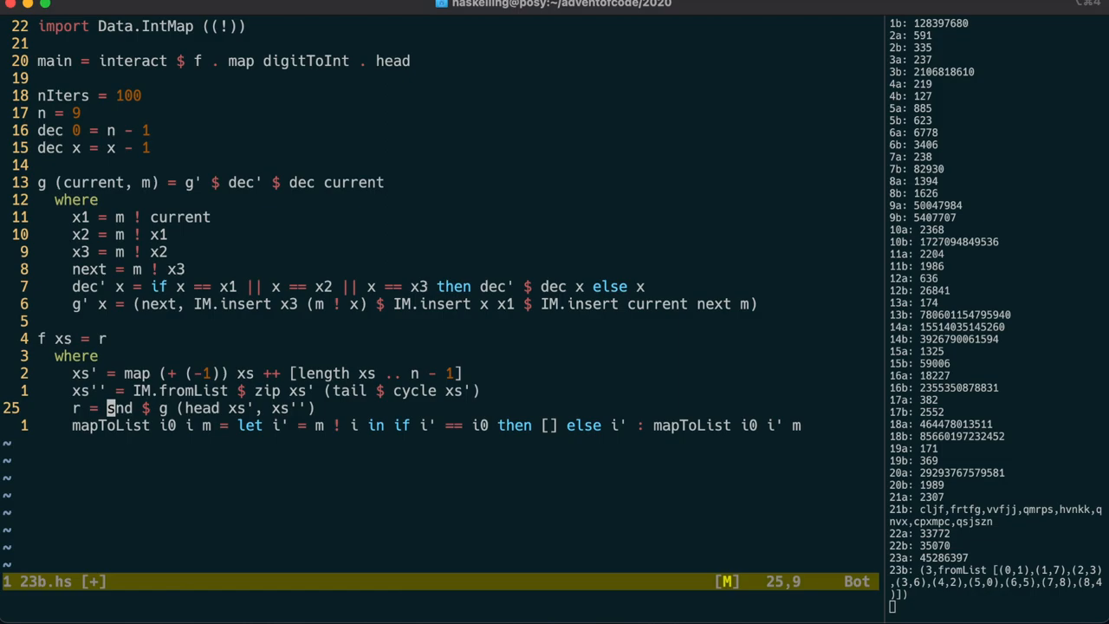
pyautogui.press('i')
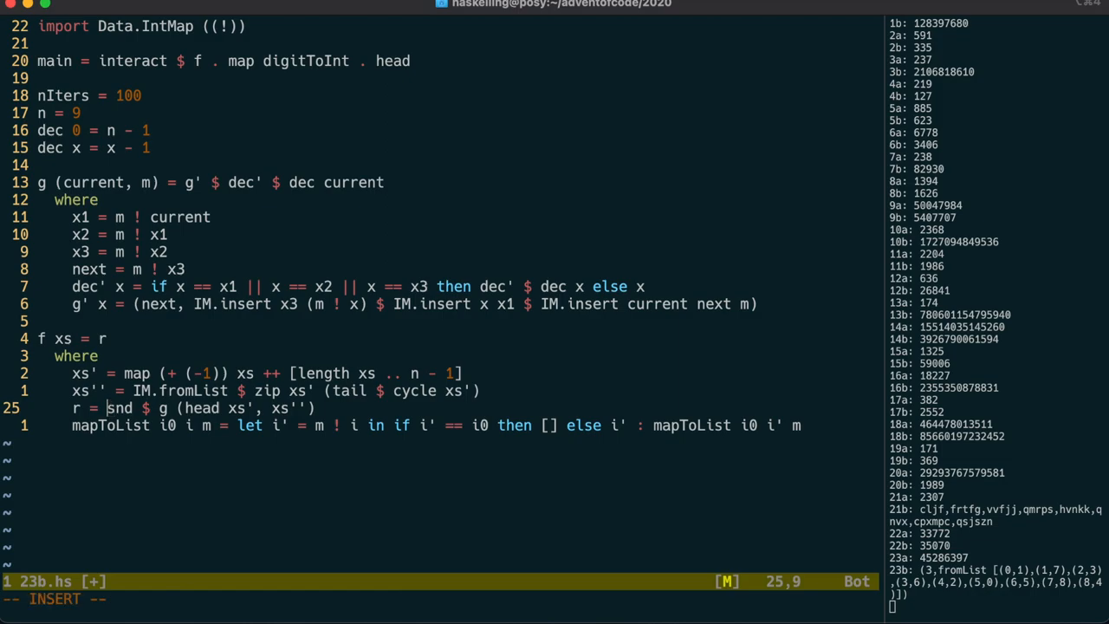
pyautogui.write('mapToList 0 0 $')
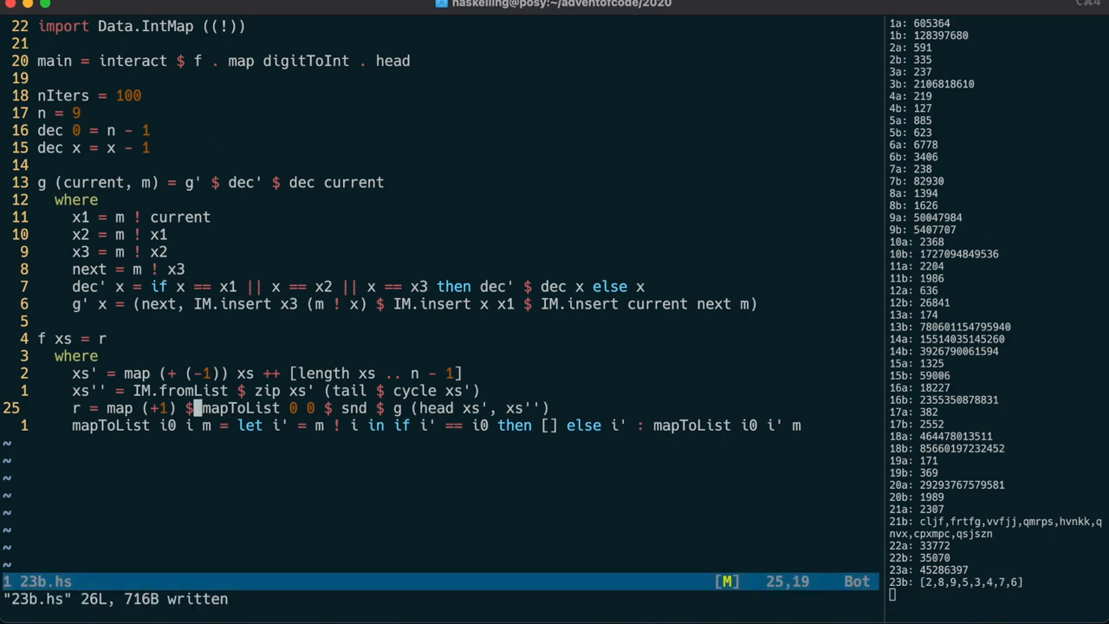
# Run g via applyN nIters and bind (r1:r2:_) to multiply the two labels after cup 1
pyautogui.write('applyN nIters')
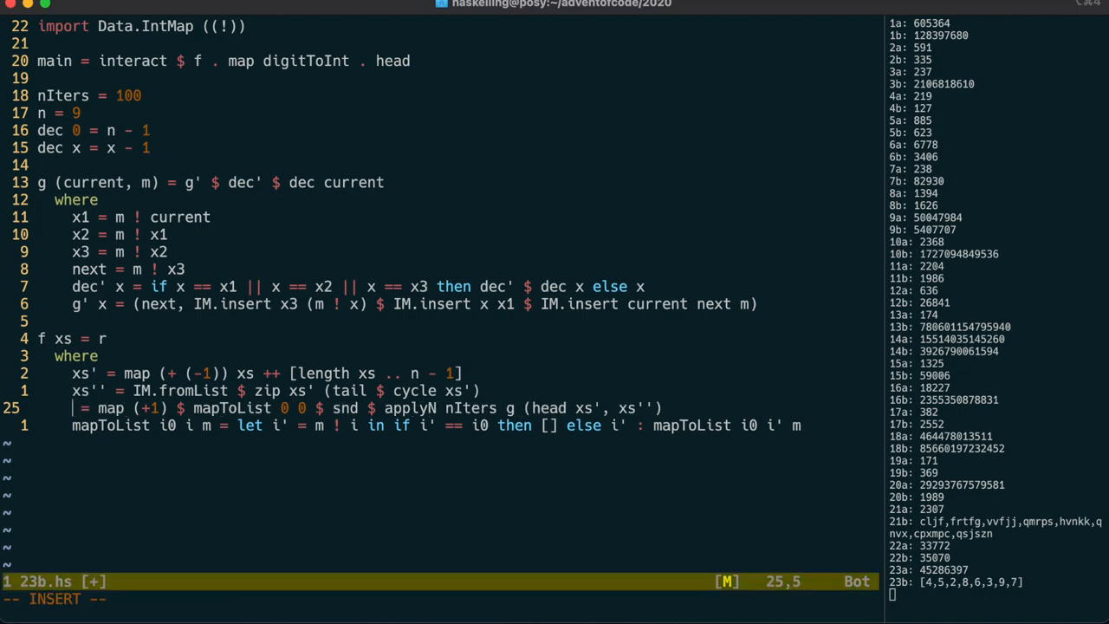
pyautogui.write('(r1:r2:_)')
pyautogui.click(73, 338)
pyautogui.write('1 * r2')
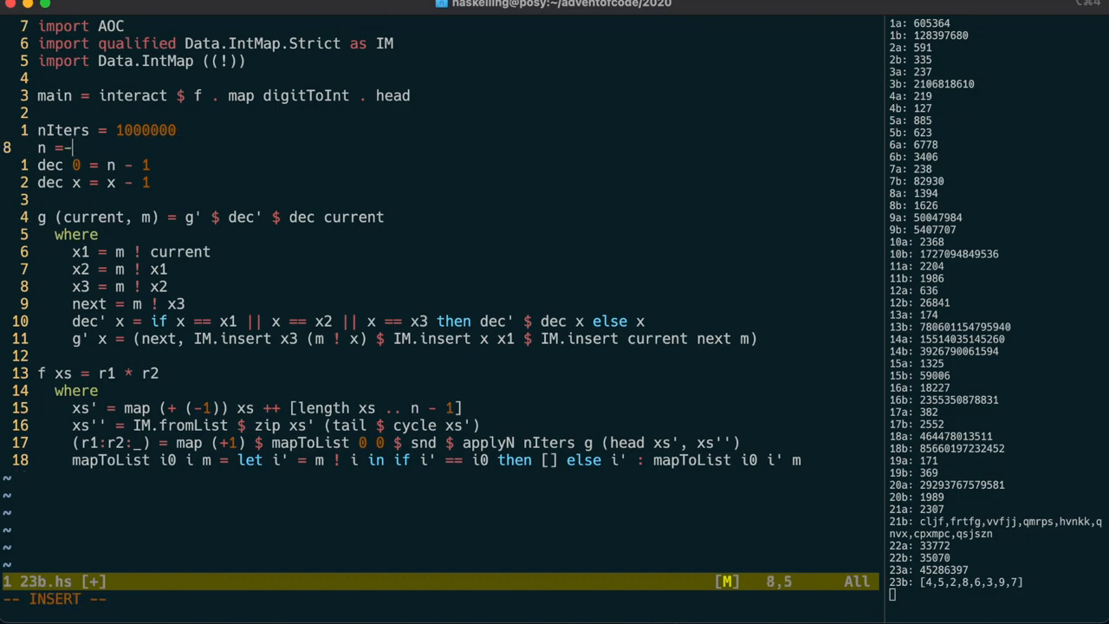
# Set the cup count n to 1000000 for part two
pyautogui.write('1000')
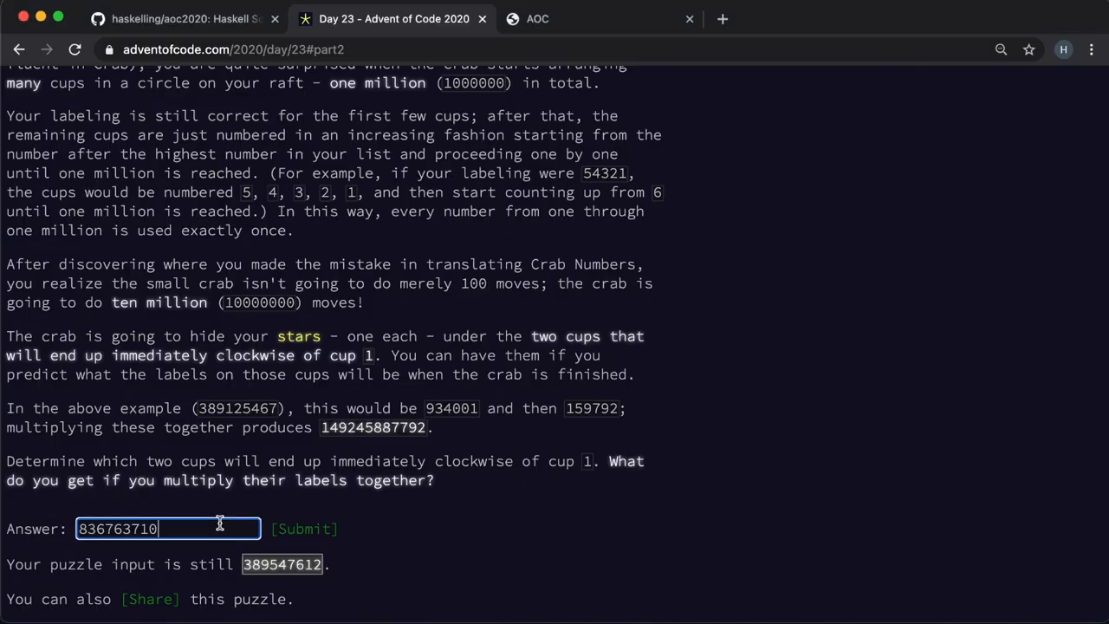
pyautogui.click(303, 529)
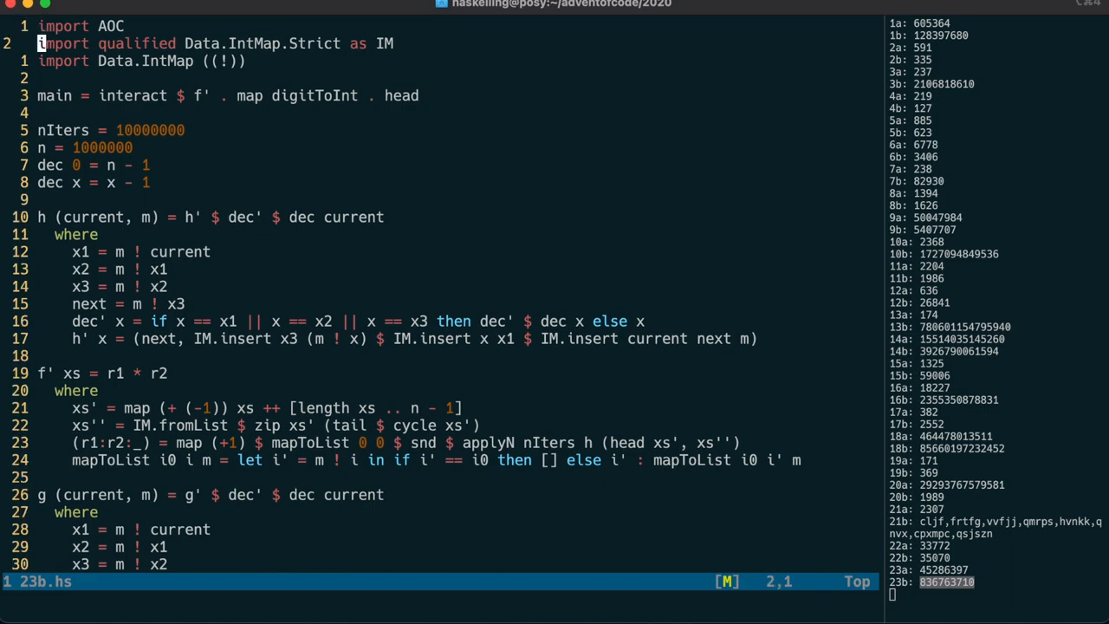
# Import Control.Monad.ST and Data.Vector.Unboxed.Mutable as V for the mutable version
pyautogui.write('import Control.Monad.ST')
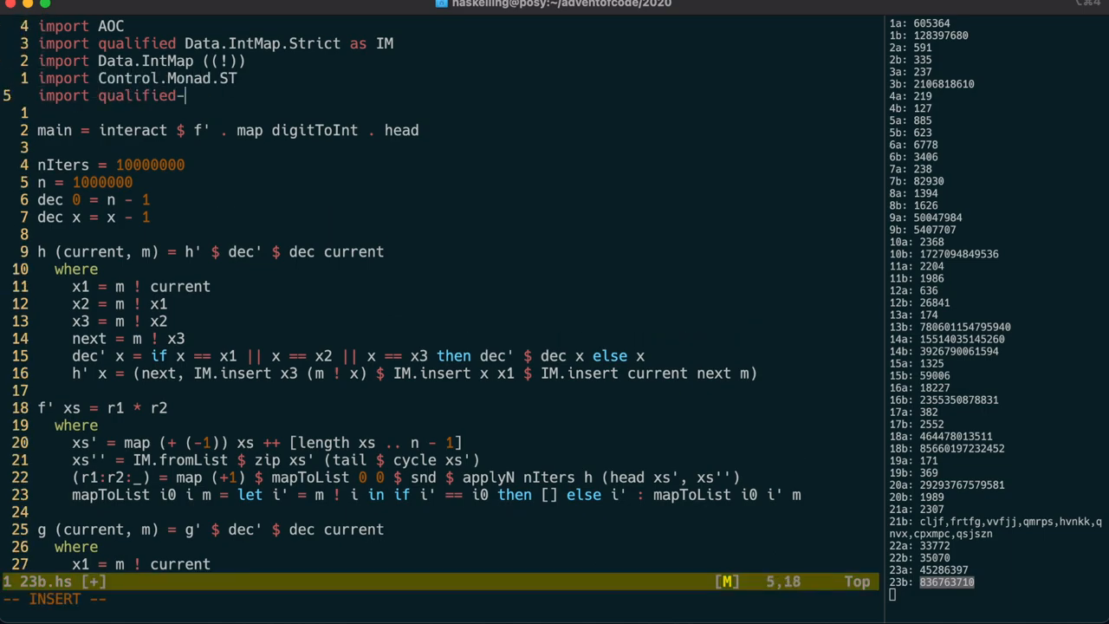
pyautogui.write('Data.Vector.Unboxed.Mutable as V')
pyautogui.write('--')
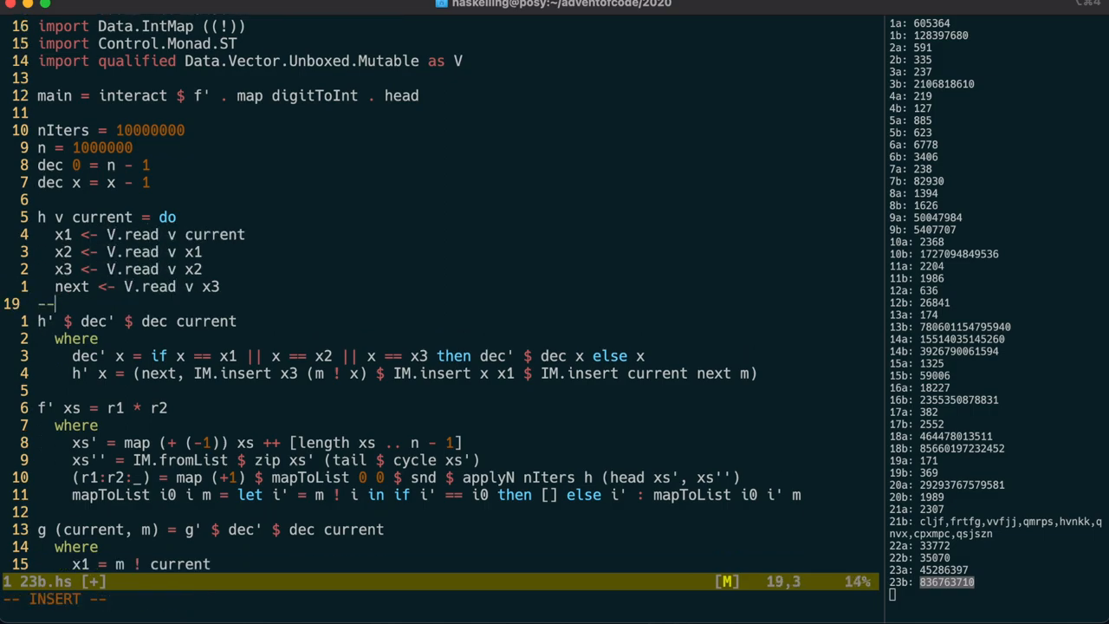
pyautogui.write('le')
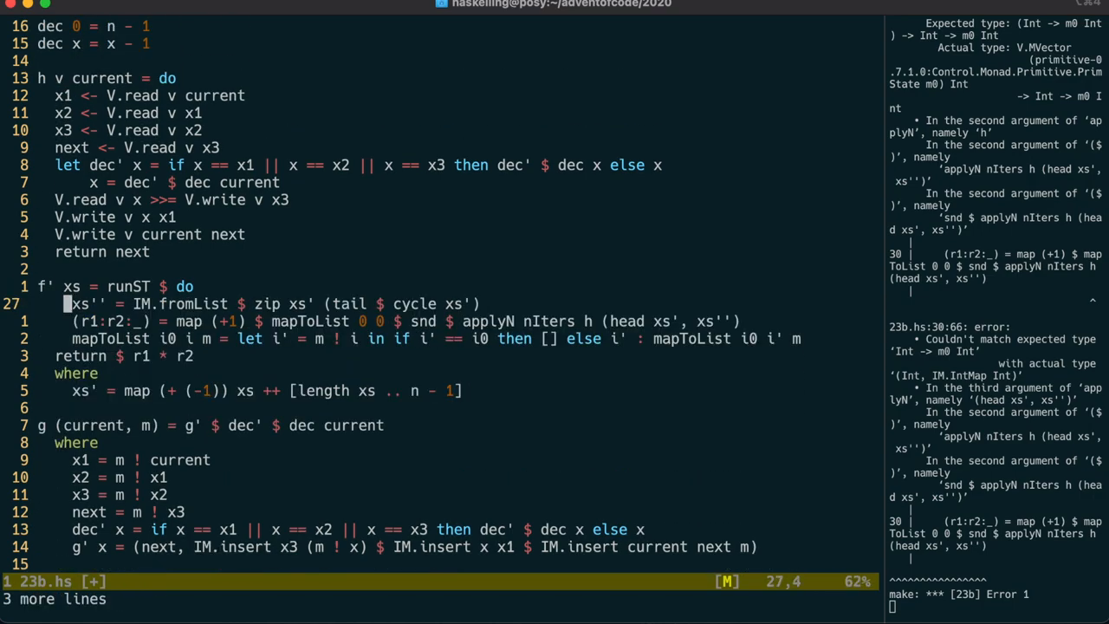
# Rewrite f' in runST with v <- V.new n and a fold from head xs' over [1..nIters]
pyautogui.write('v <- V.new n')
pyautogui.write('foldM_ (const . g v) ')
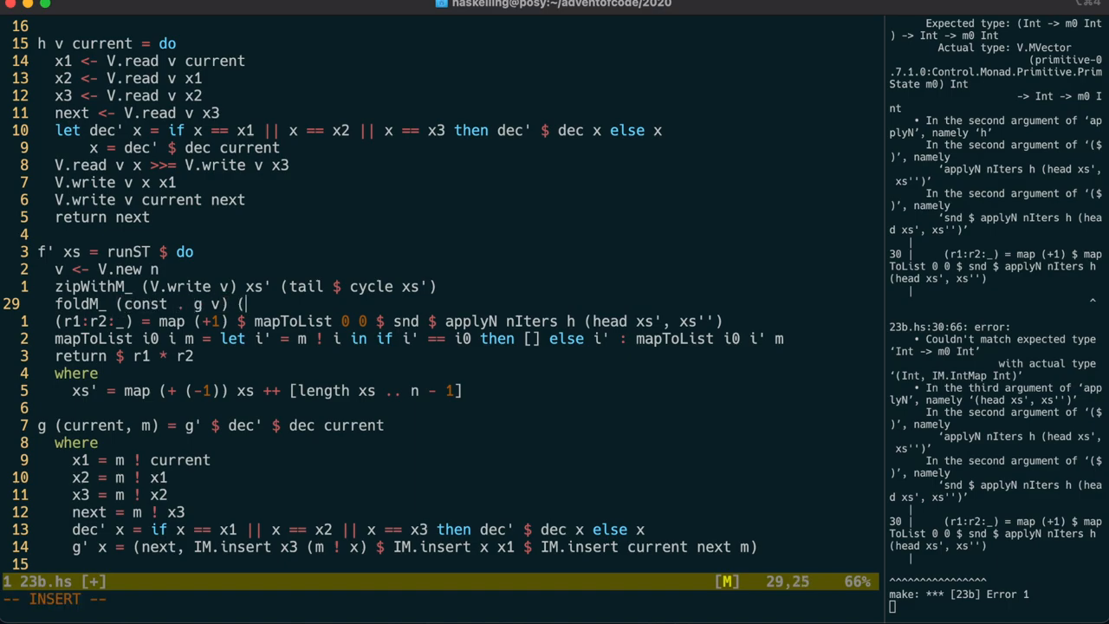
pyautogui.write("(head xs') [1..nIters]")
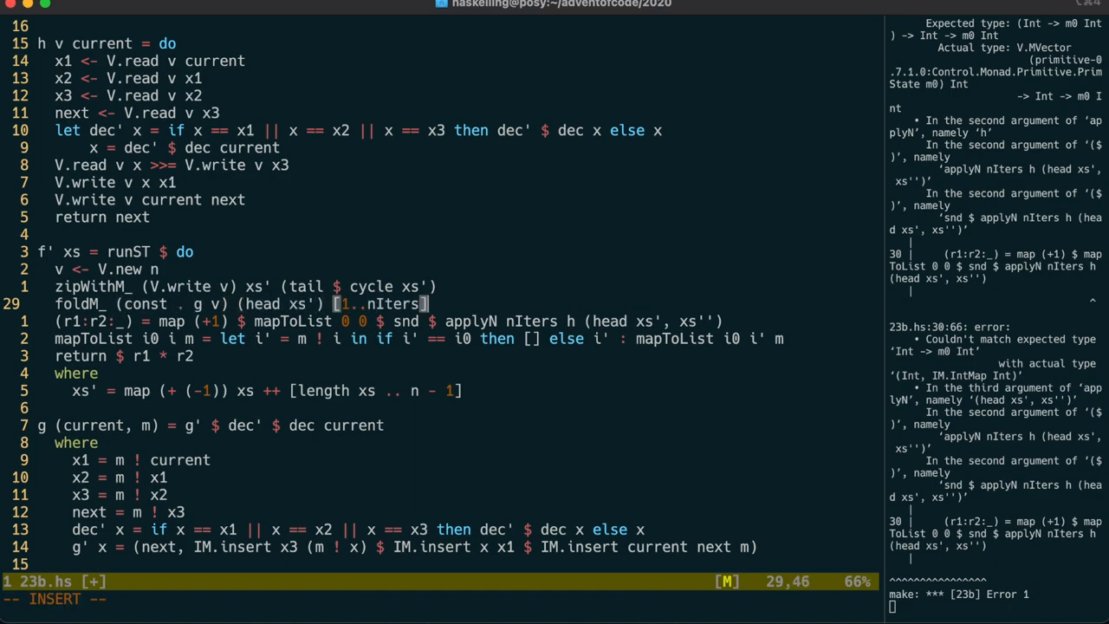